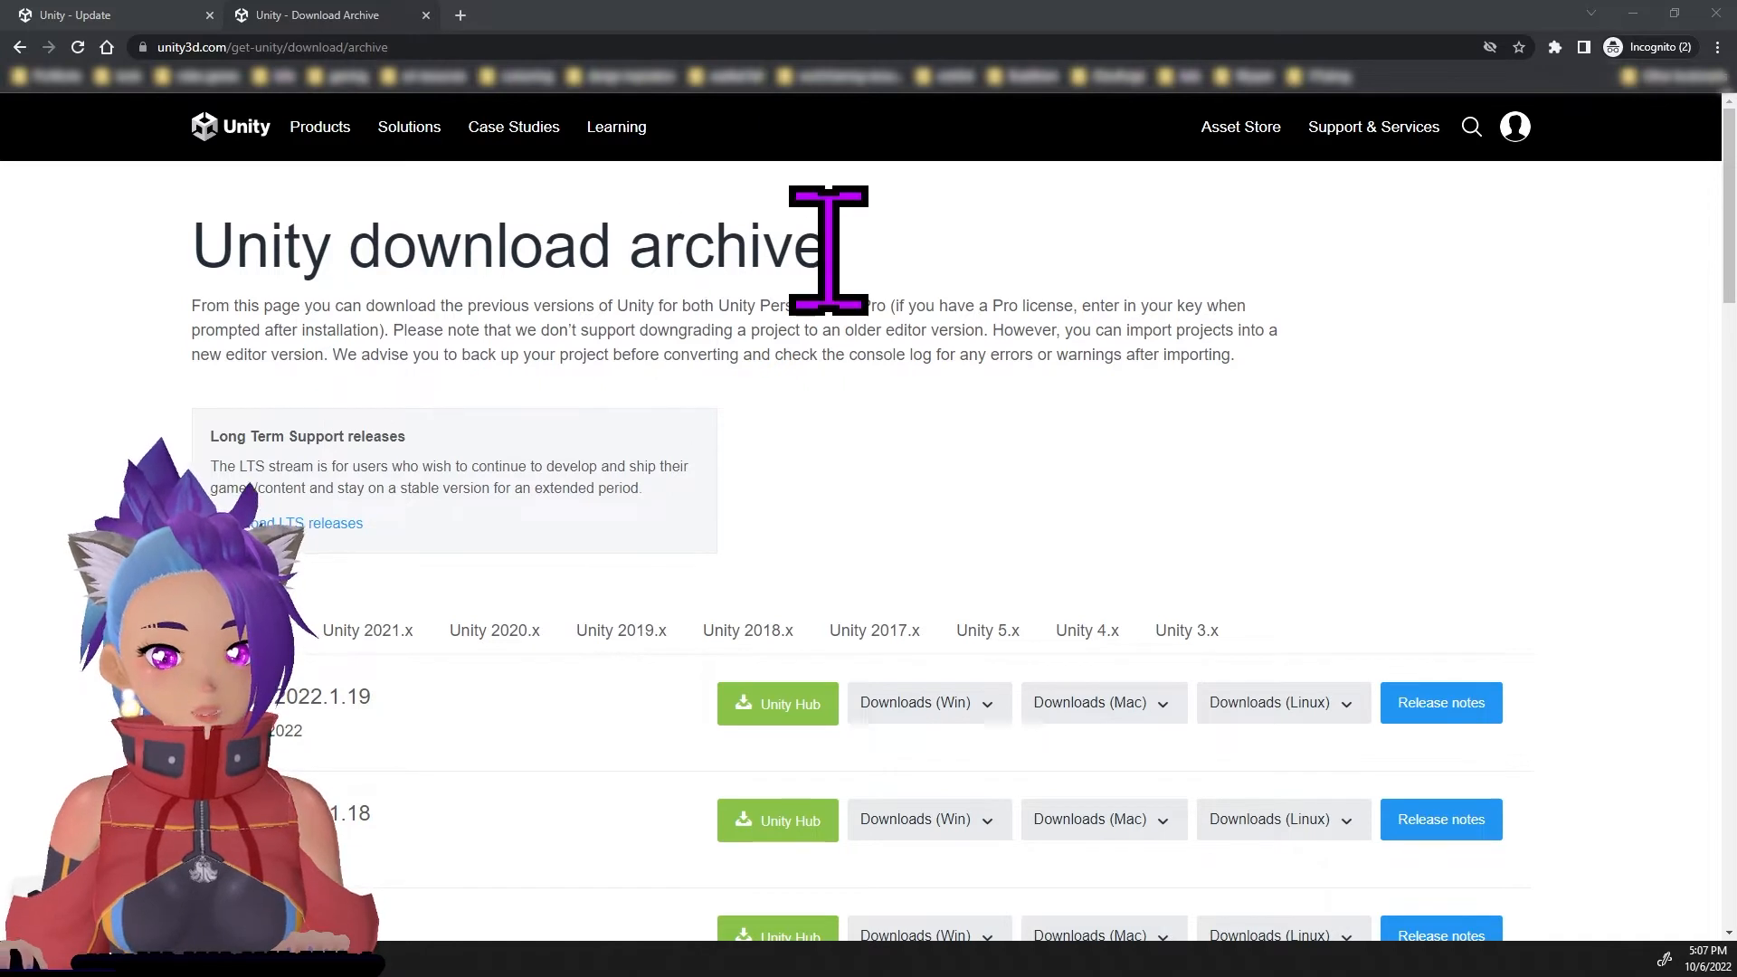
mouse_move(886, 332)
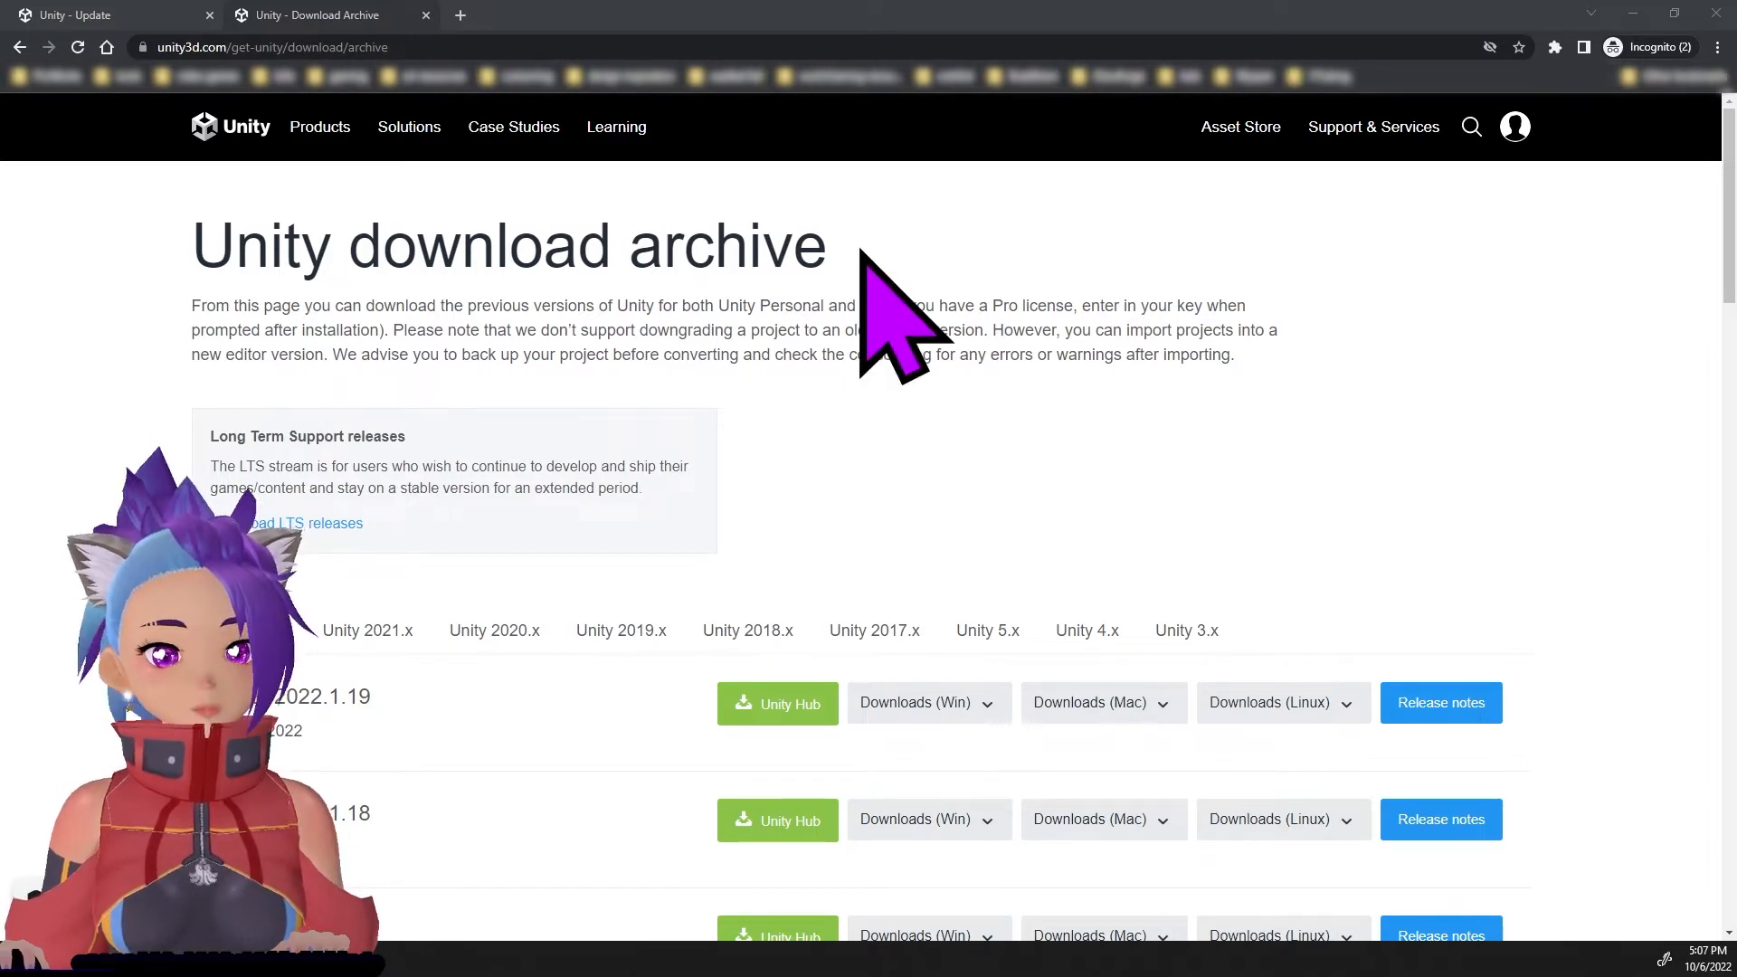
mouse_move(892, 322)
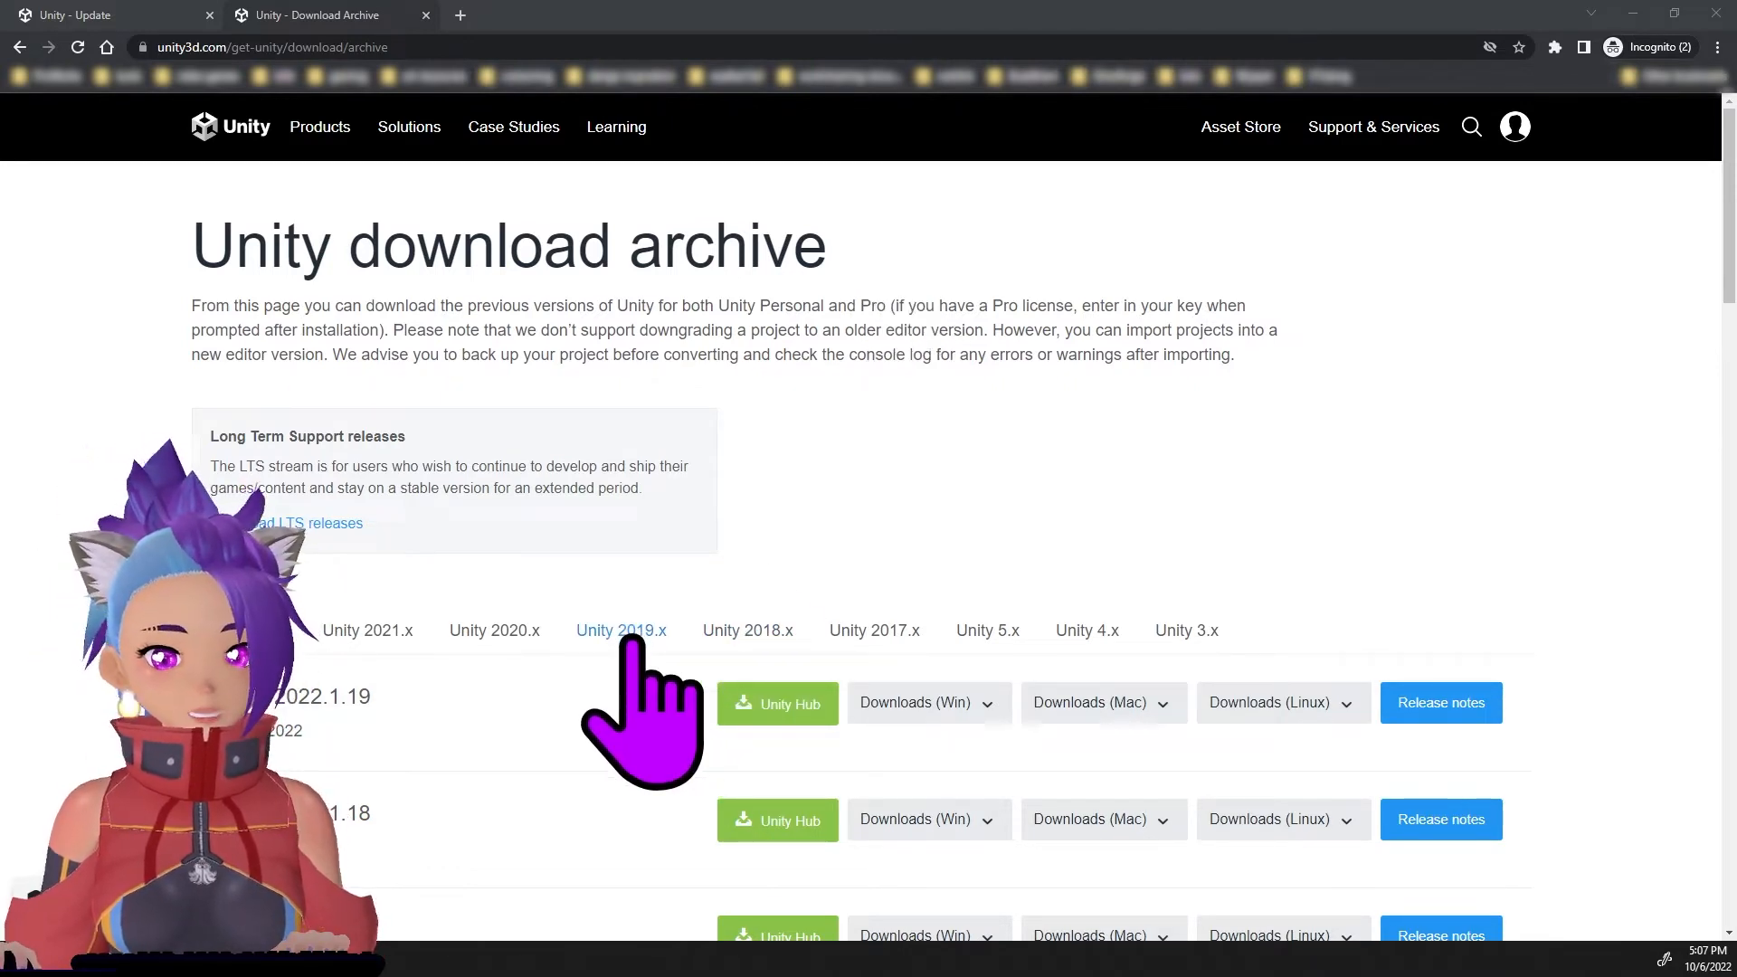
Locate Unity 2019.4.31f1 in the 2019 release list and send it to Unity Hub for installation.
click(621, 630)
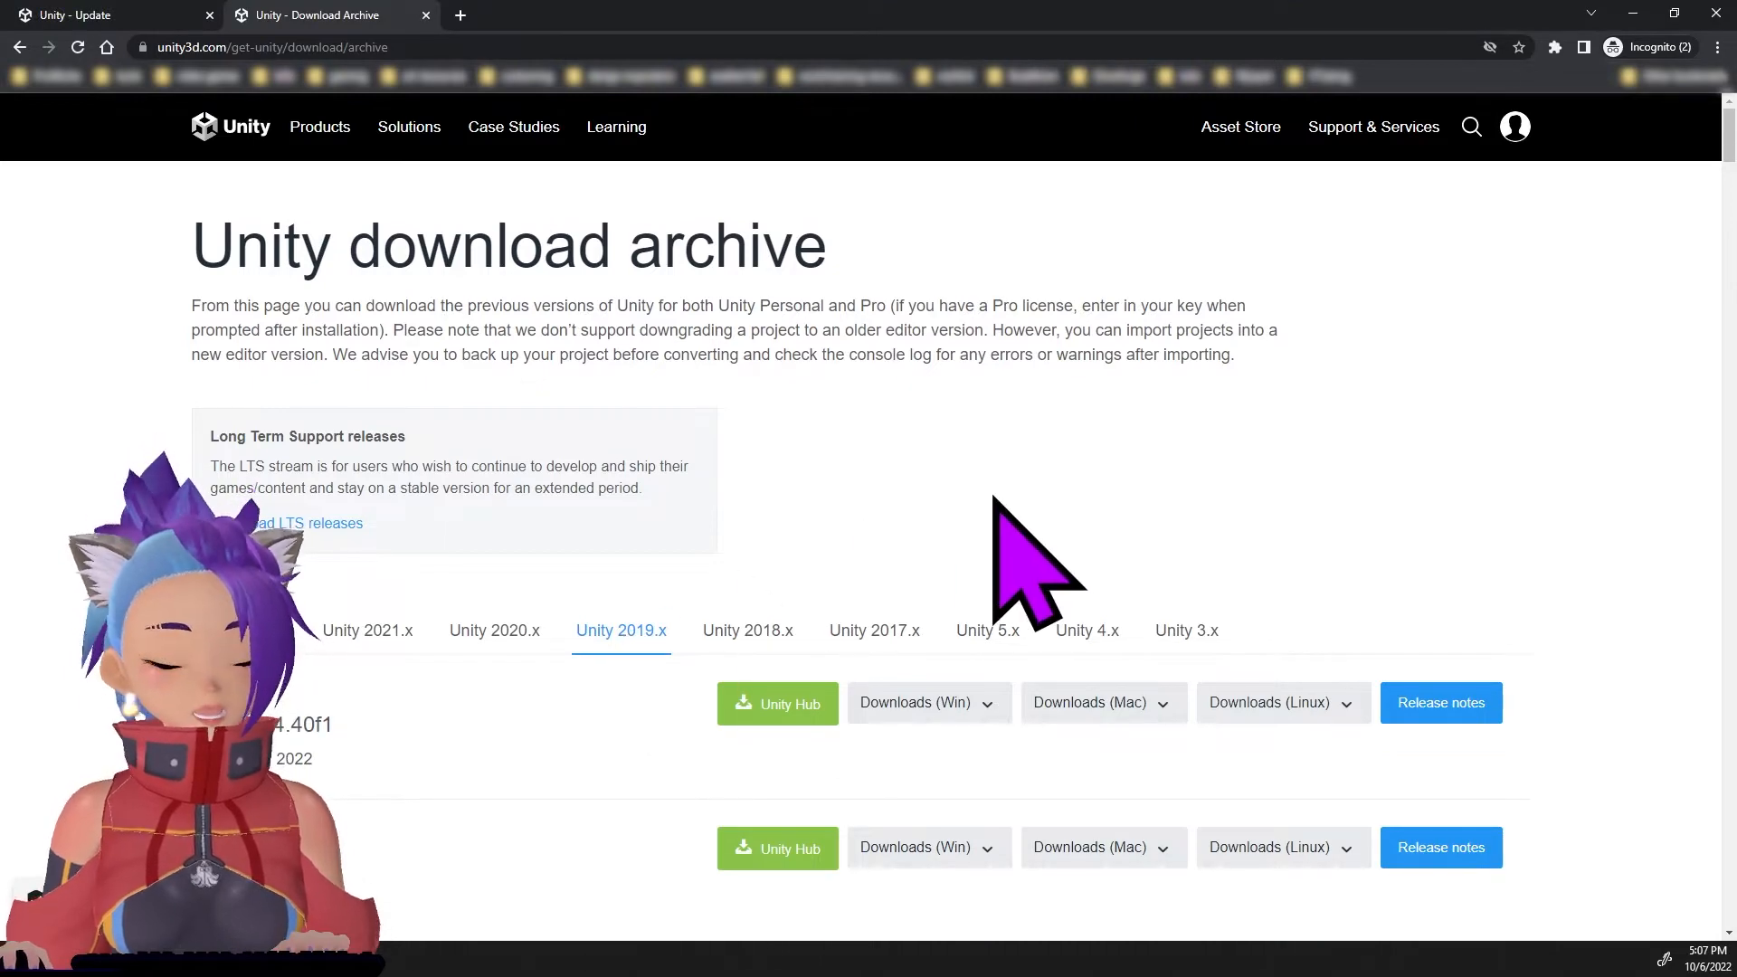
scroll(down, 3)
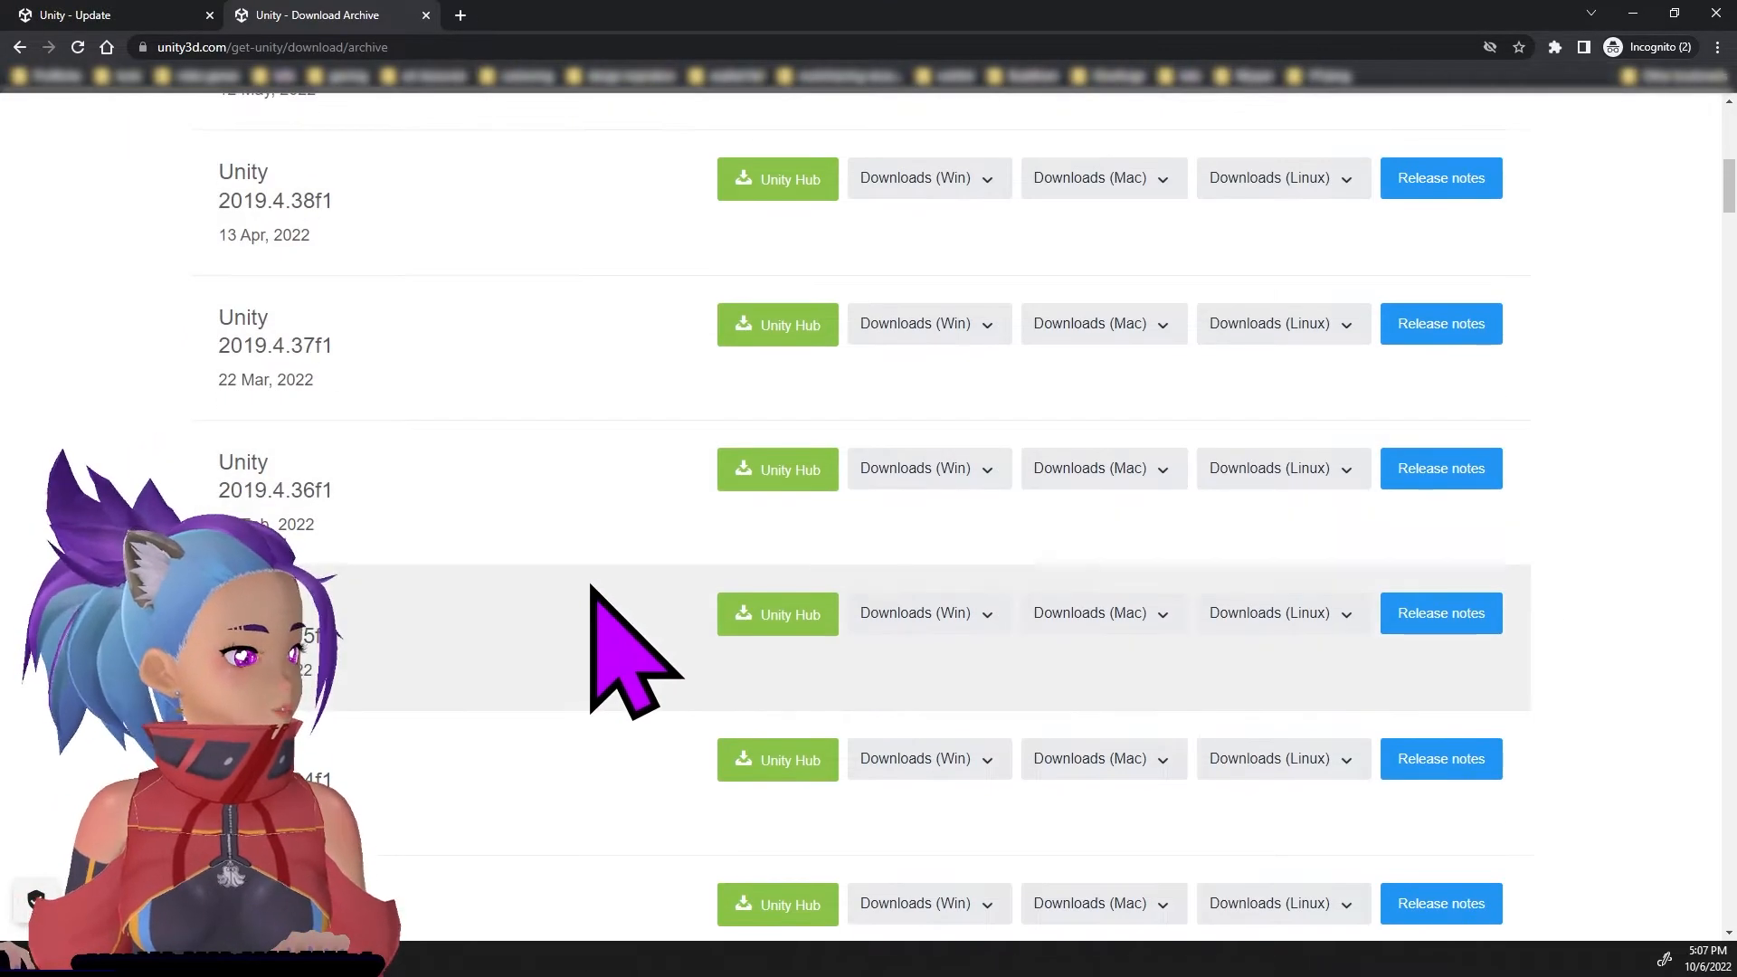
scroll(down, 3)
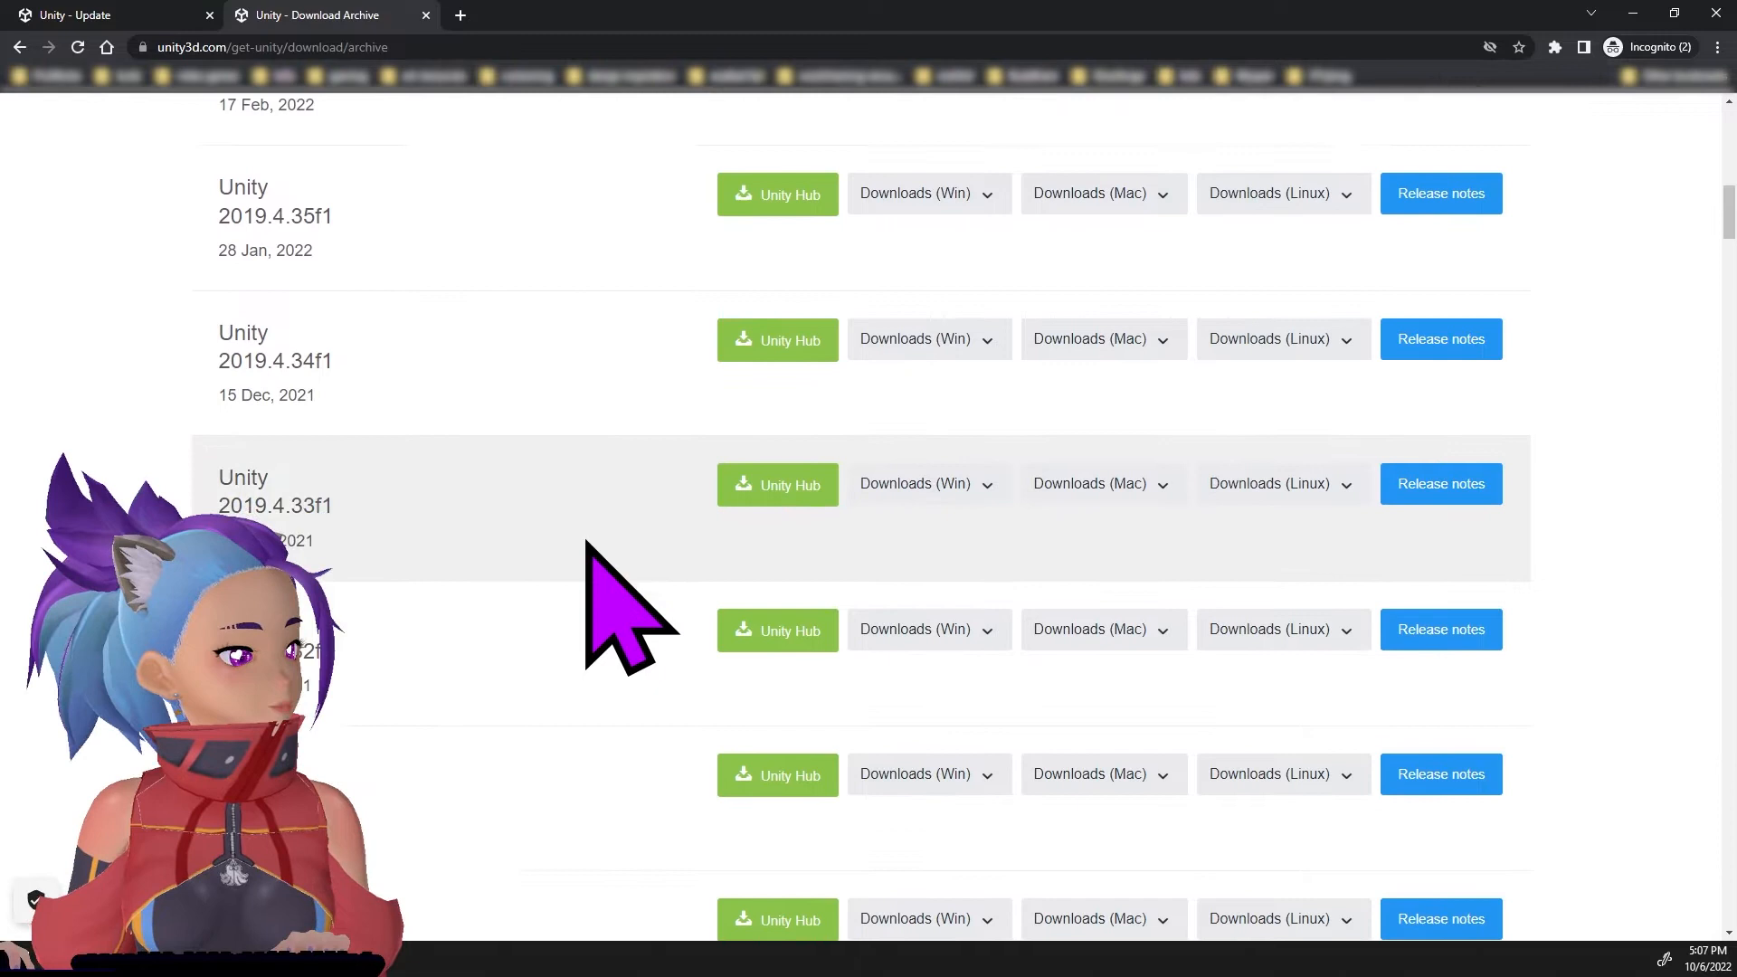
scroll(down, 3)
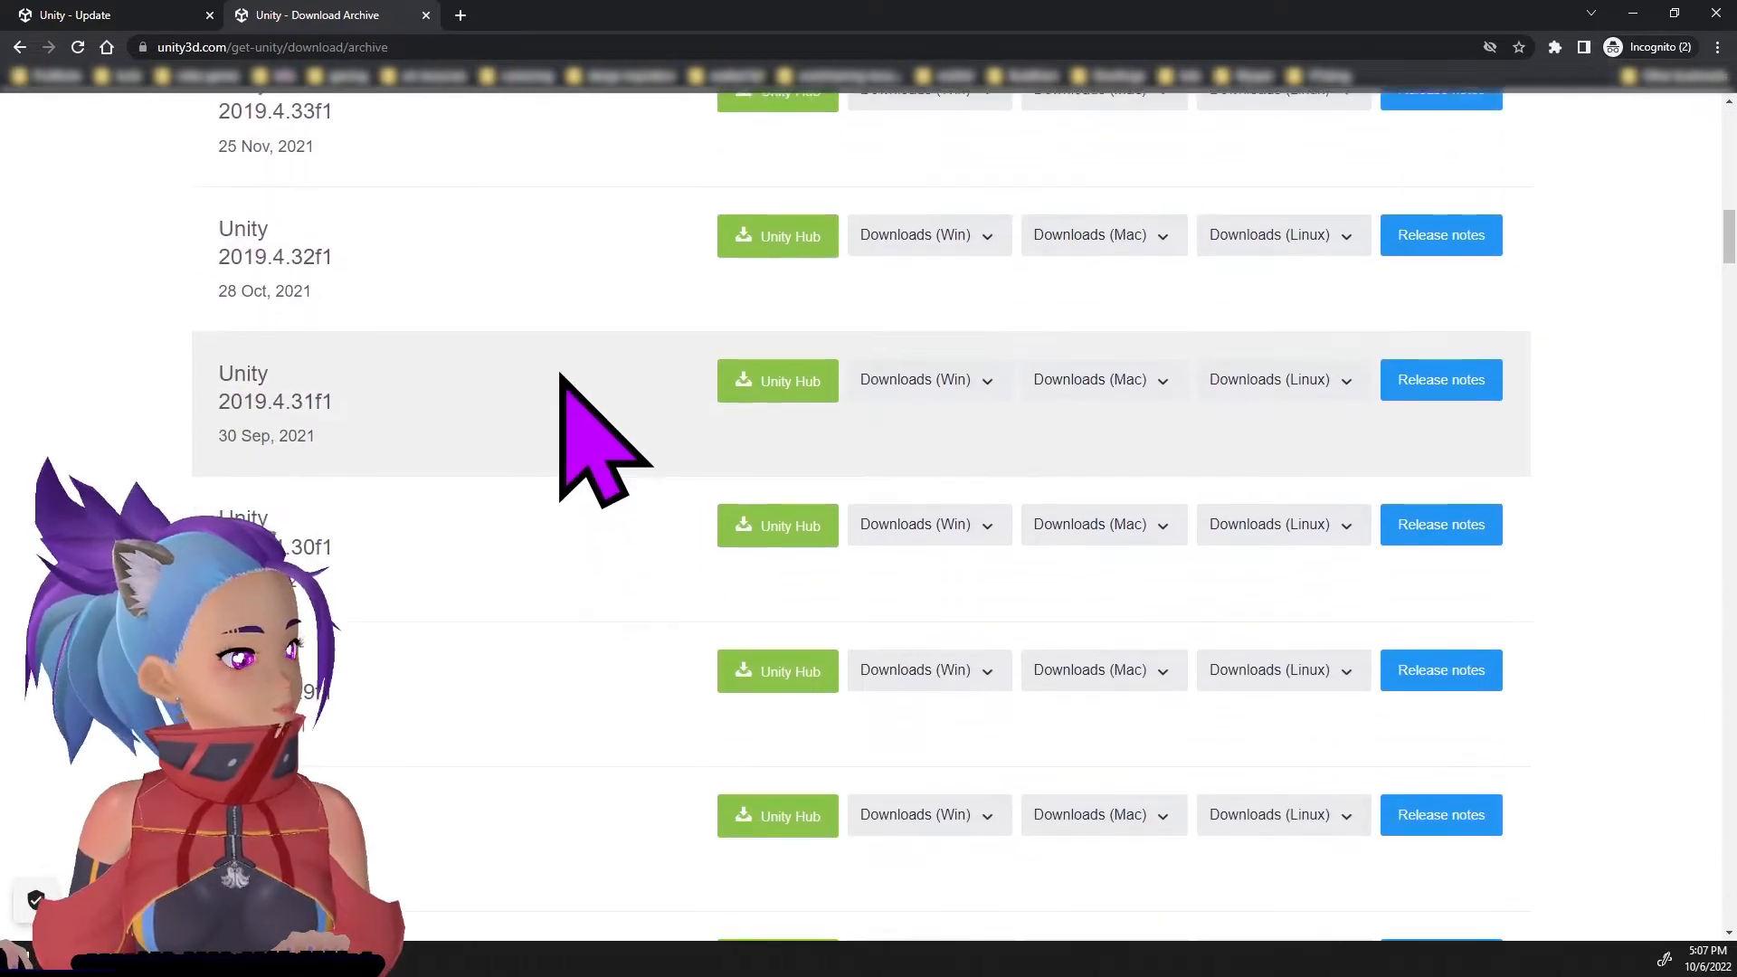
scroll(down, 3)
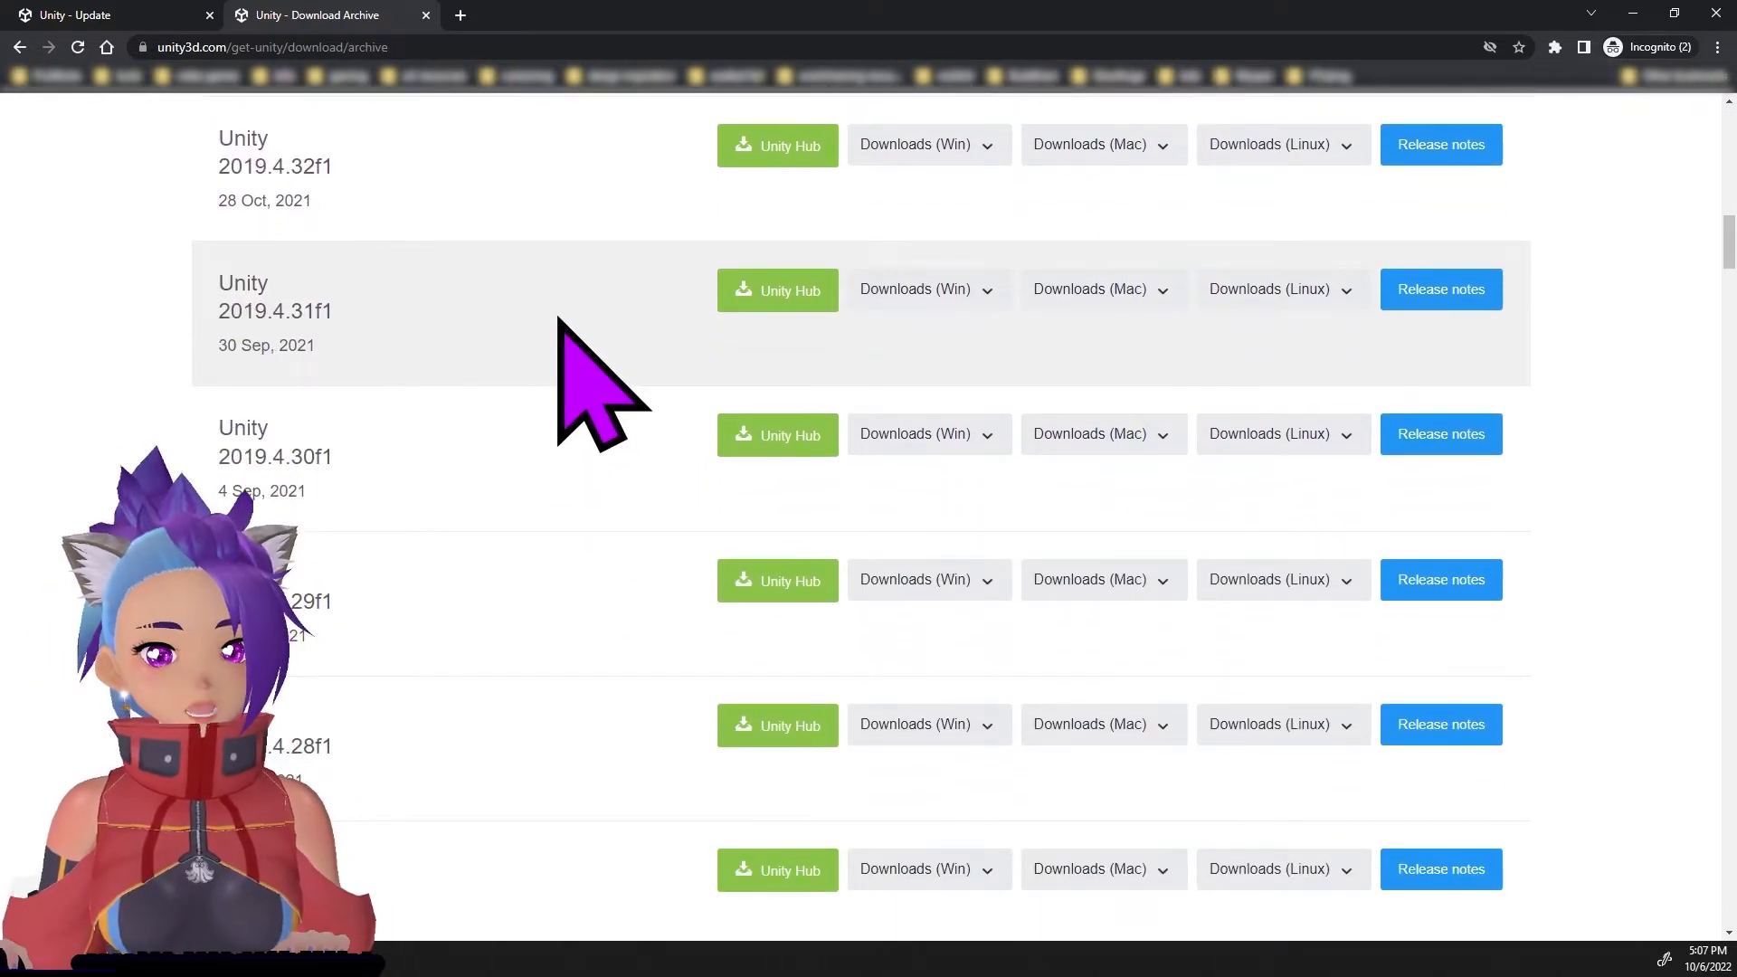
mouse_move(297, 344)
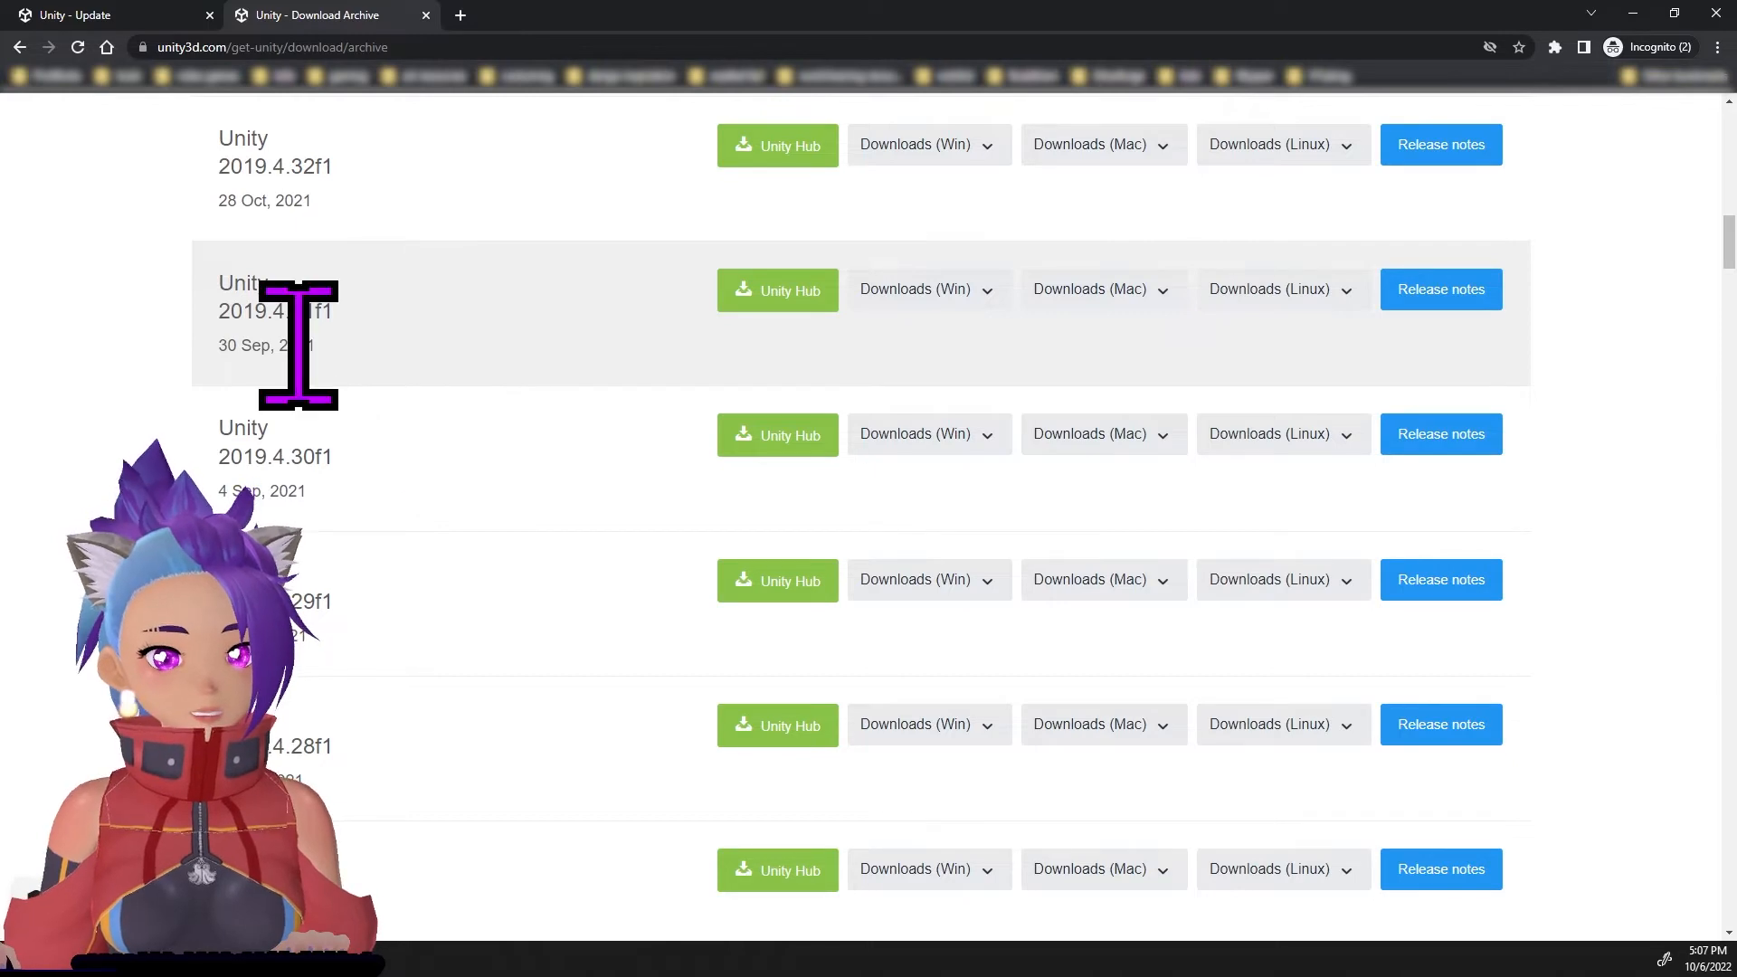
mouse_move(393, 411)
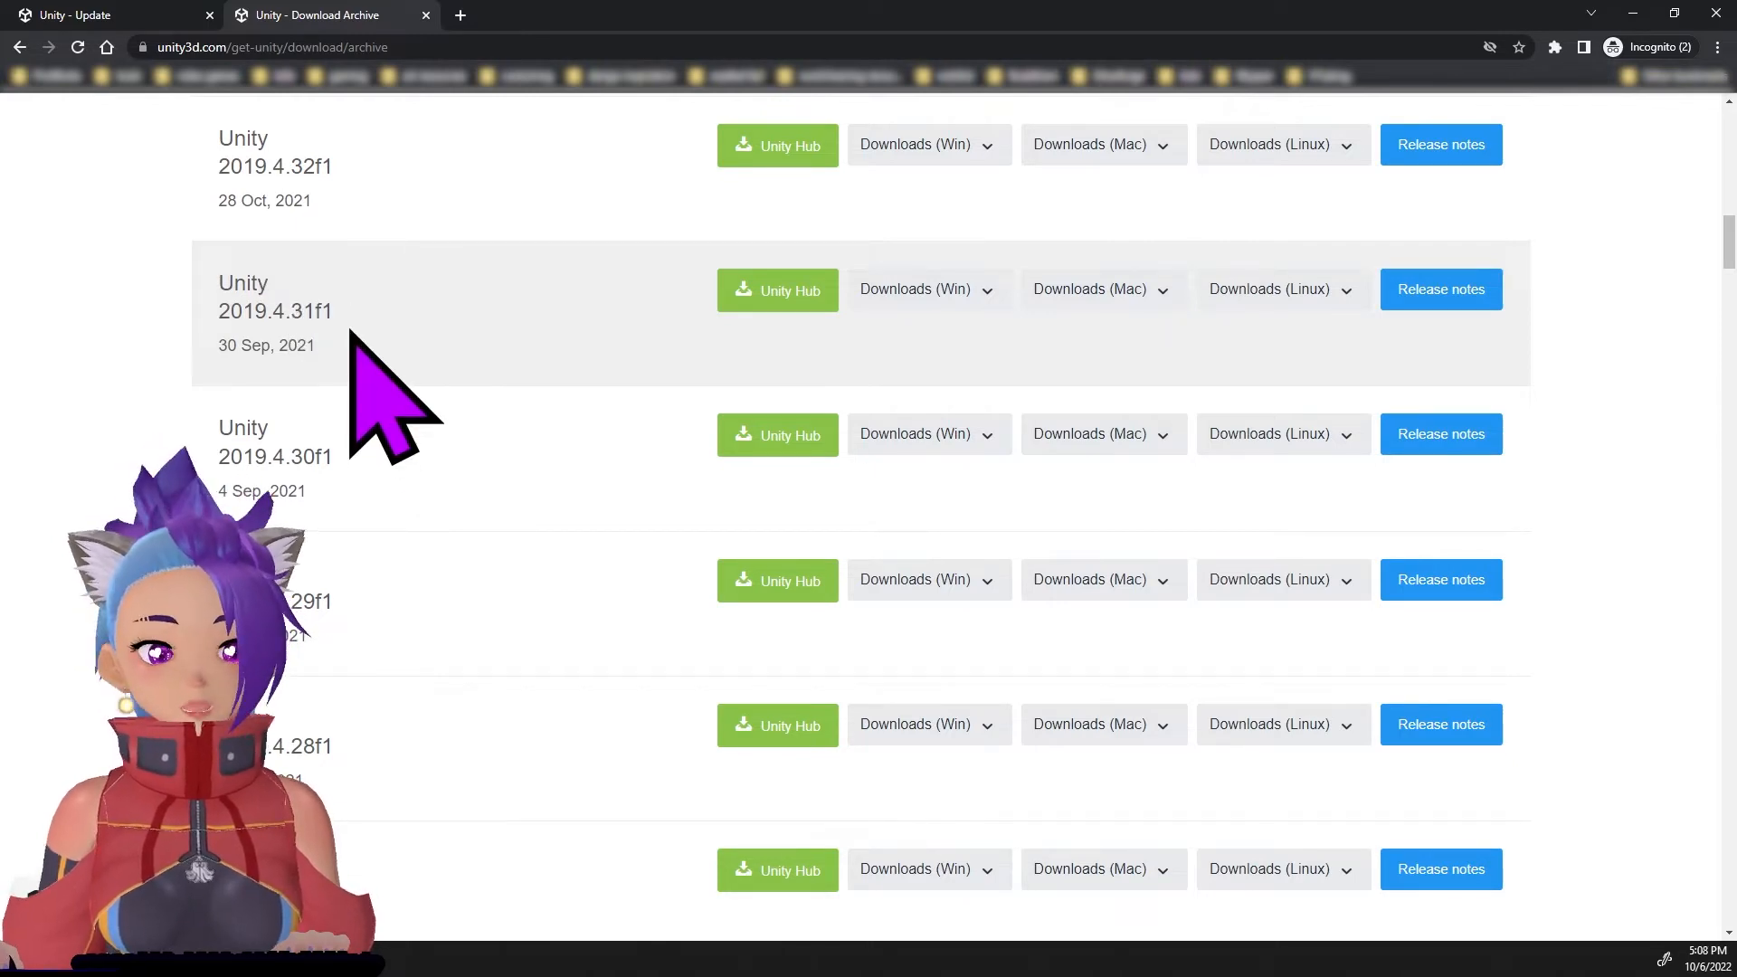
mouse_move(753, 377)
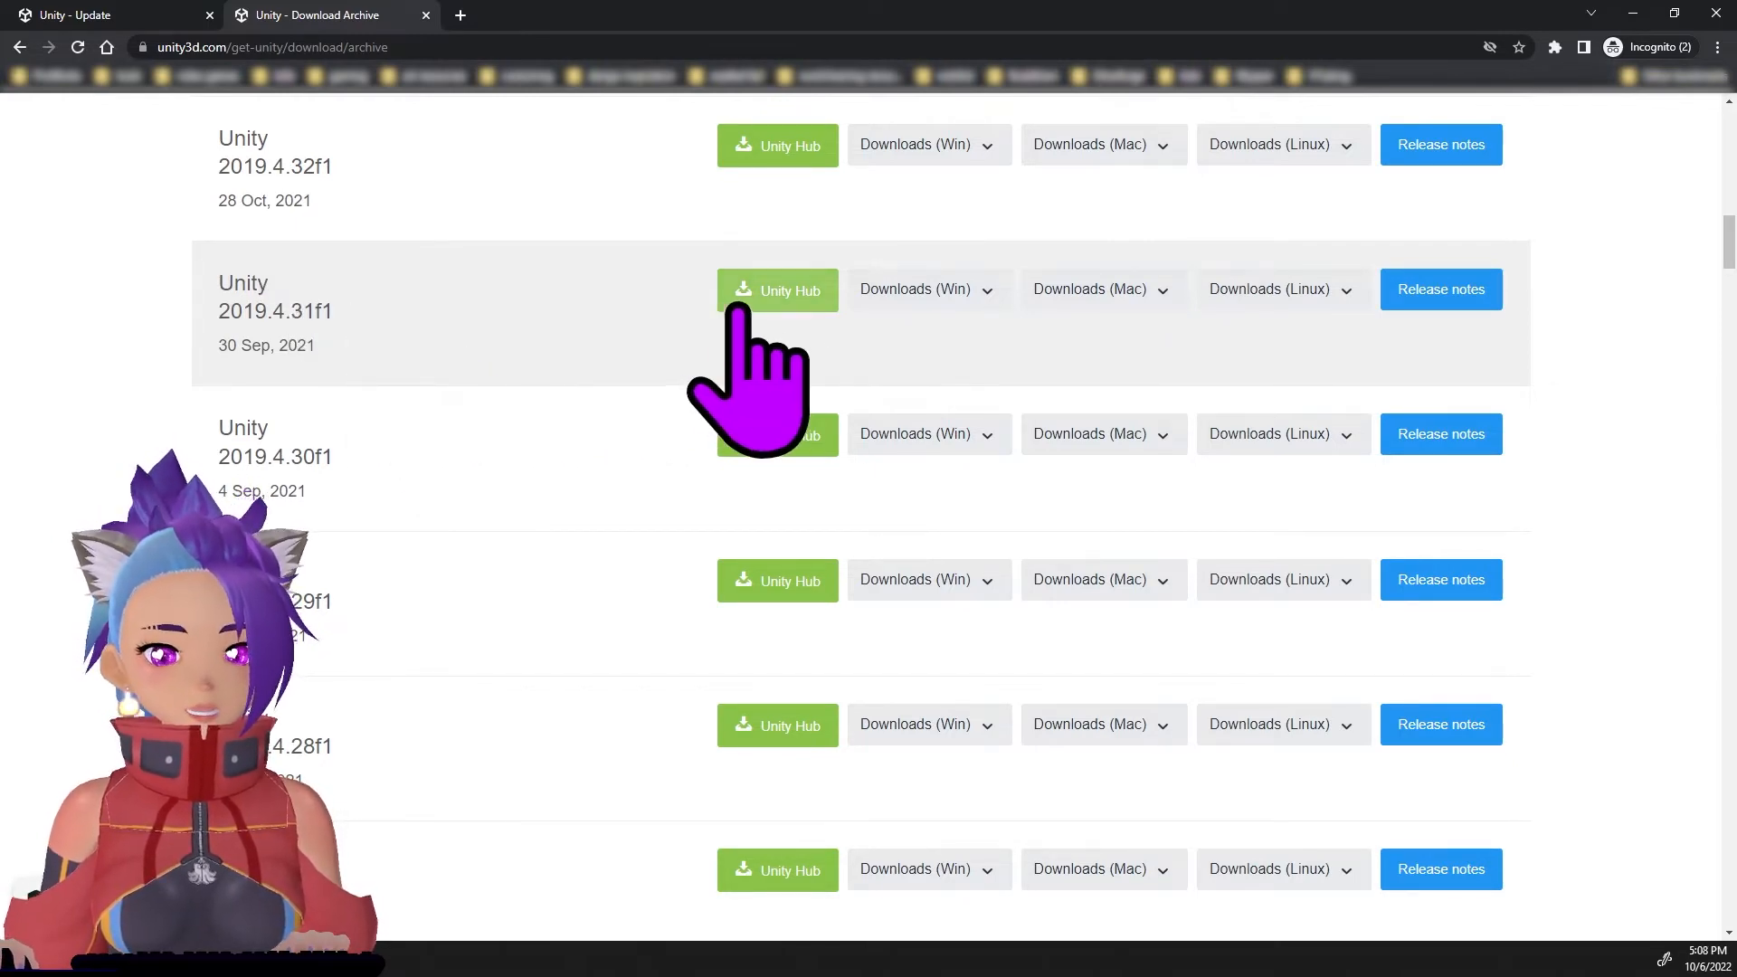
mouse_move(808, 382)
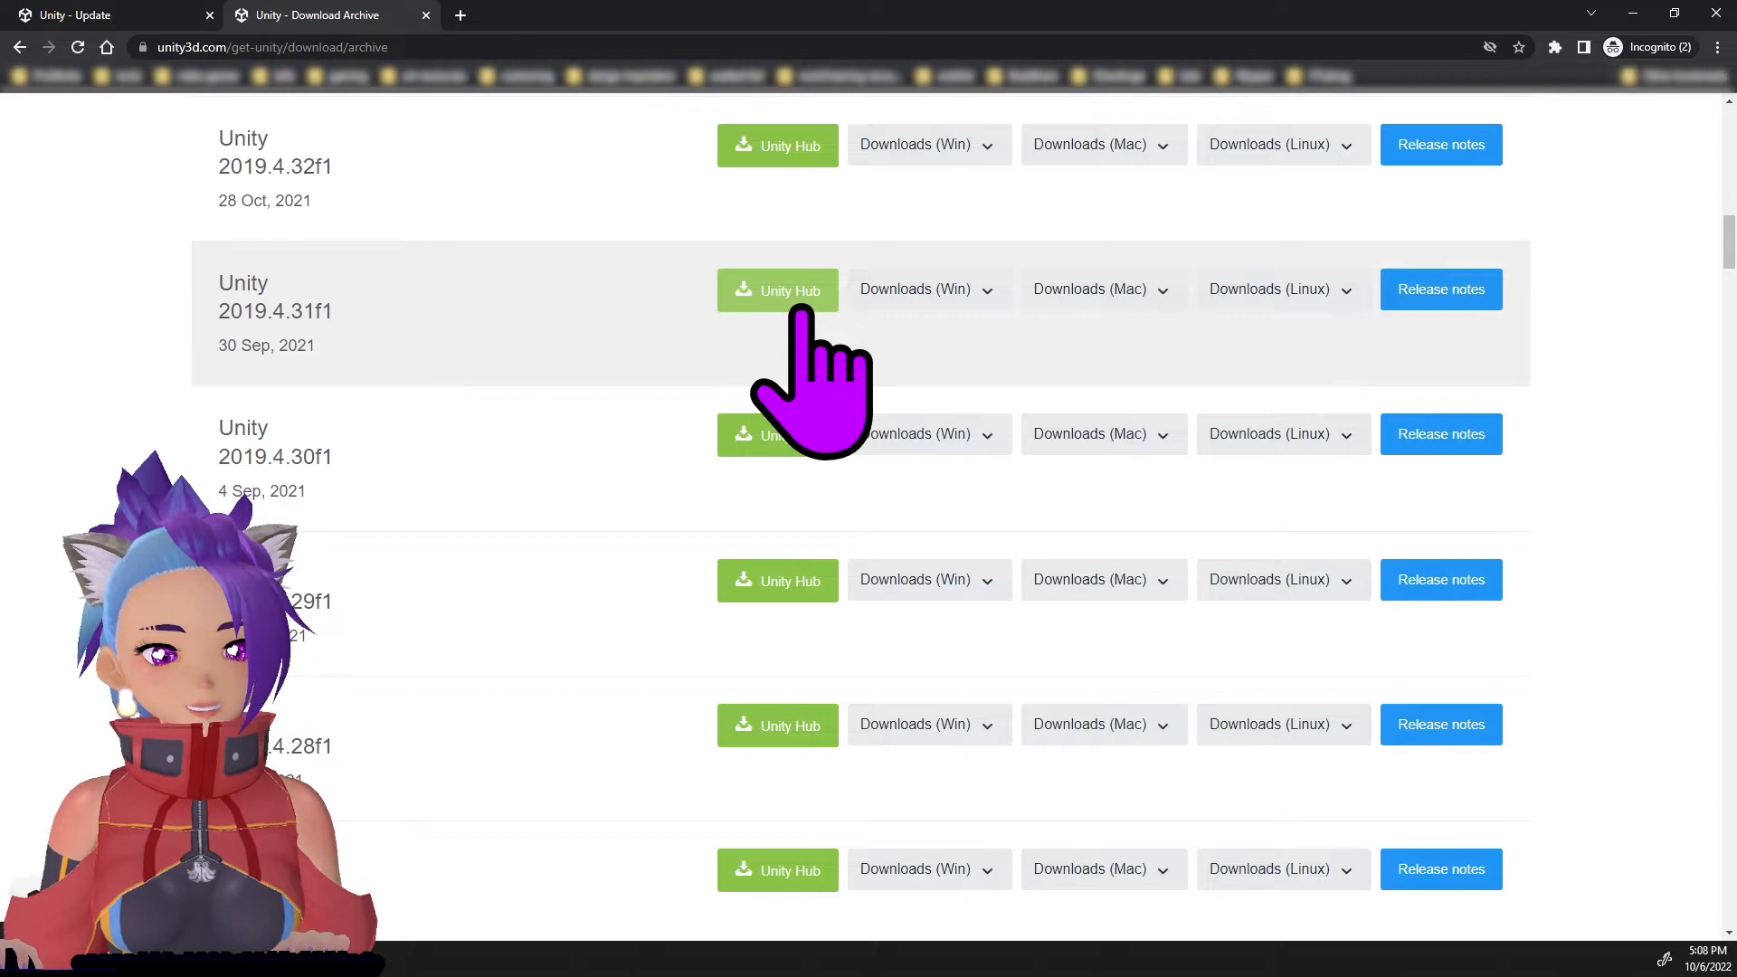
click(776, 289)
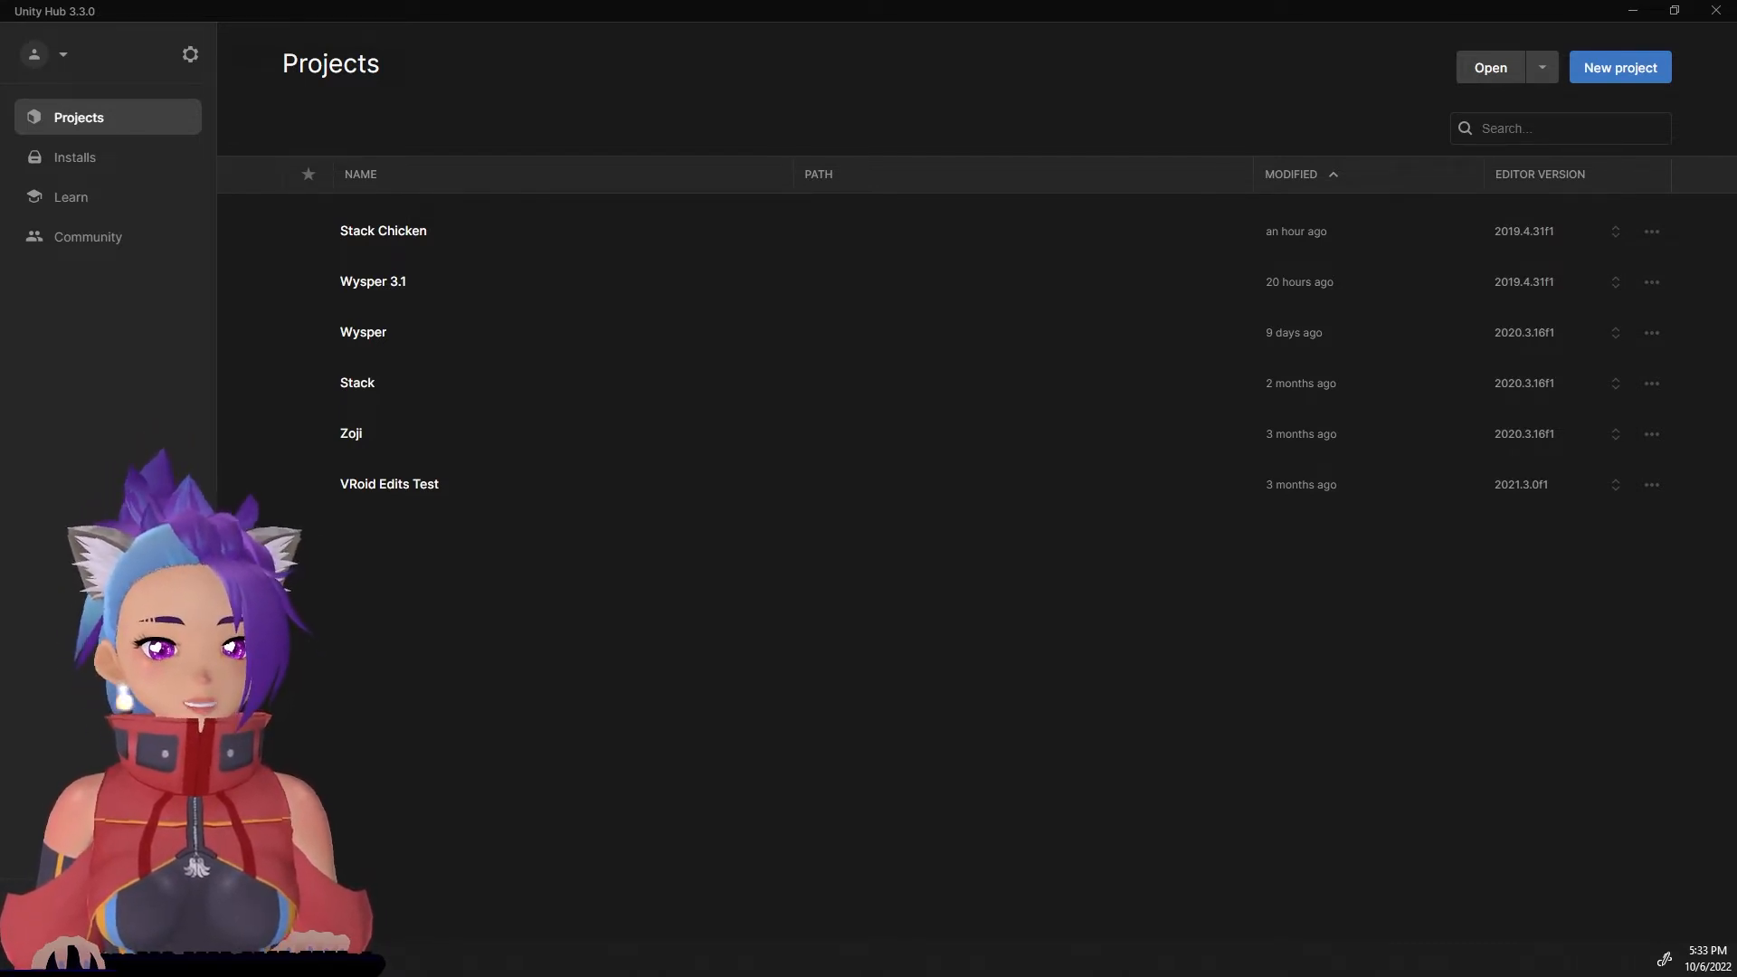
mouse_move(1619, 67)
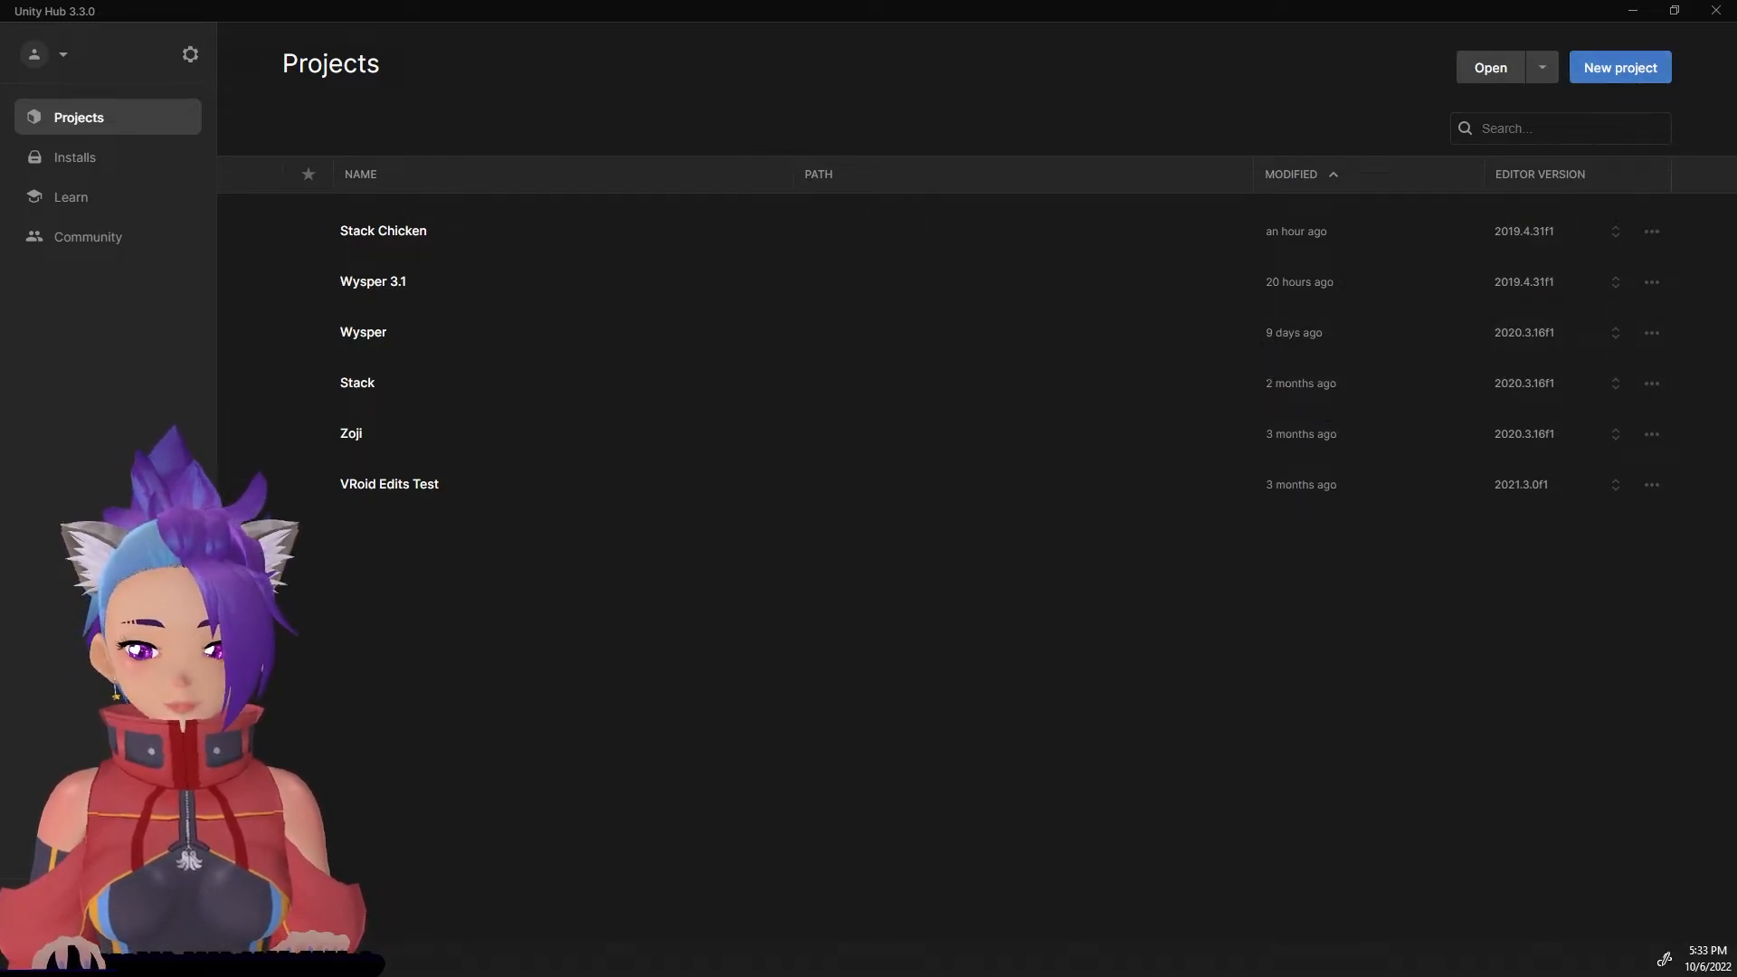
Create a new 3D project named Stack 2.0 on editor version 2019.4.31f1.
click(1618, 67)
text(S)
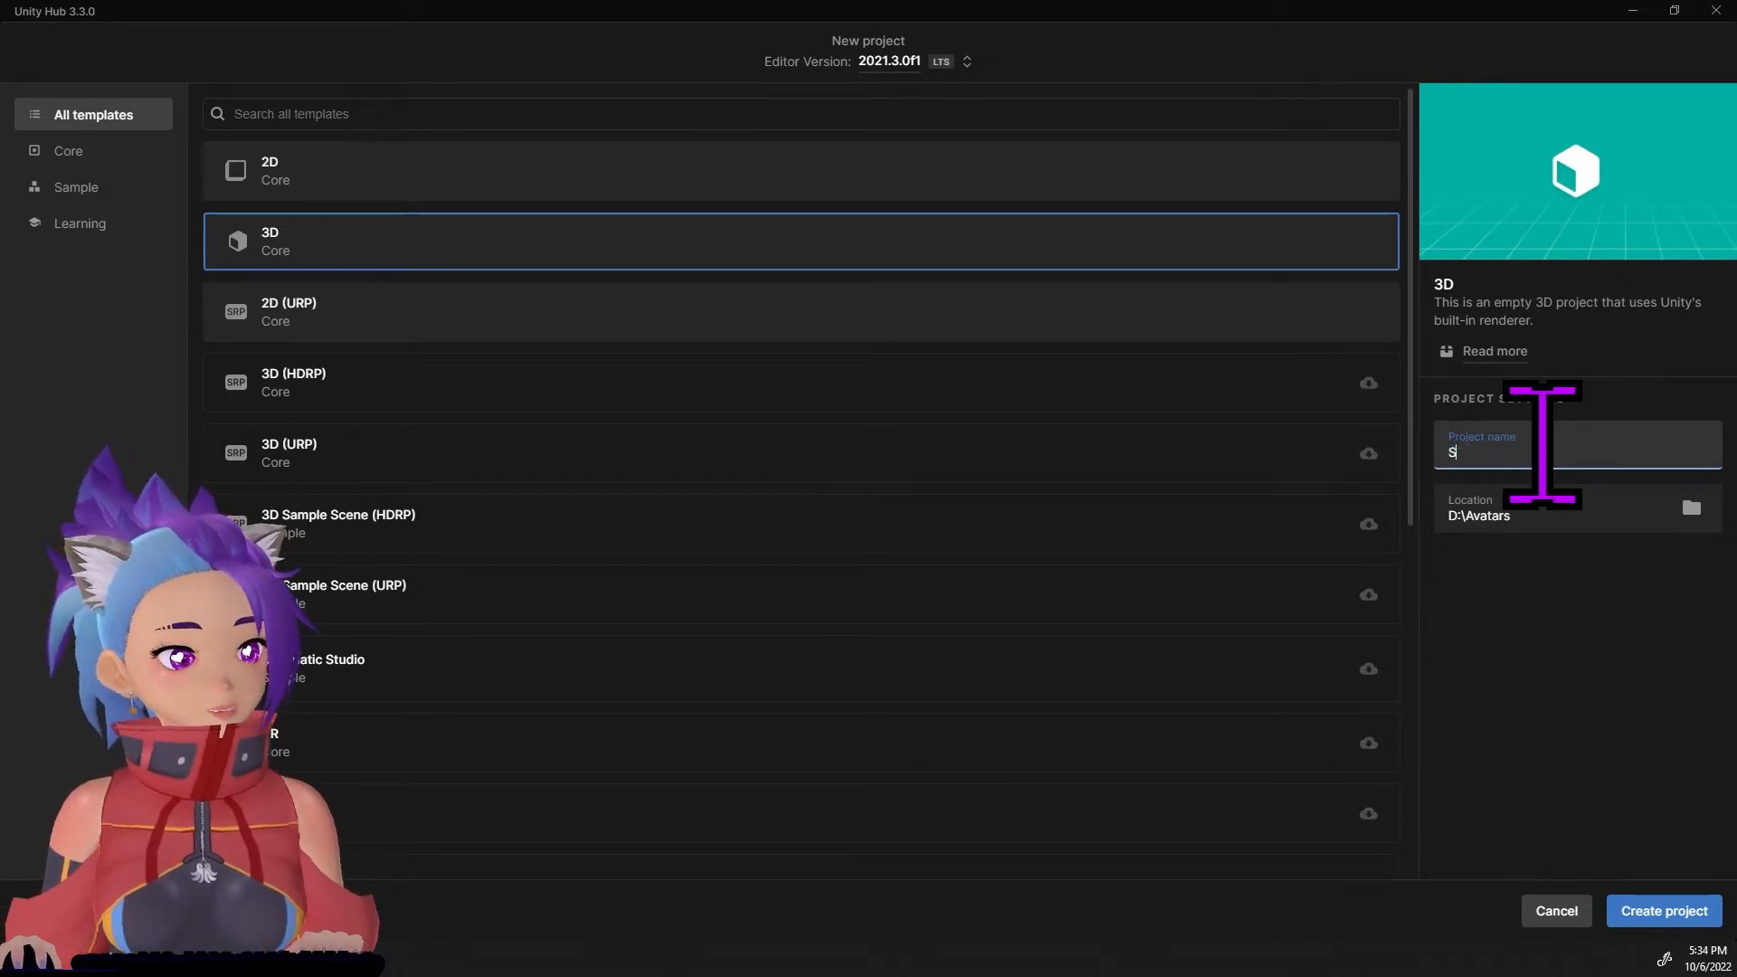
text(tack 2.0)
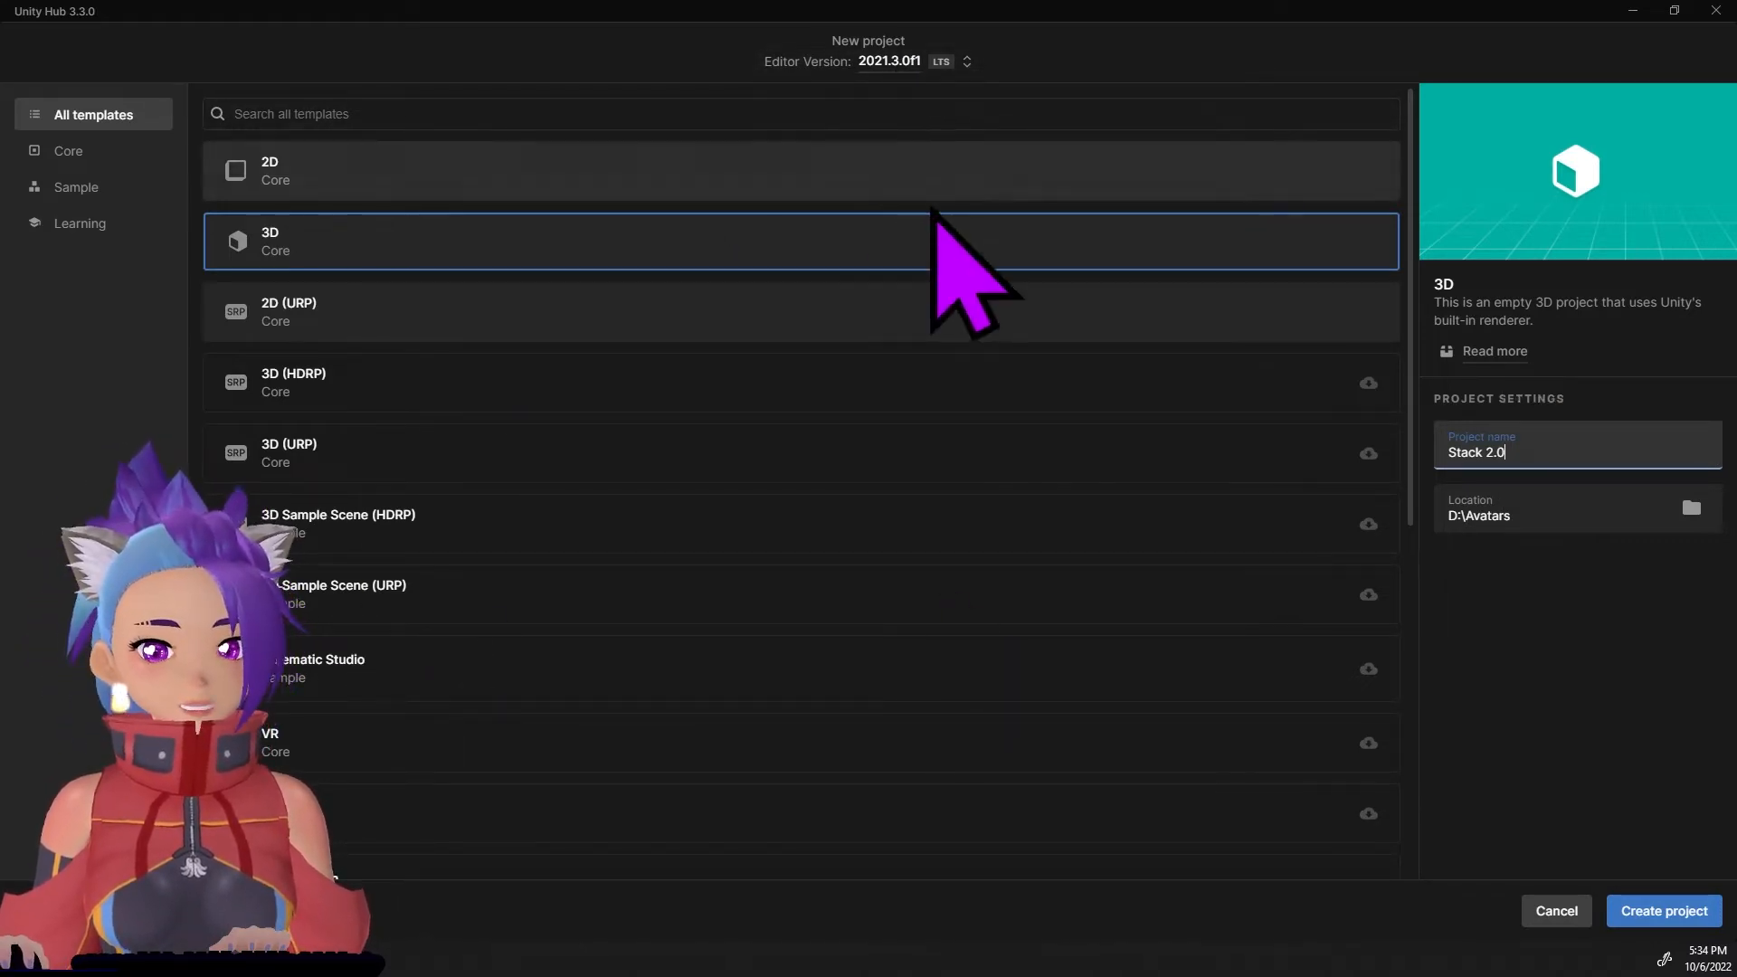
mouse_move(953, 166)
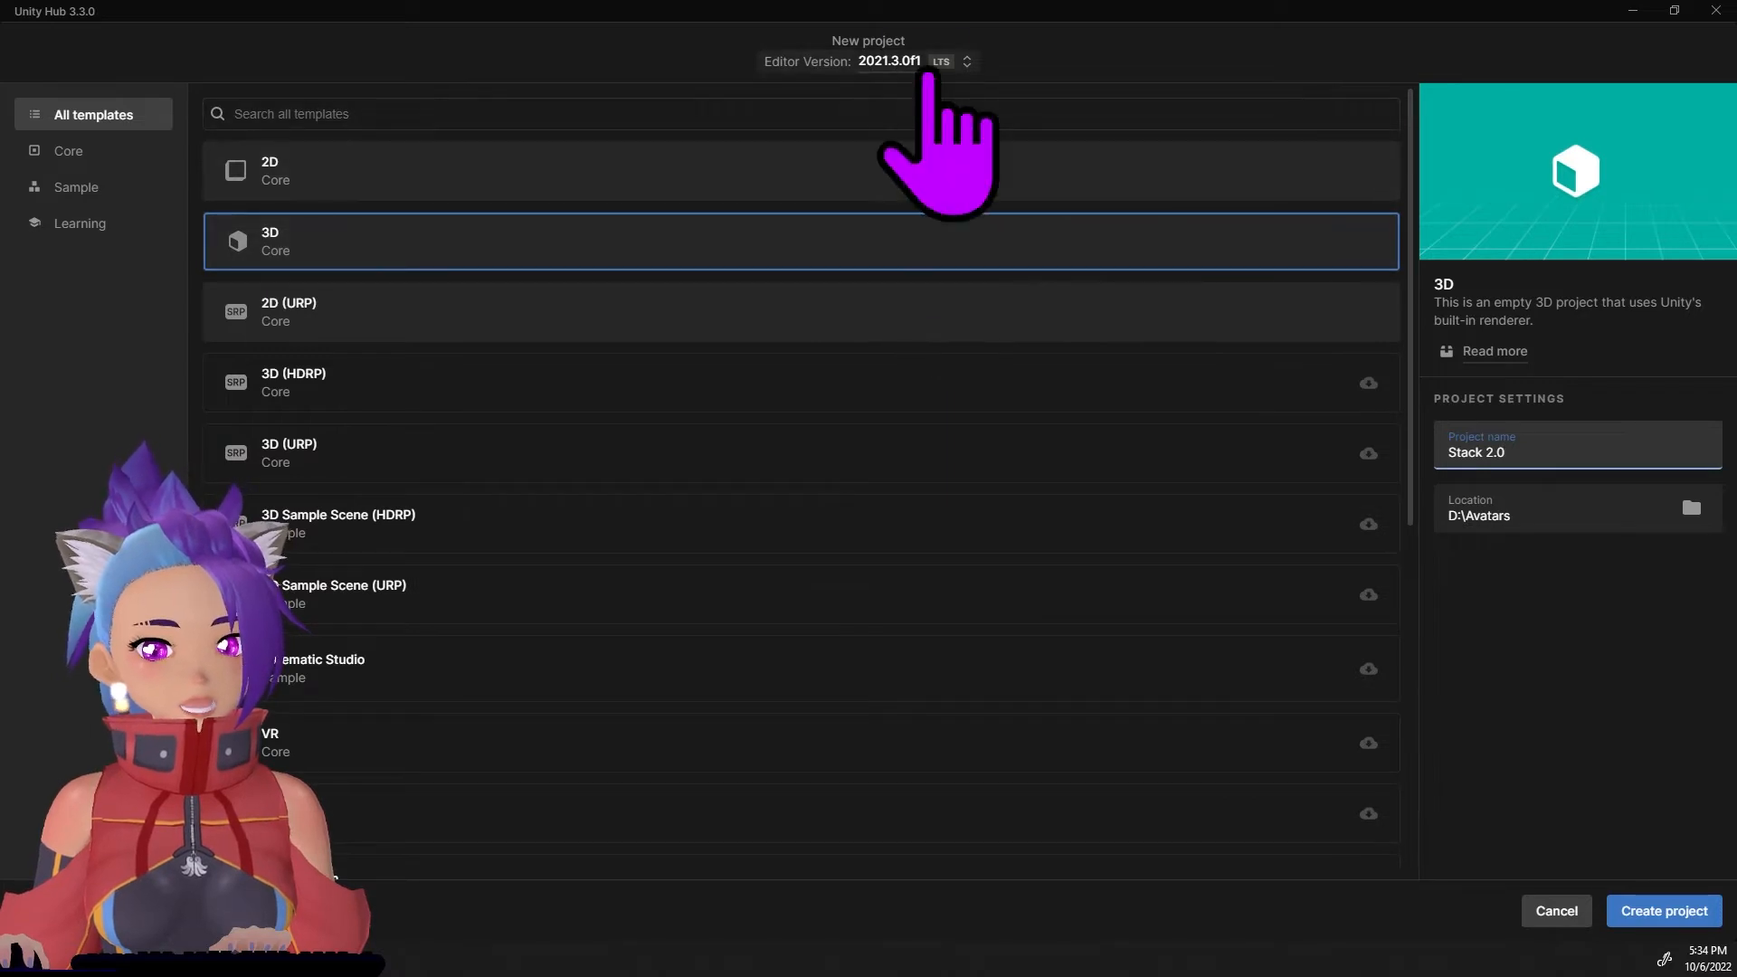
click(964, 62)
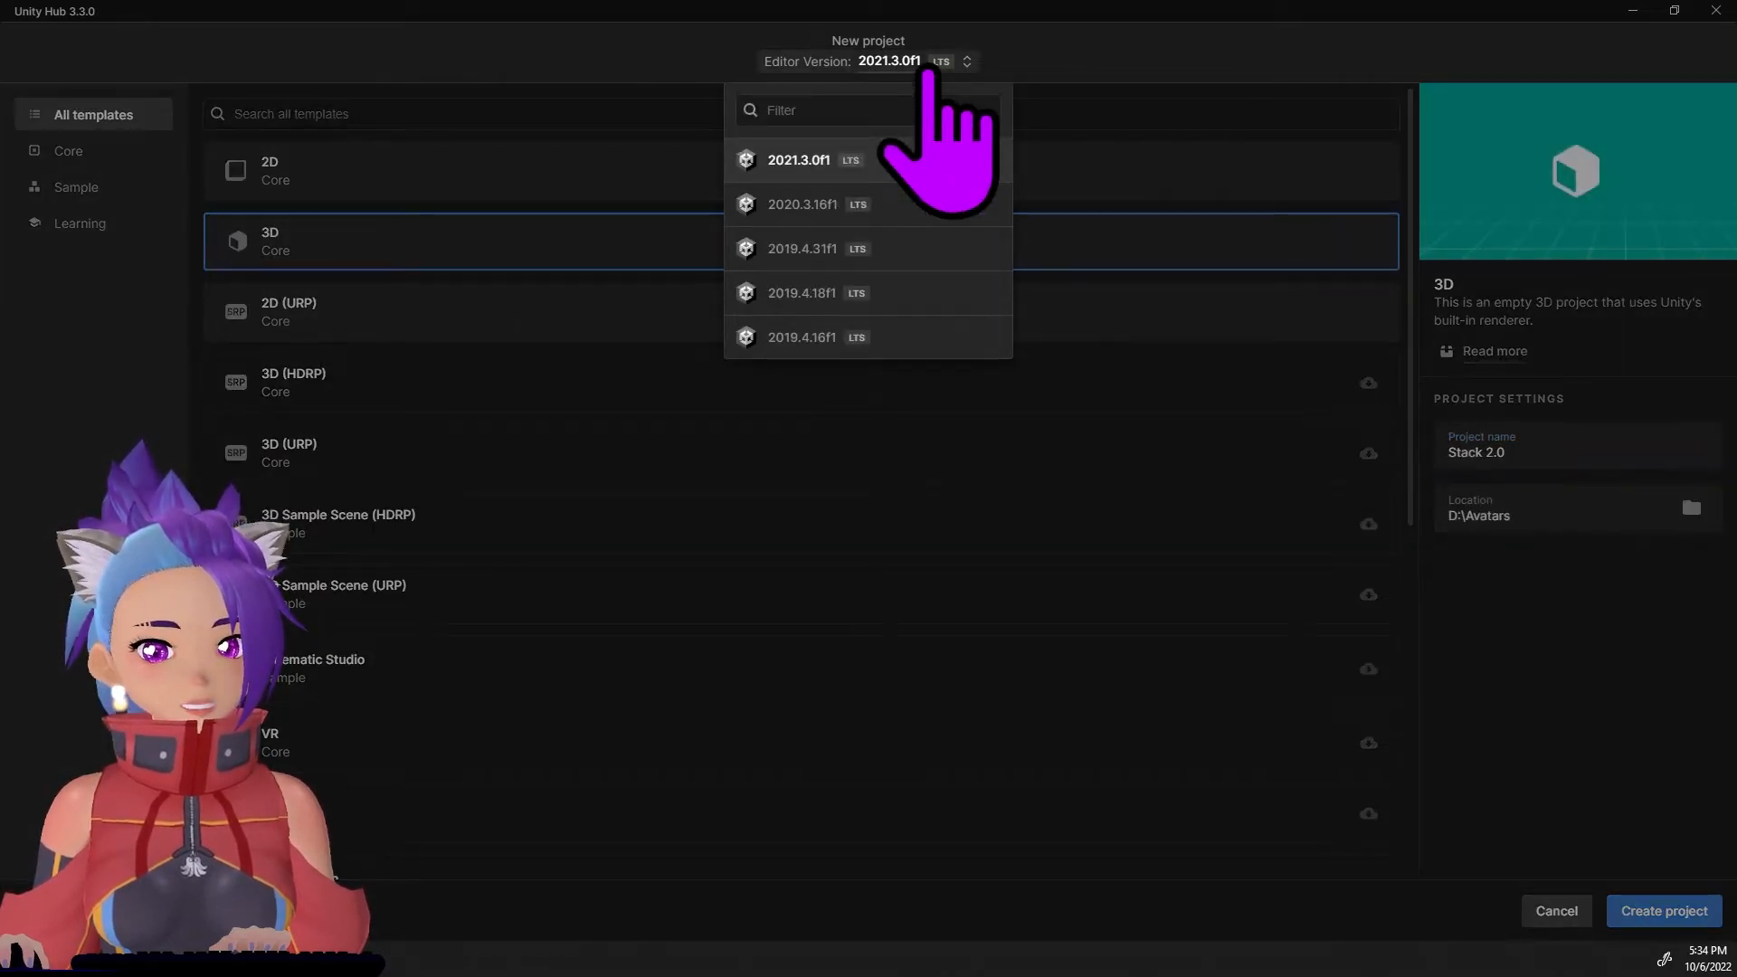
mouse_move(930, 266)
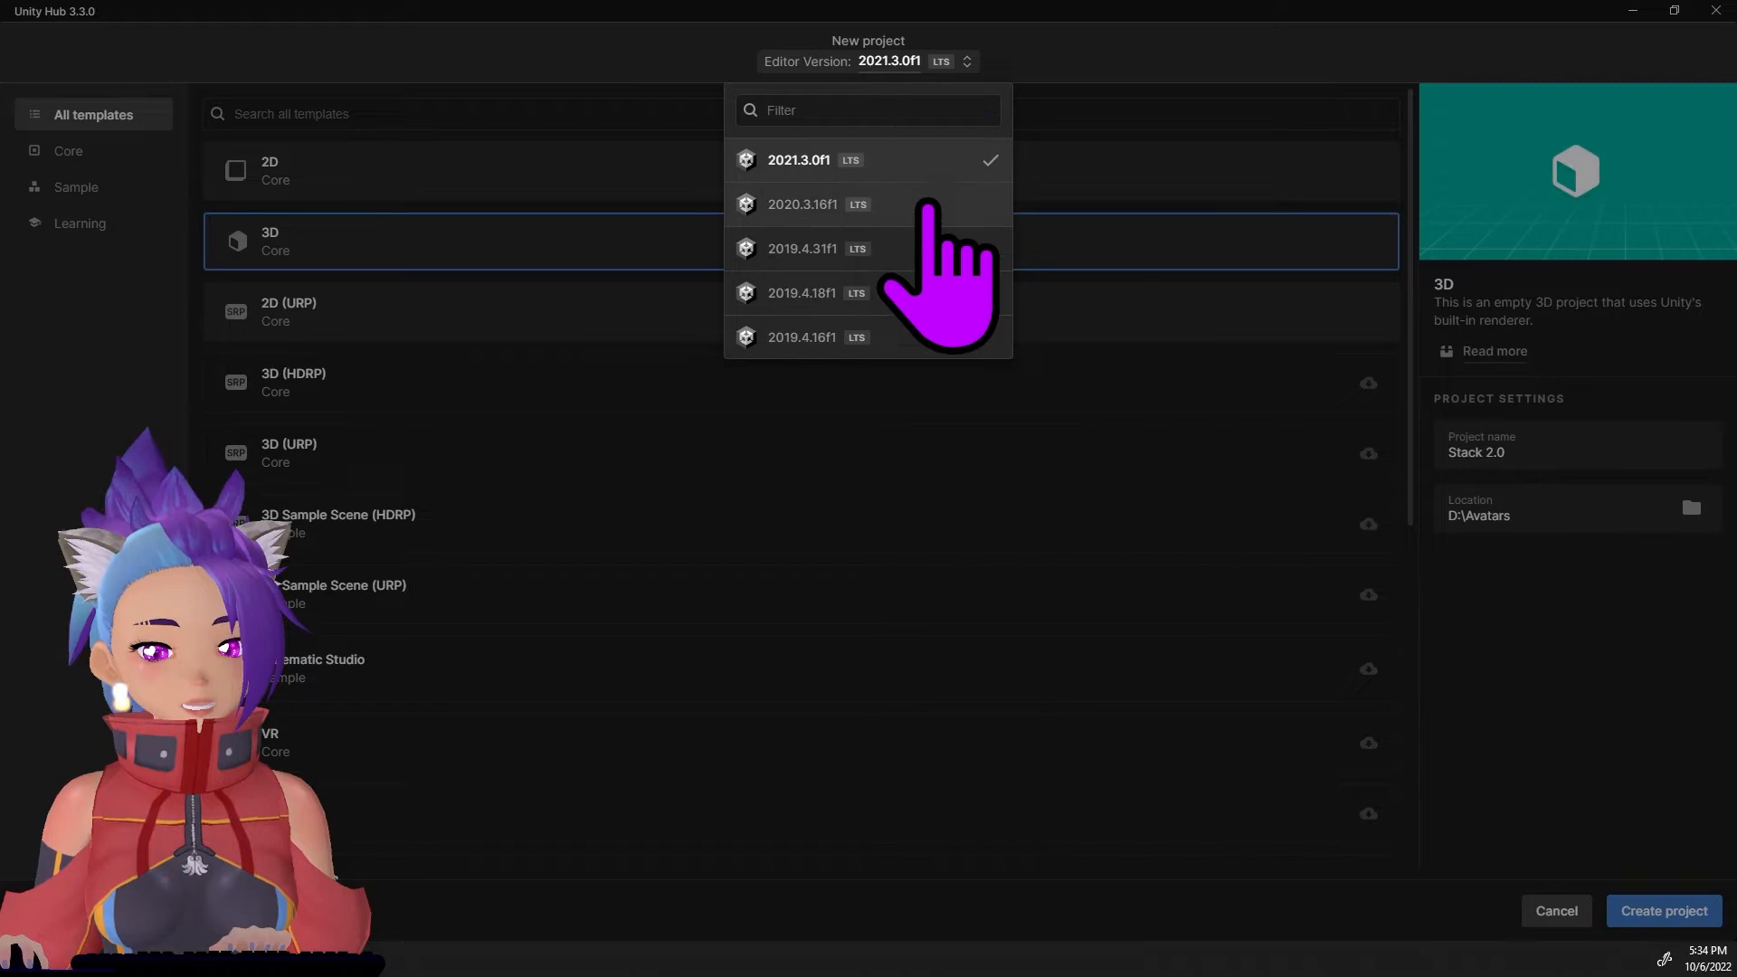
mouse_move(936, 376)
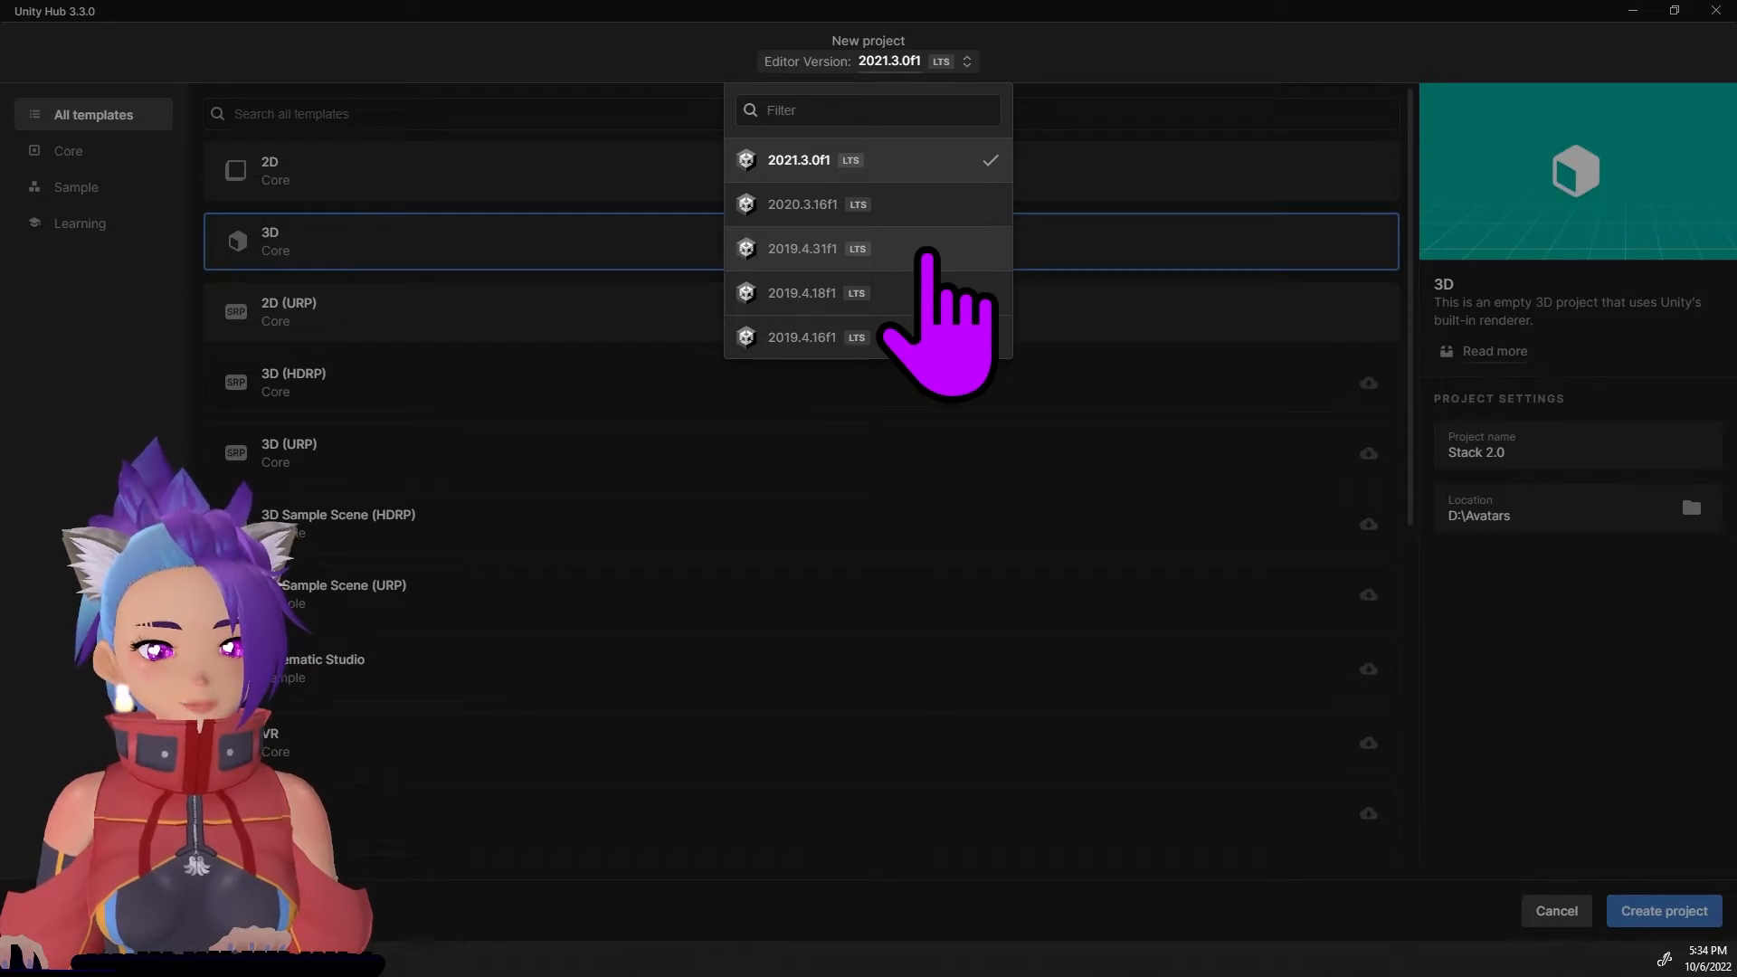
click(799, 248)
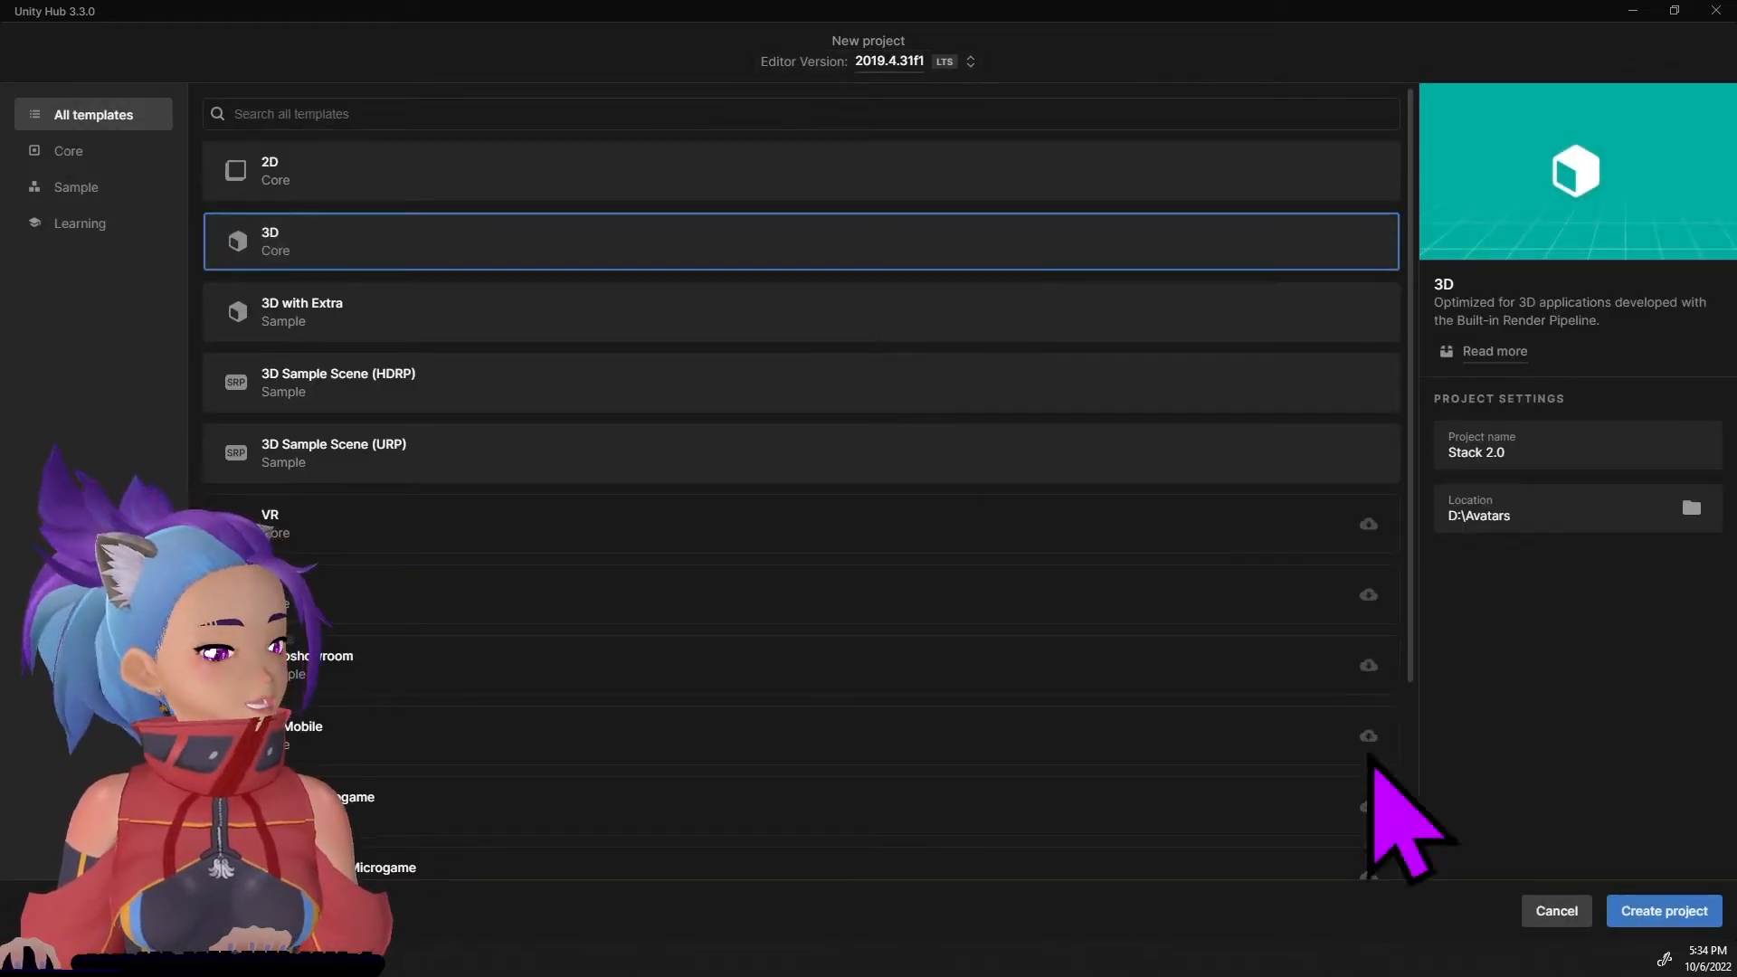
click(1661, 910)
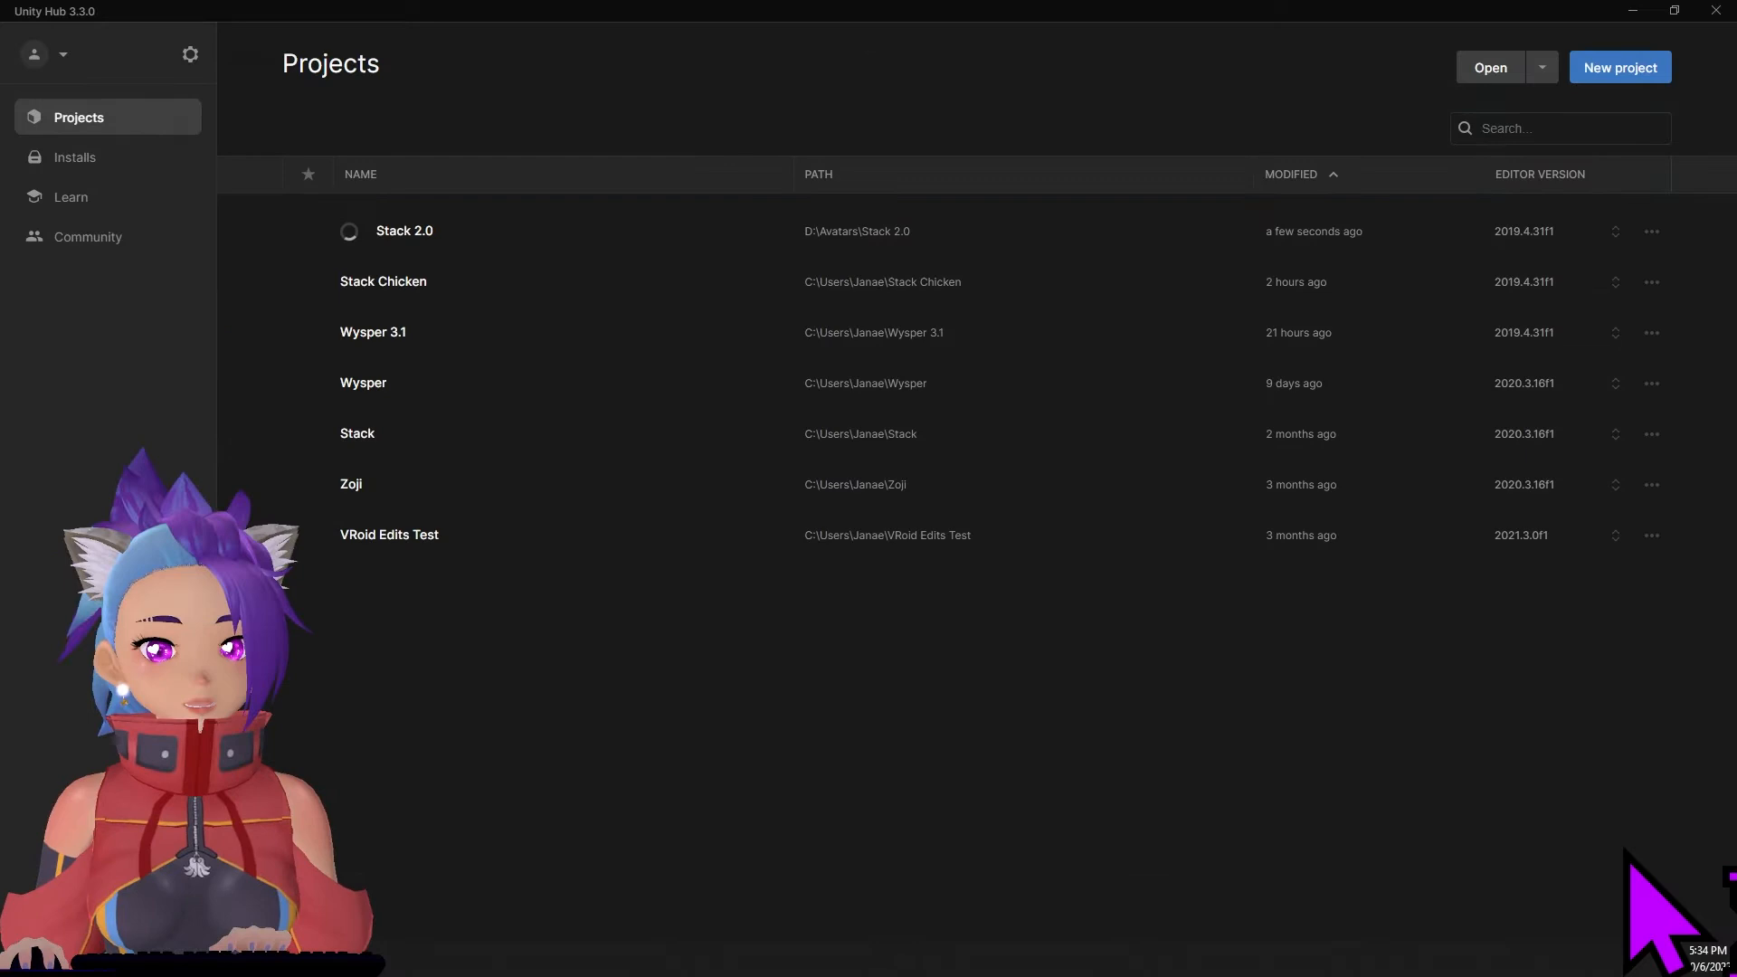
Load the Stack 2.0 project in the editor and reach the Assets commands for importing a package.
double_click(403, 230)
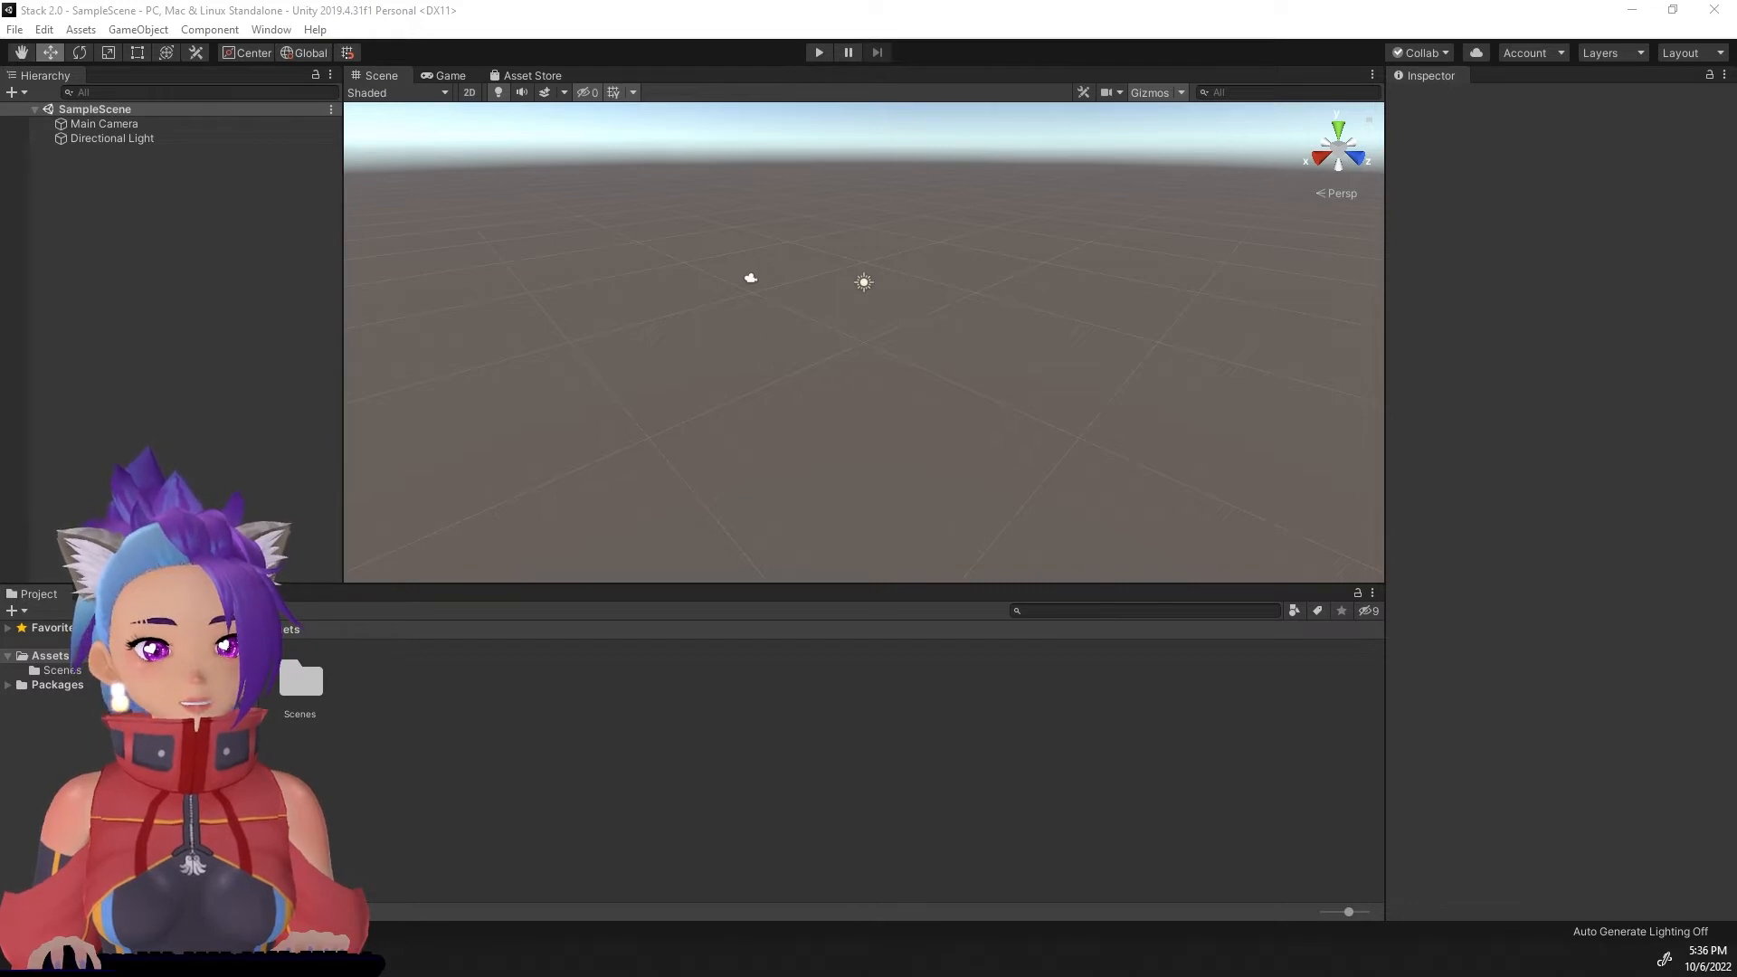
mouse_move(1030, 344)
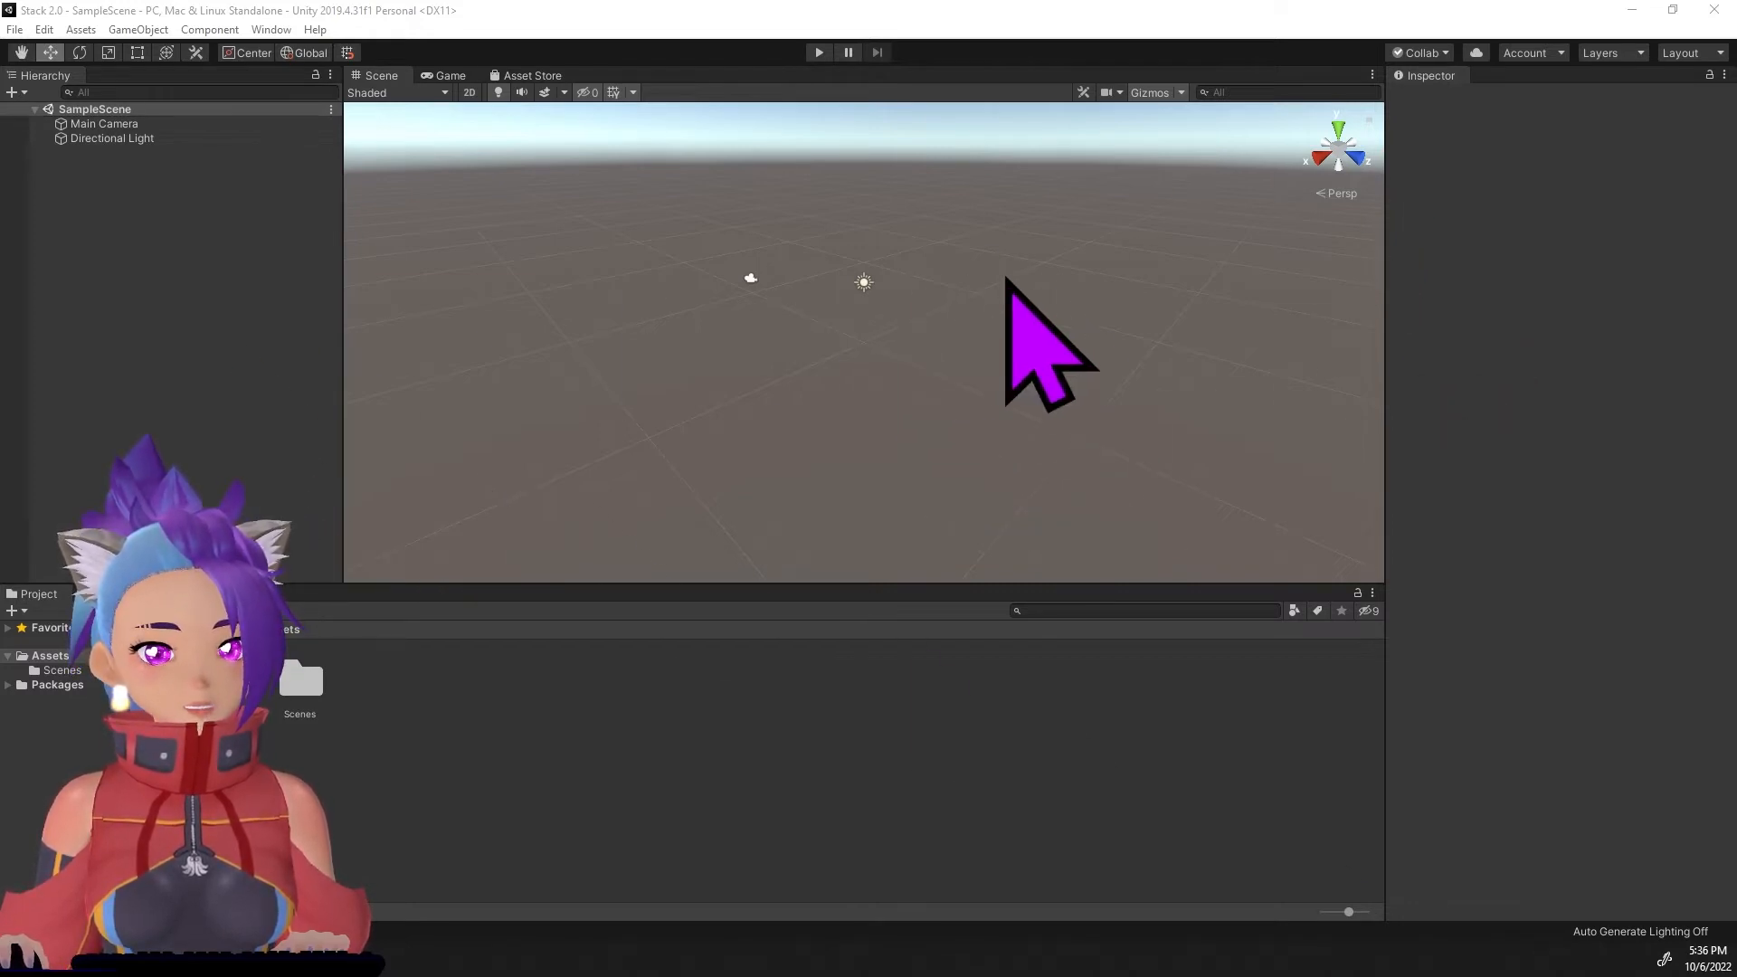
mouse_move(1080, 377)
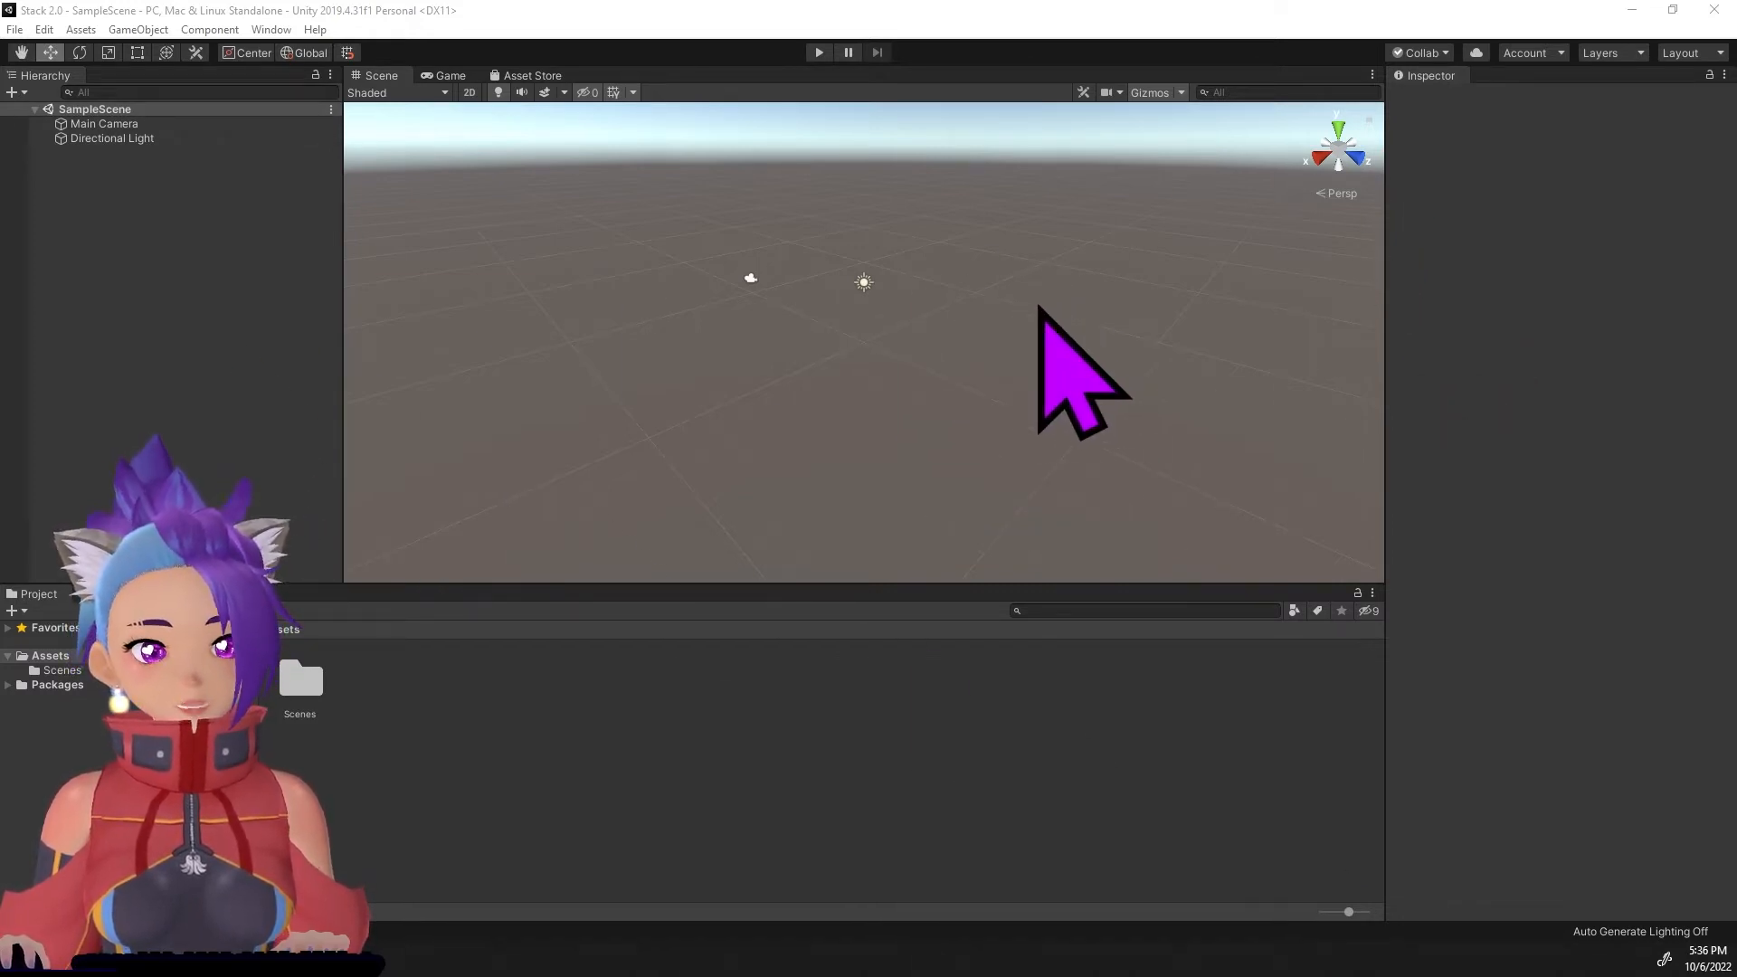
mouse_move(188, 177)
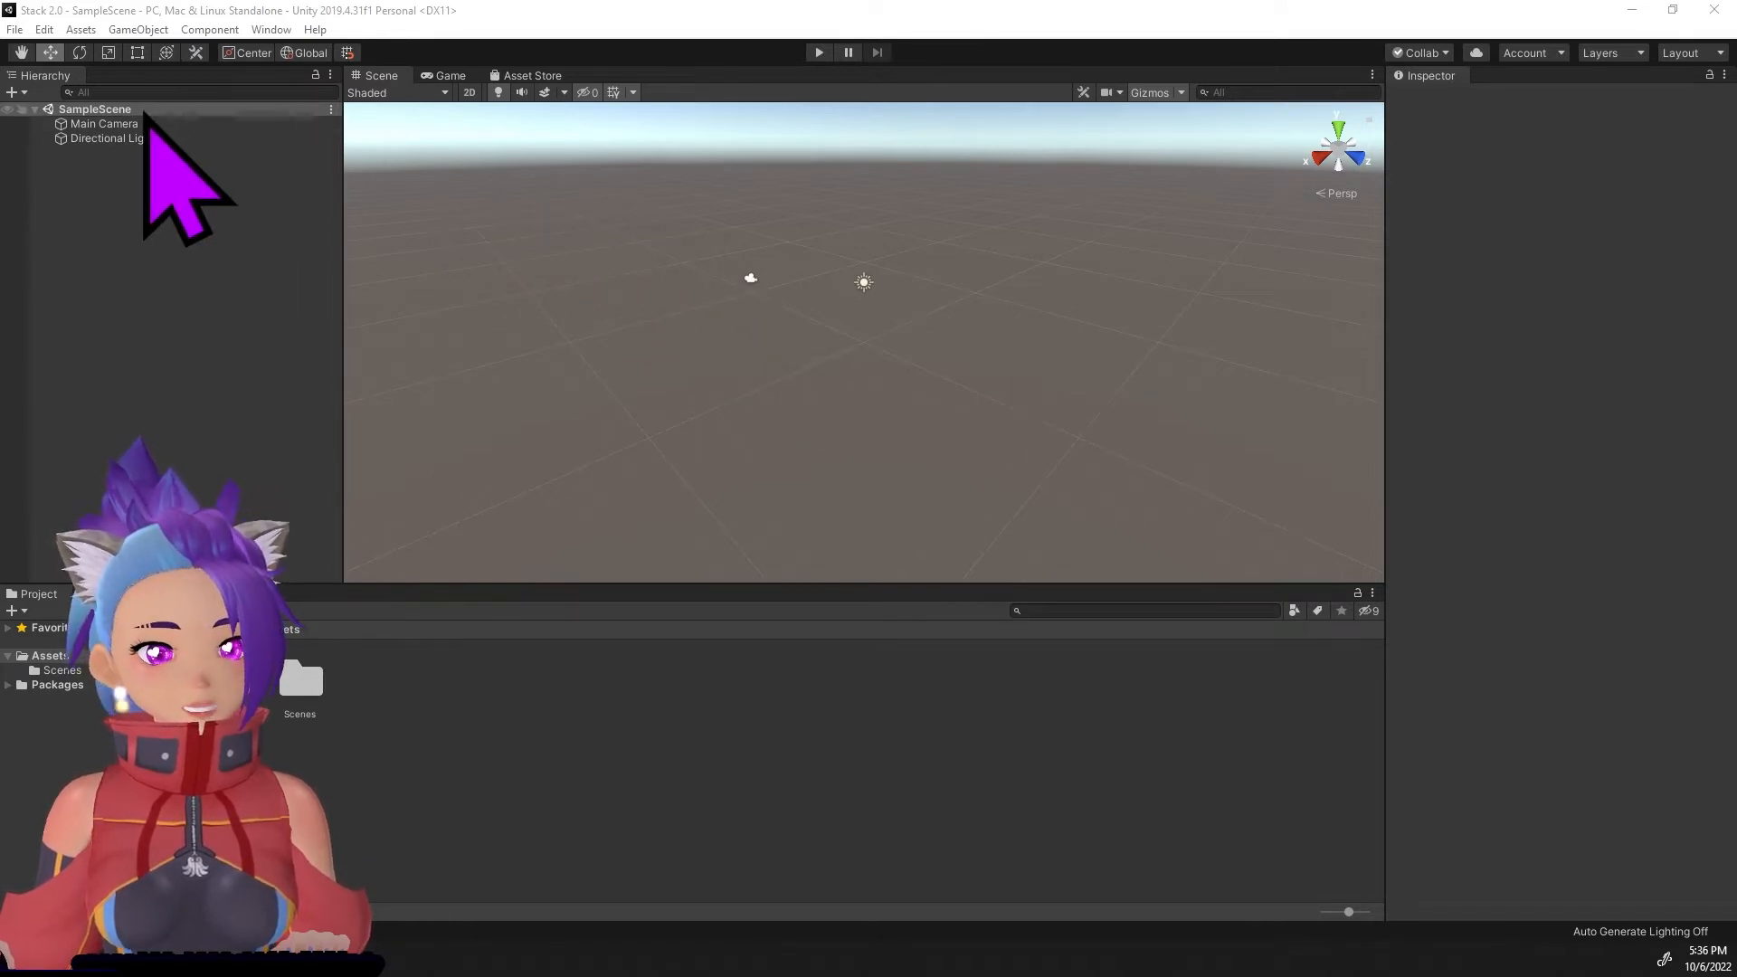
mouse_move(387, 67)
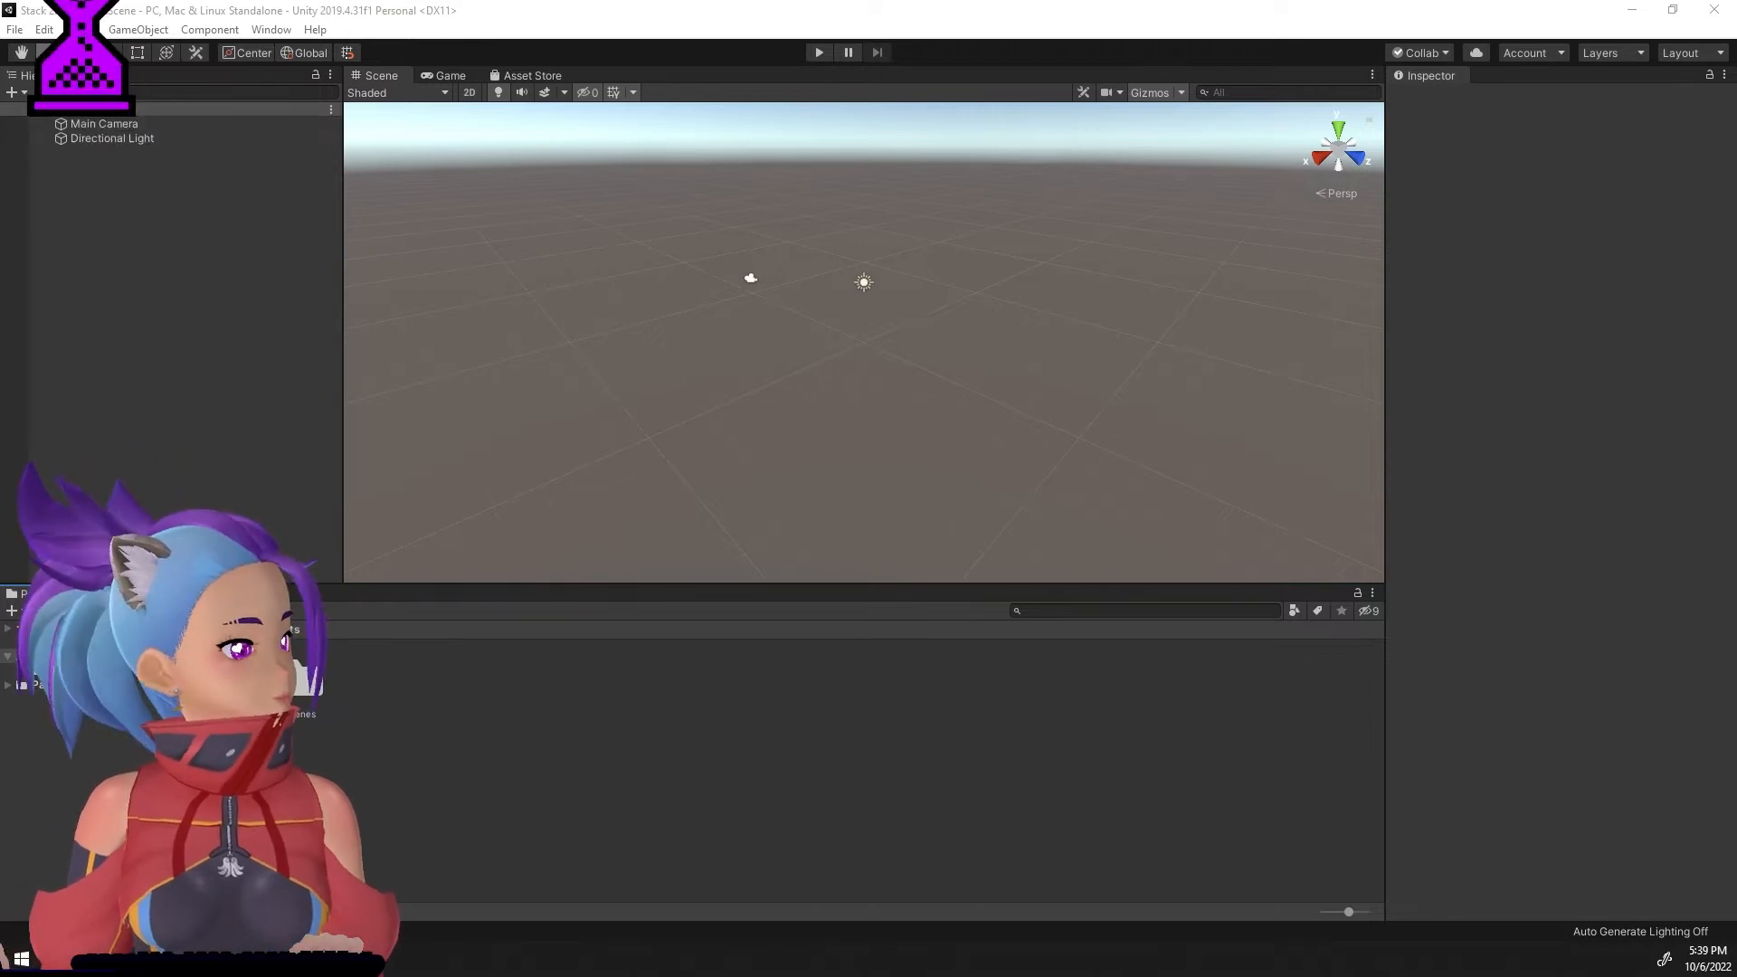
click(78, 28)
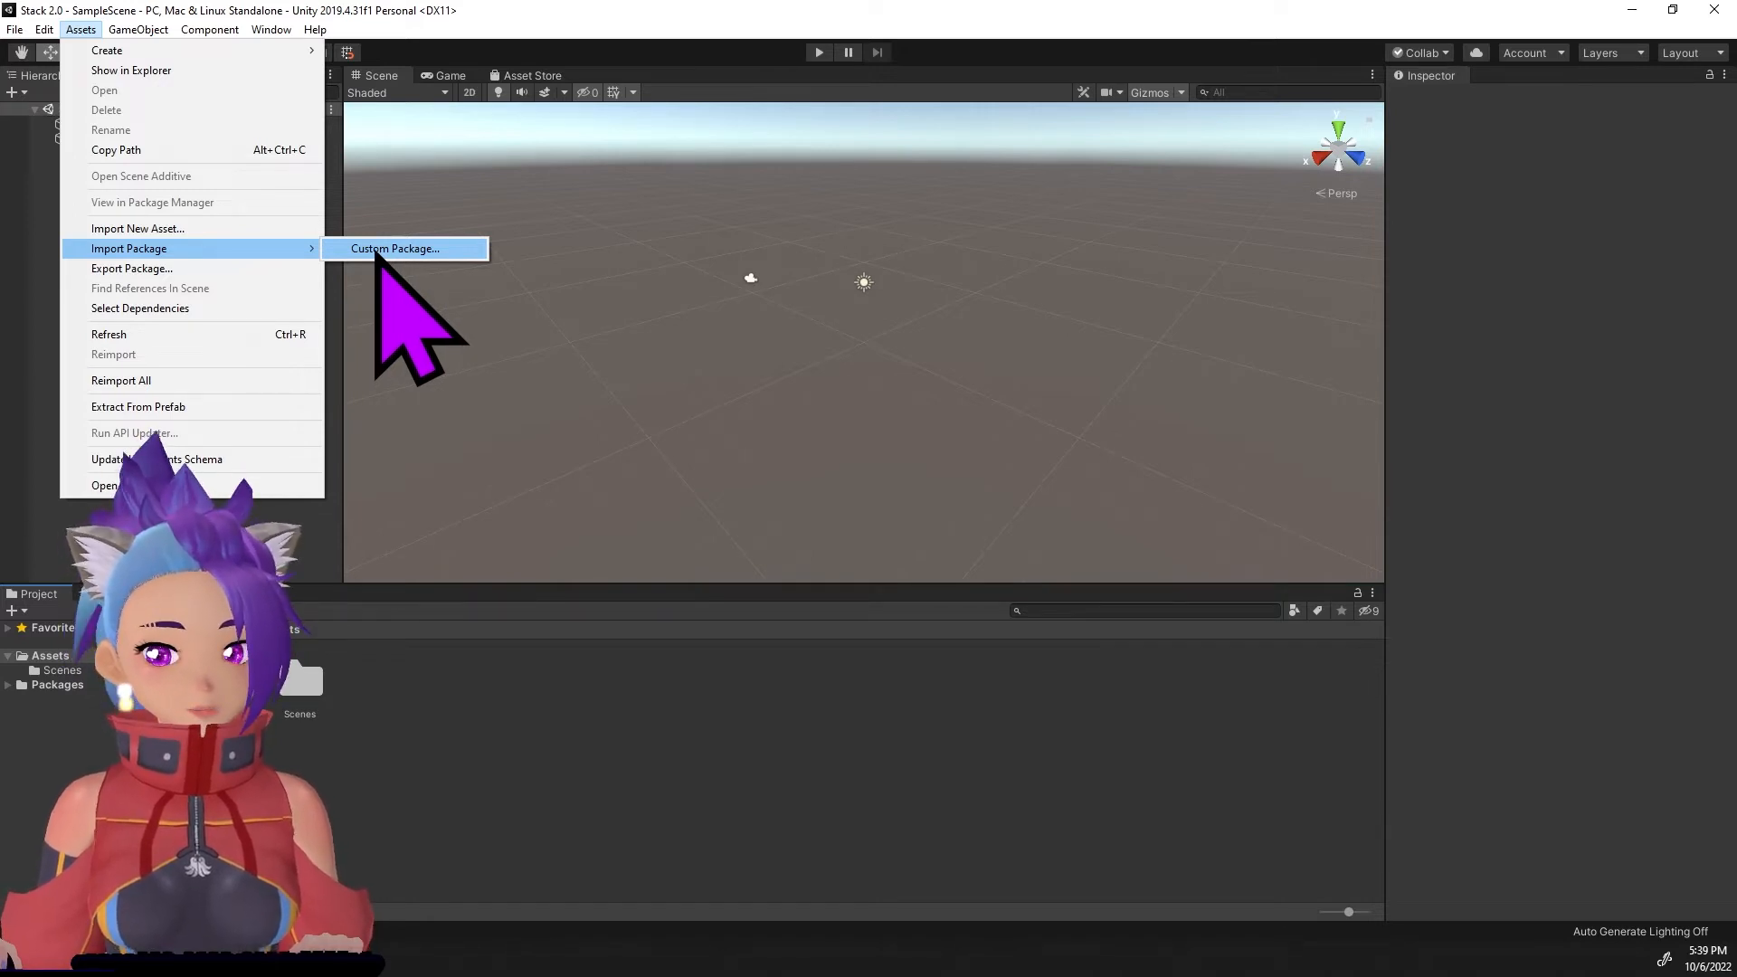
Choose UniVRM-0.97.0_ac30.unitypackage from the VRM UnityPackages folder for import.
click(395, 248)
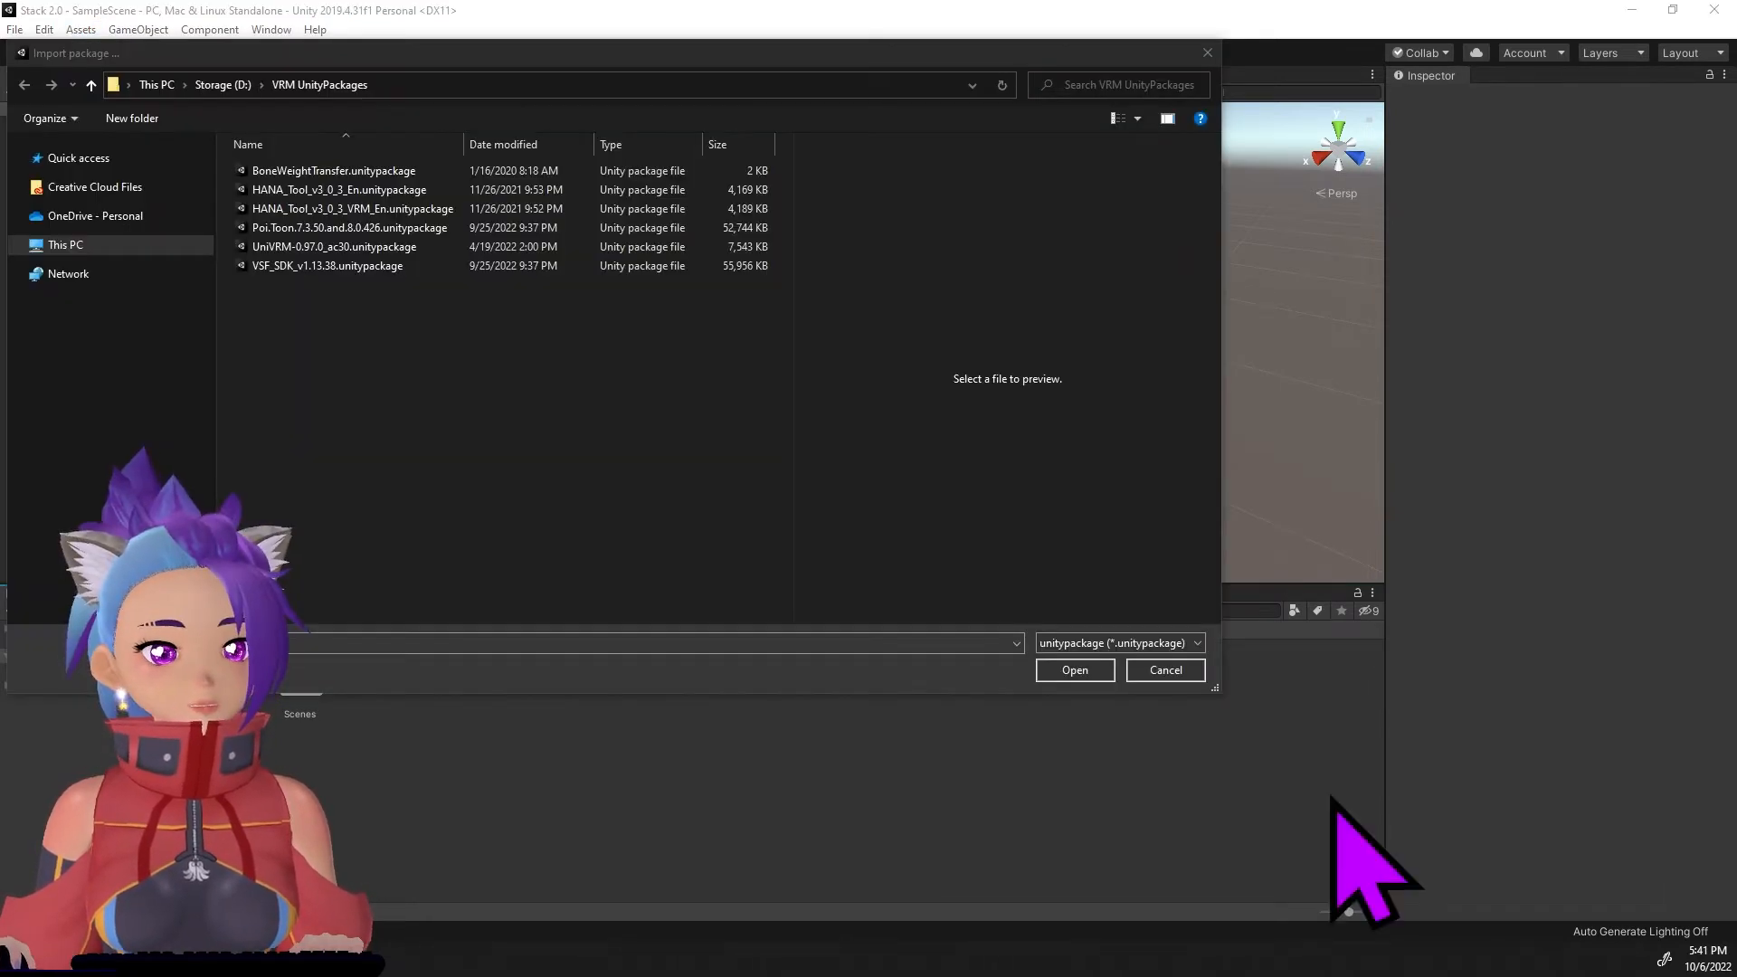
mouse_move(599, 599)
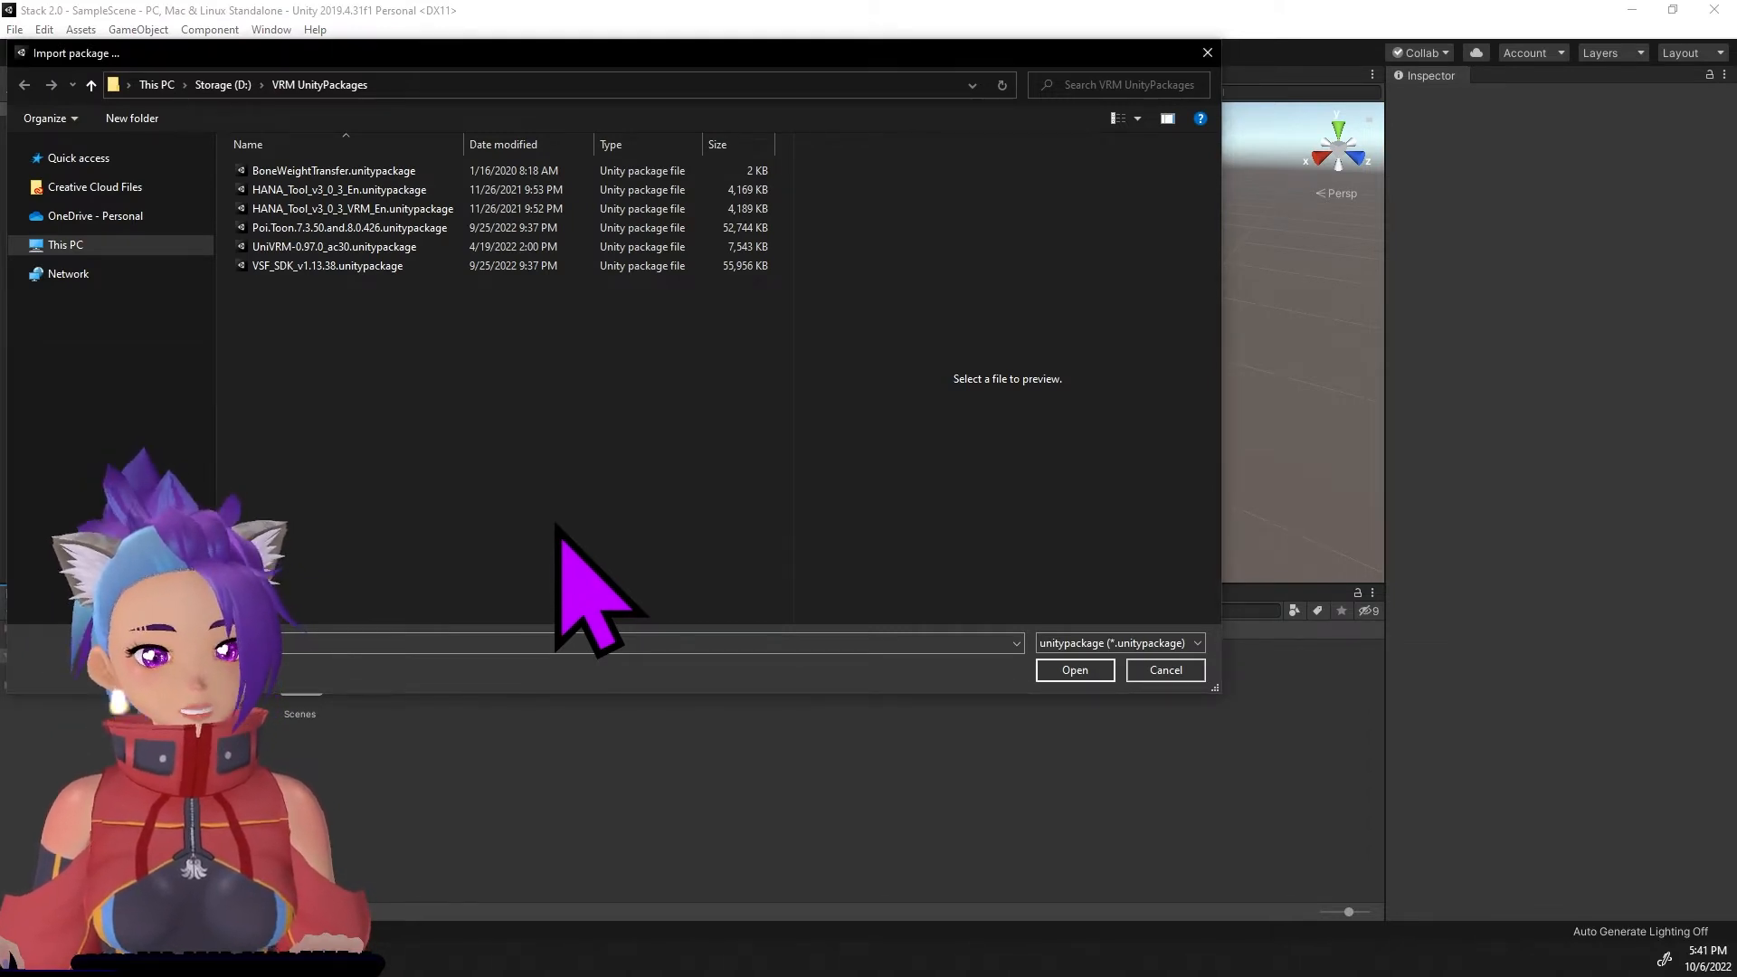
mouse_move(354, 166)
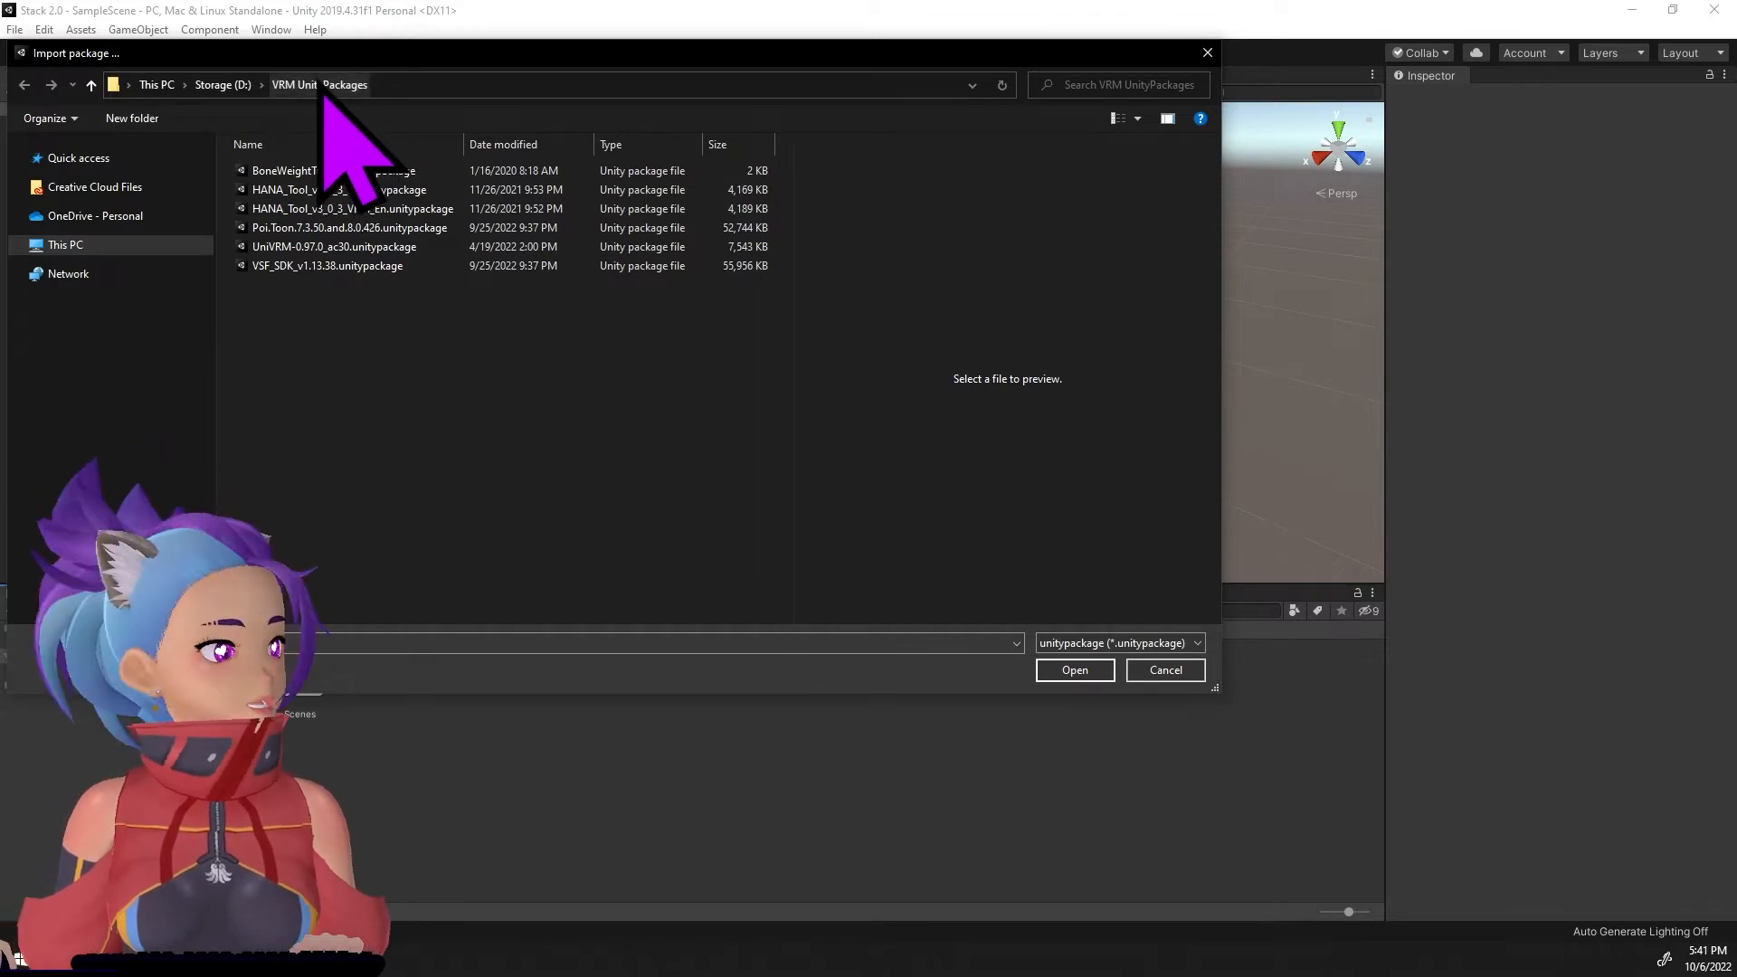
click(333, 246)
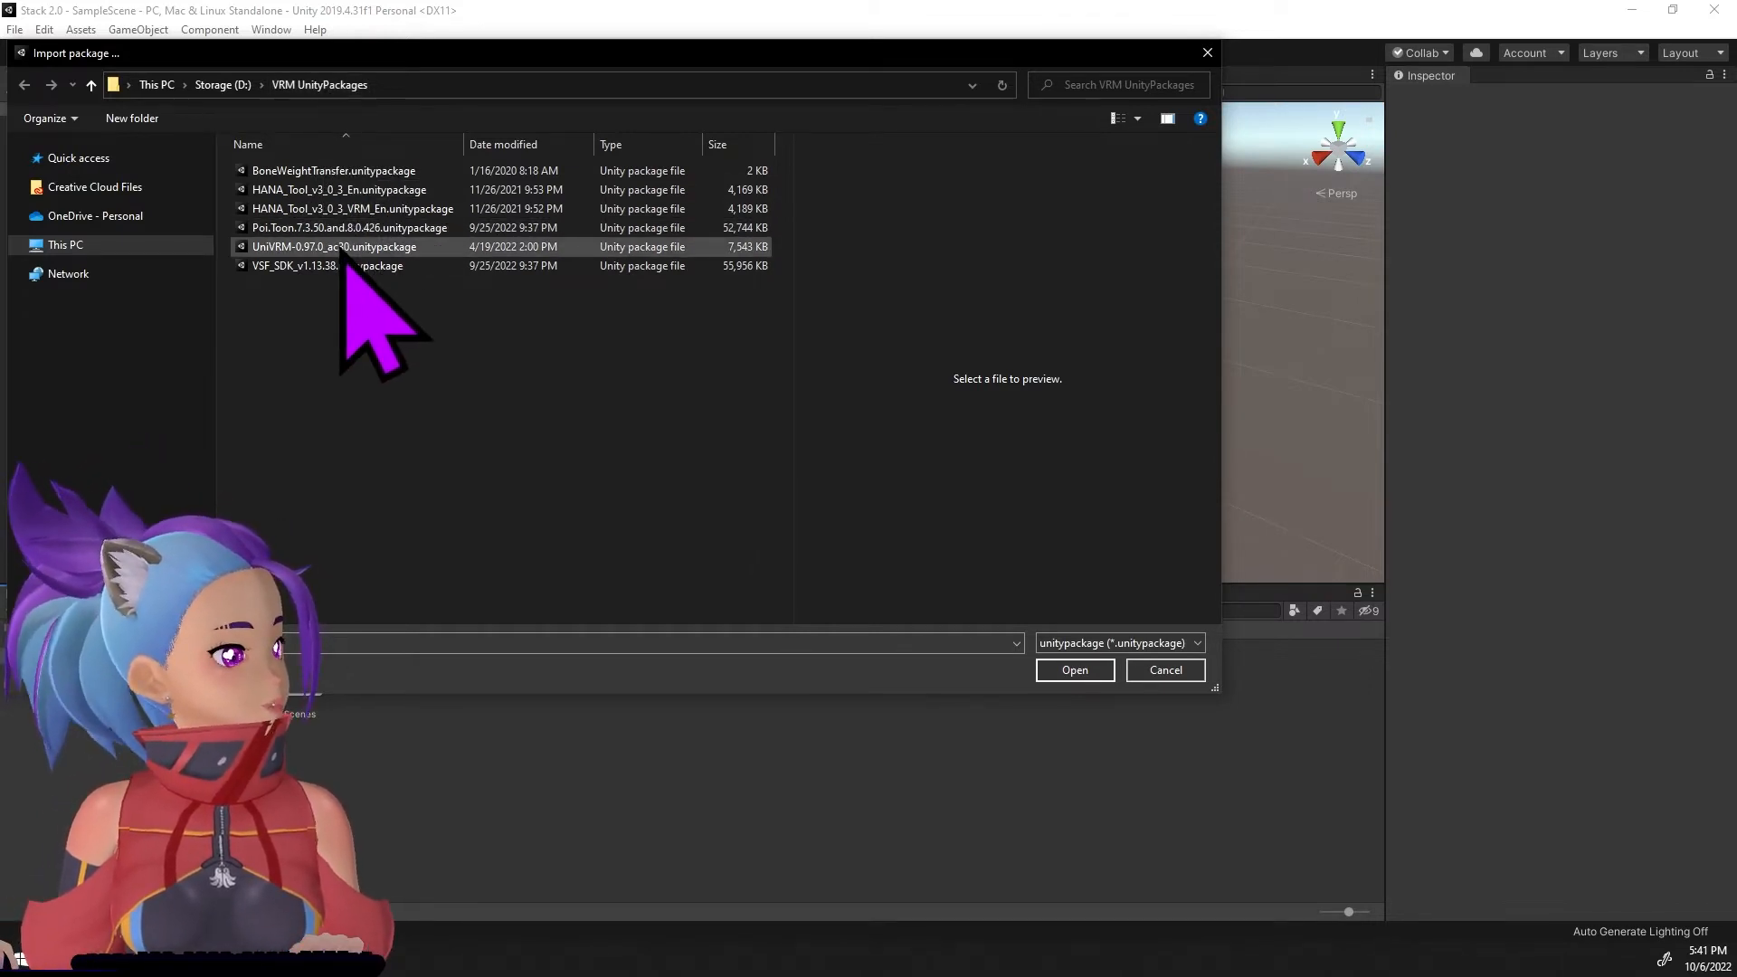
click(1073, 670)
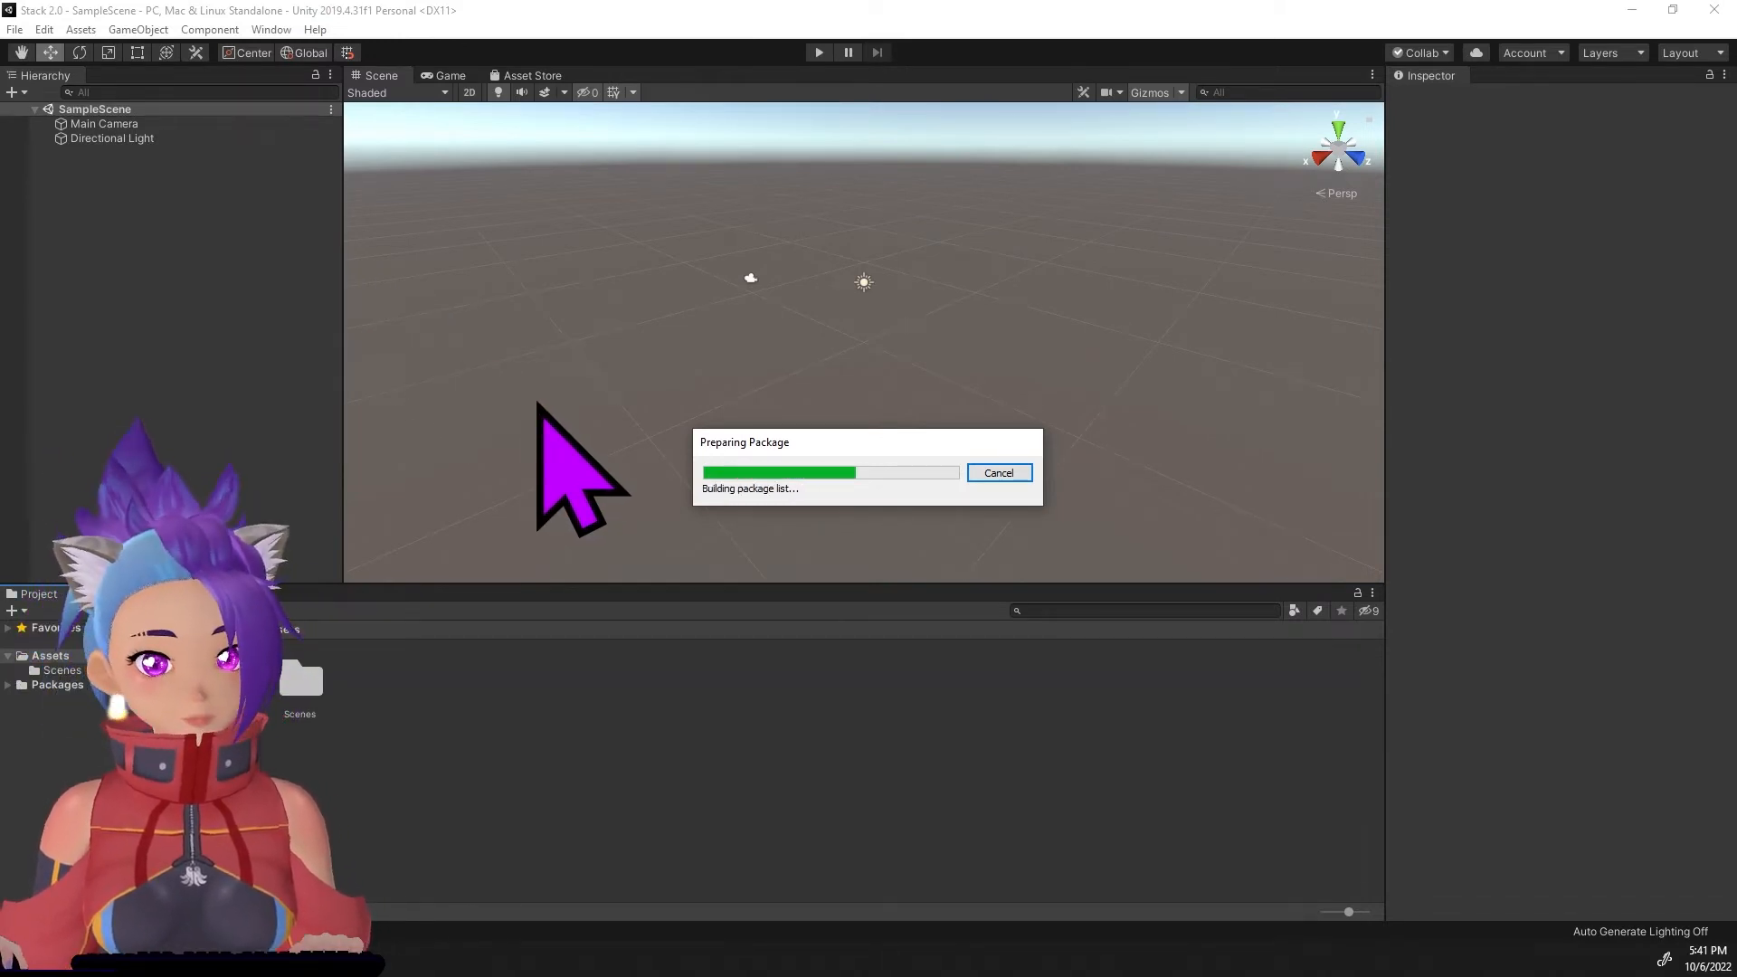
Import all UniVRM contents and accept the recommended Linear colour space in the UniGLTF settings.
click(995, 473)
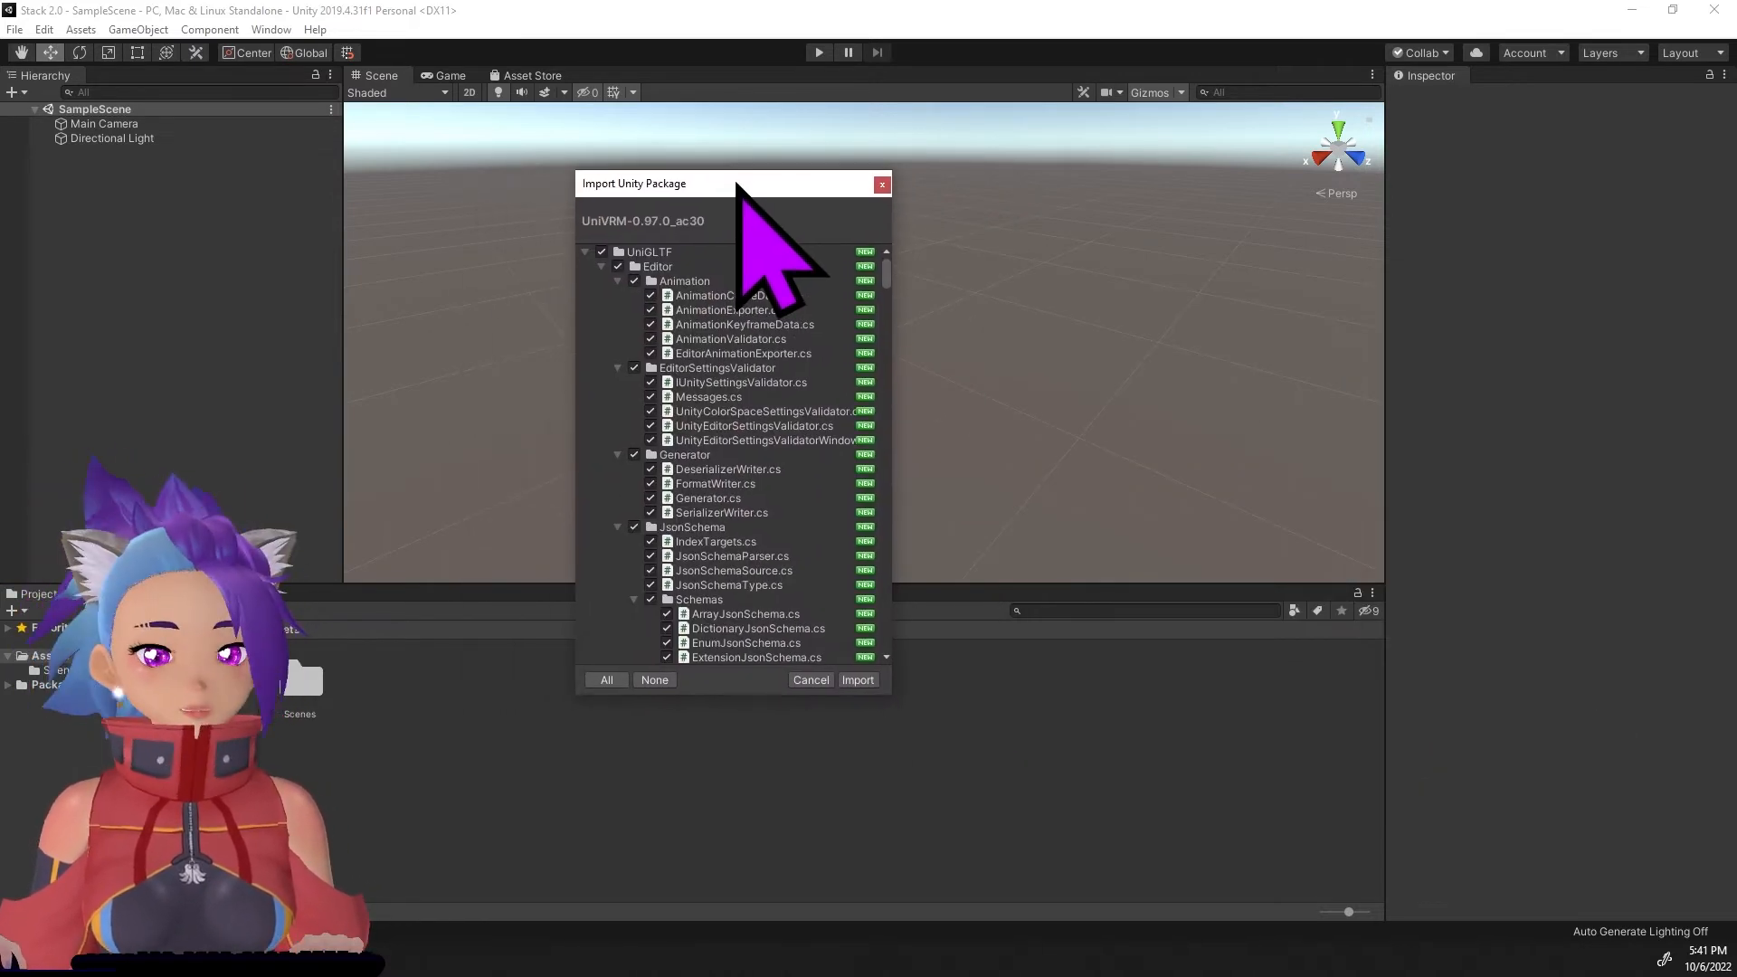
click(857, 678)
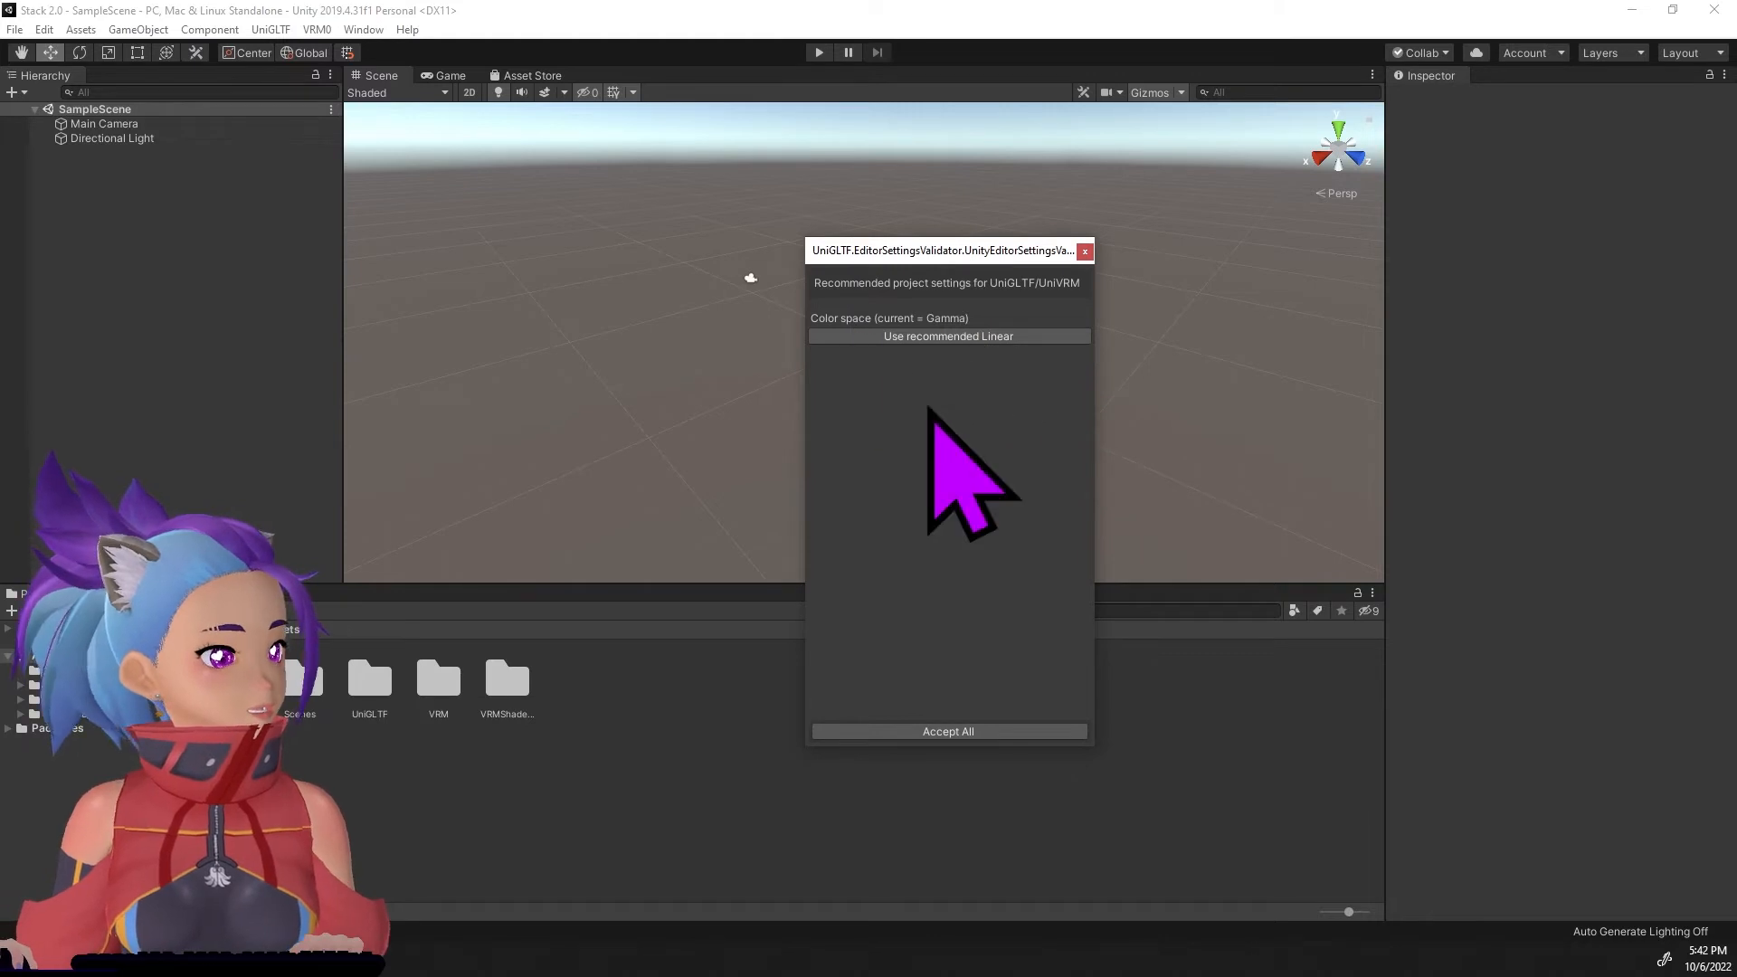
mouse_move(1035, 798)
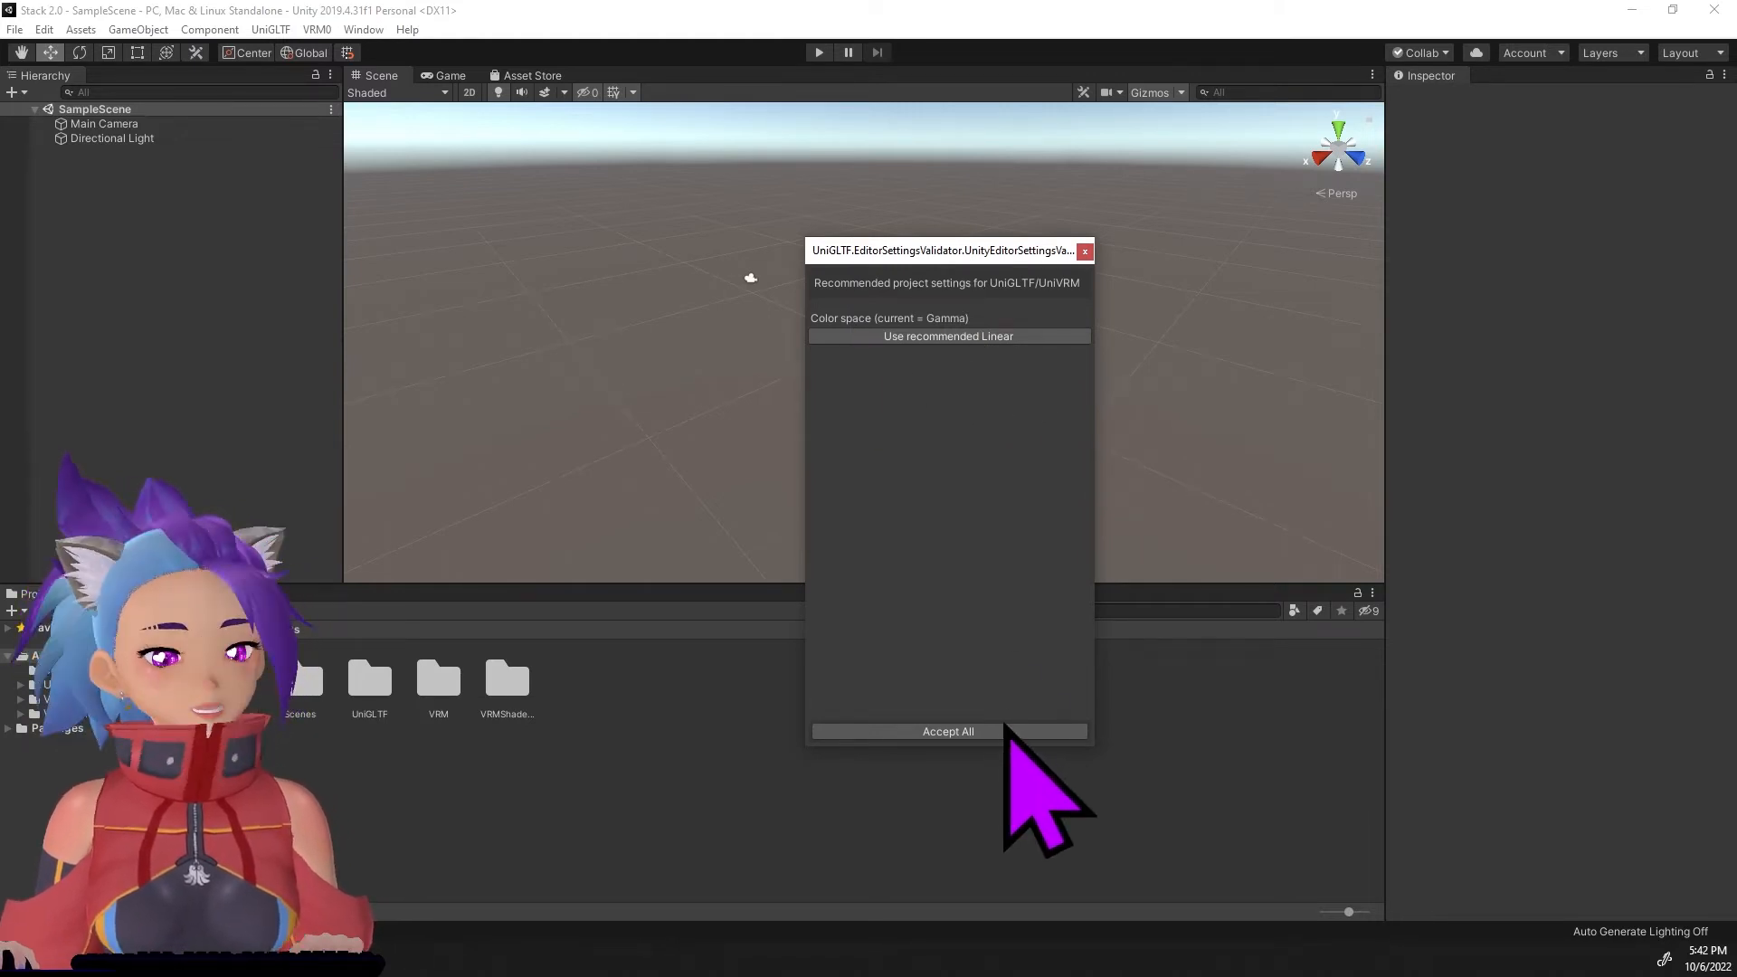
click(947, 731)
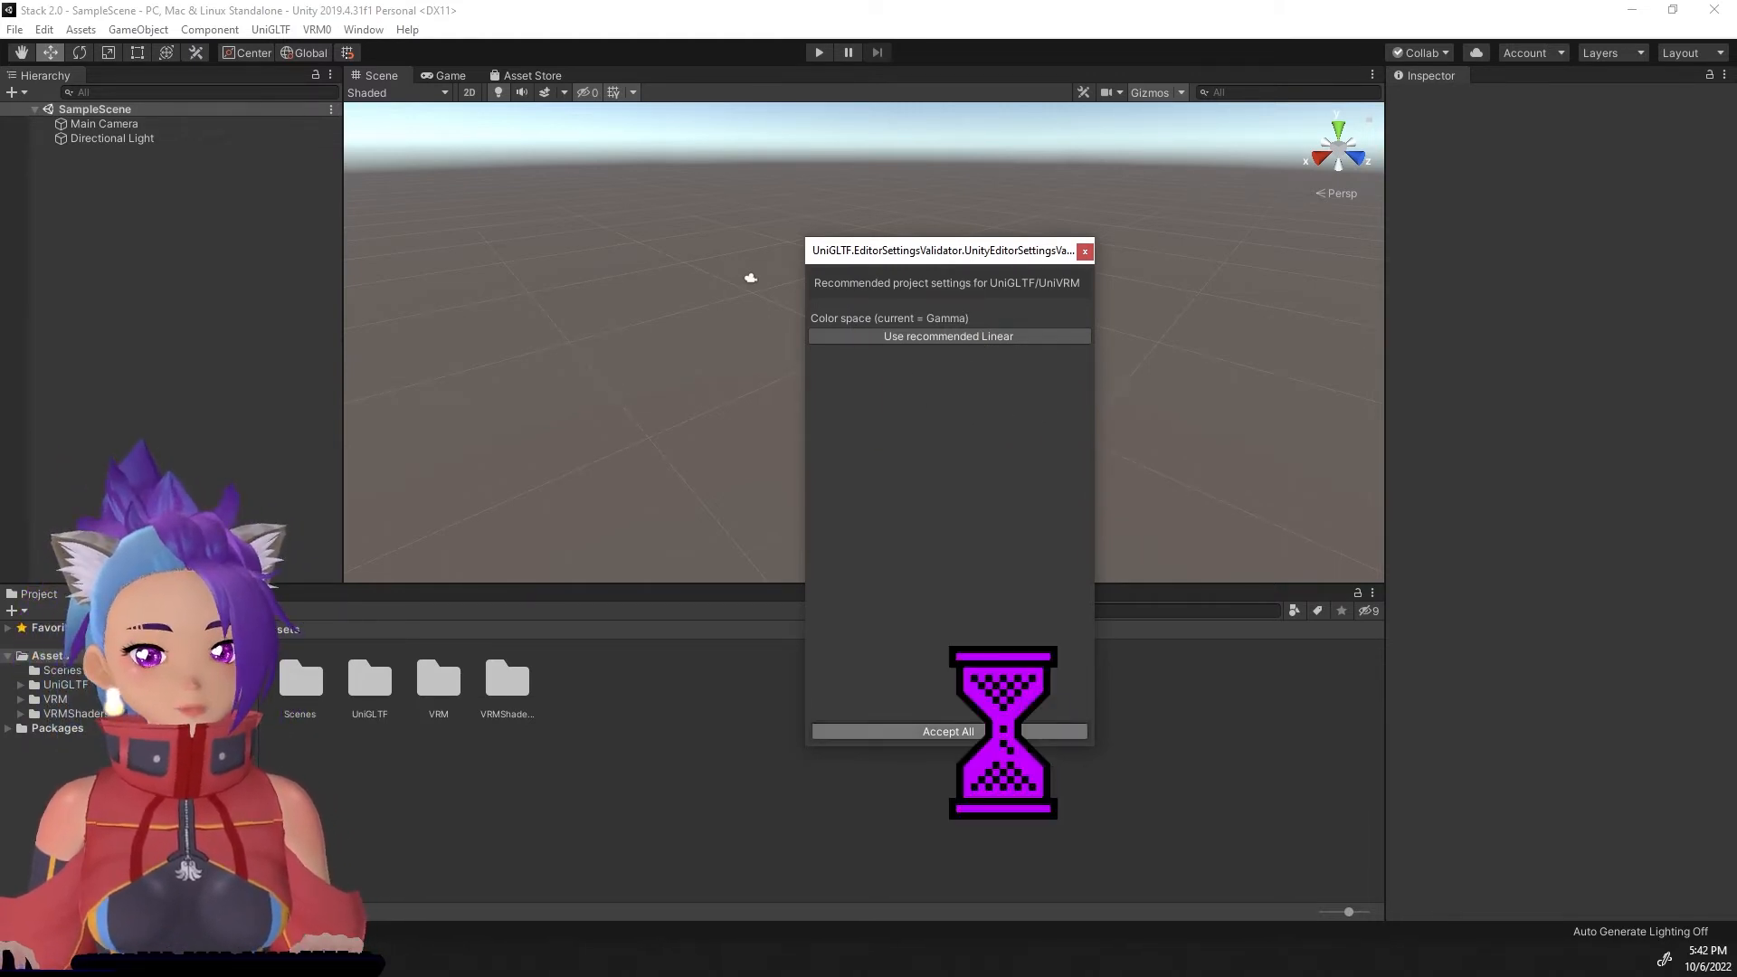
click(946, 731)
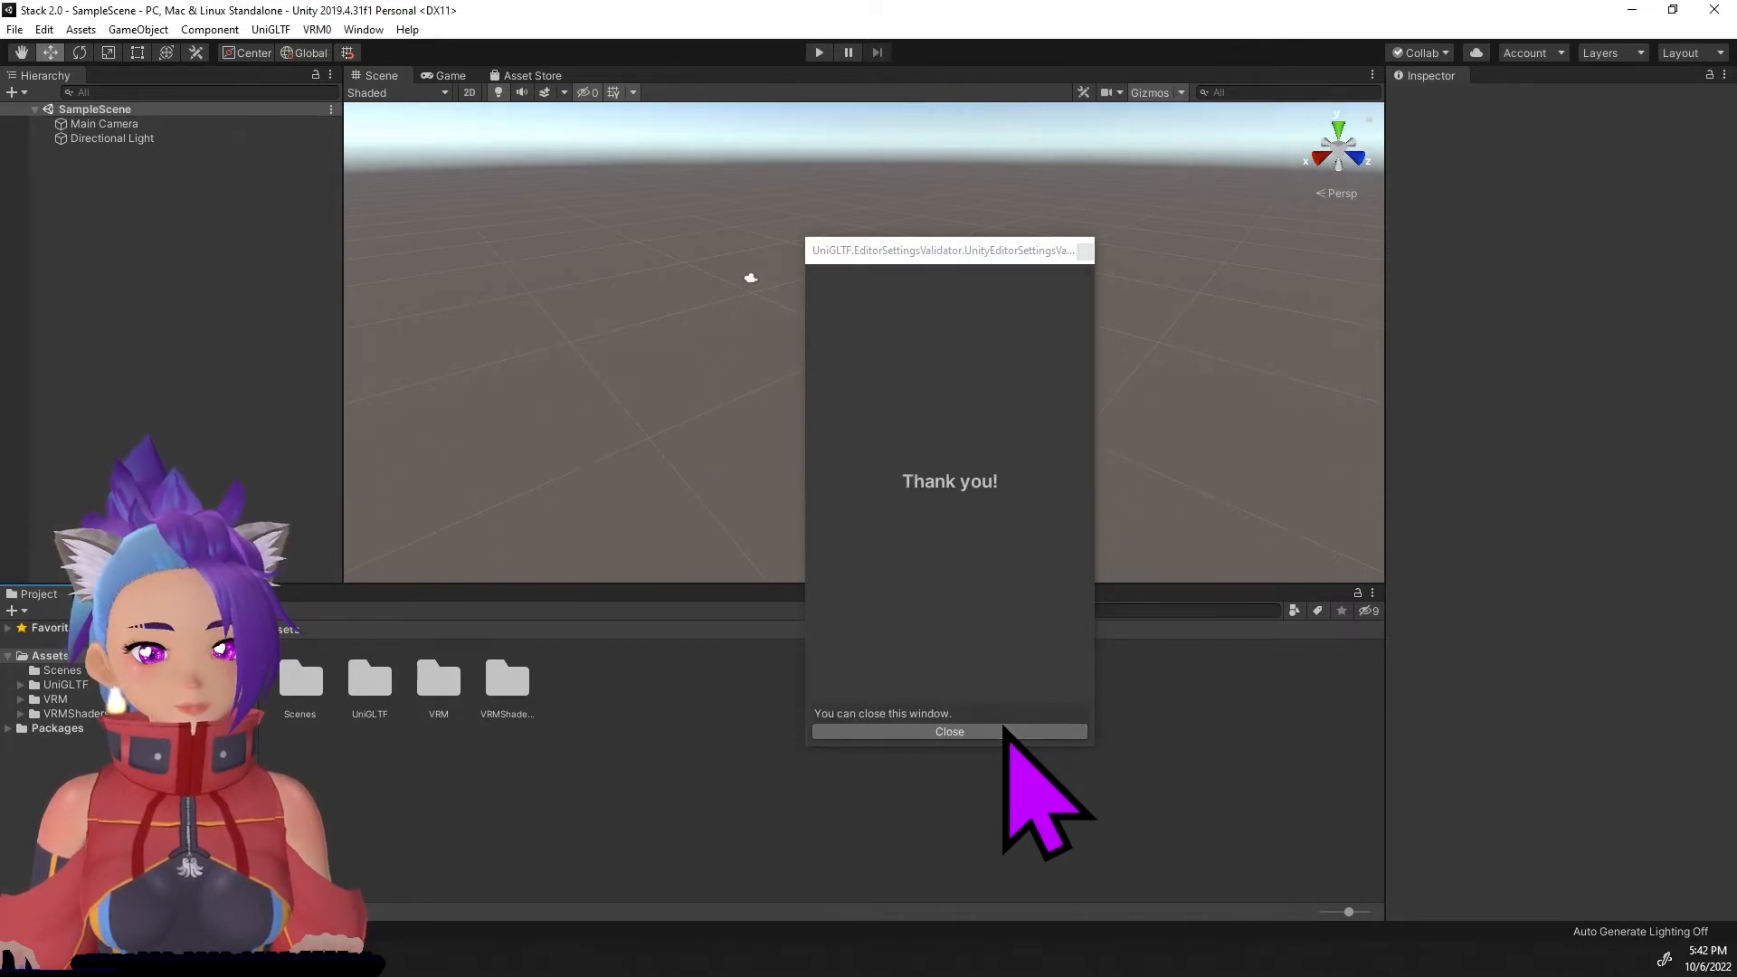
click(946, 731)
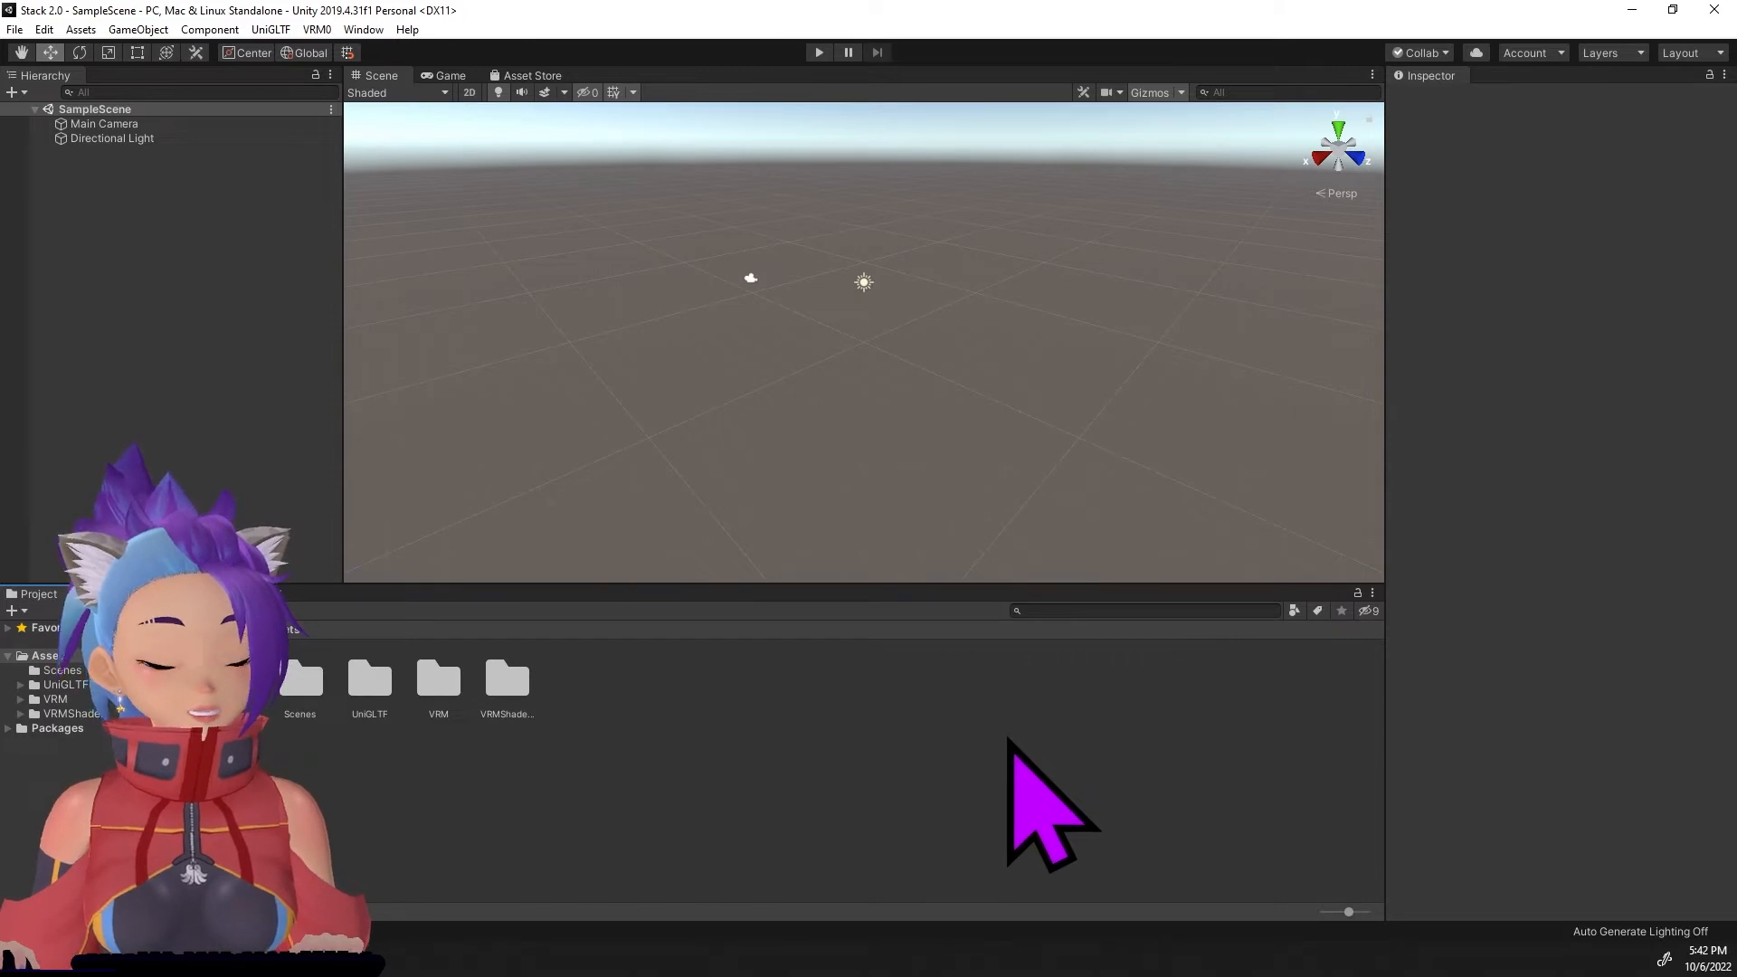
click(80, 29)
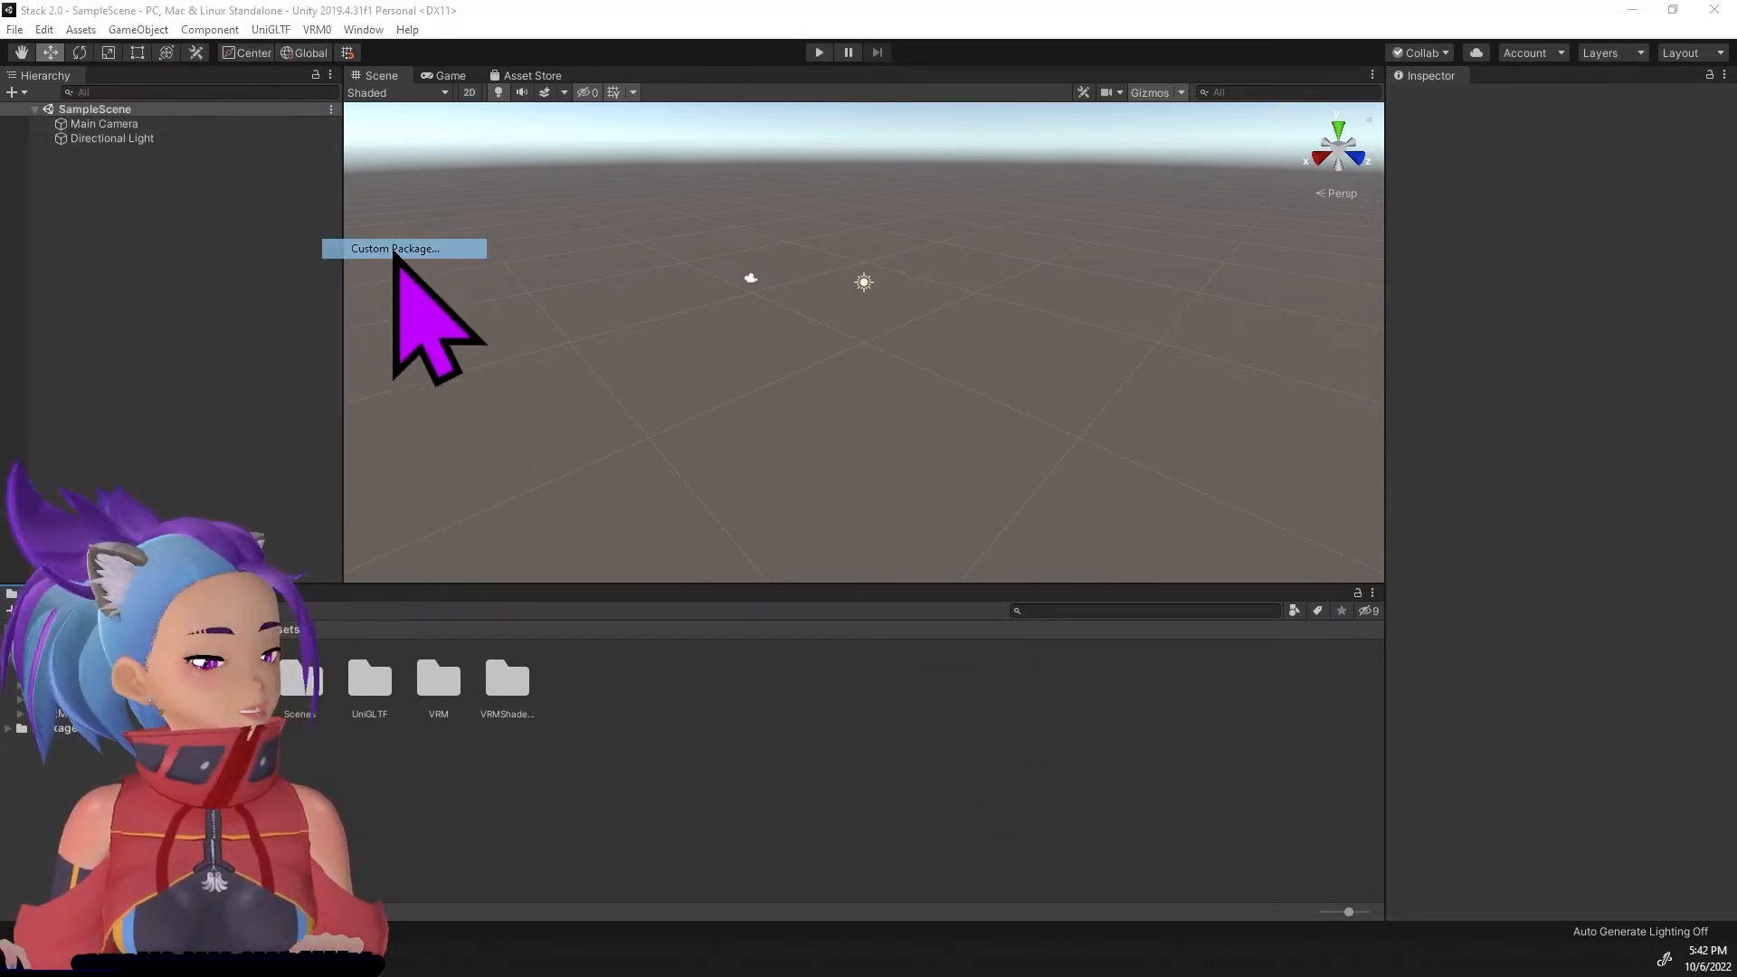
Import VSF_SDK_v1.13.38.unitypackage in full, adding a VSF SDK folder under Assets.
click(395, 247)
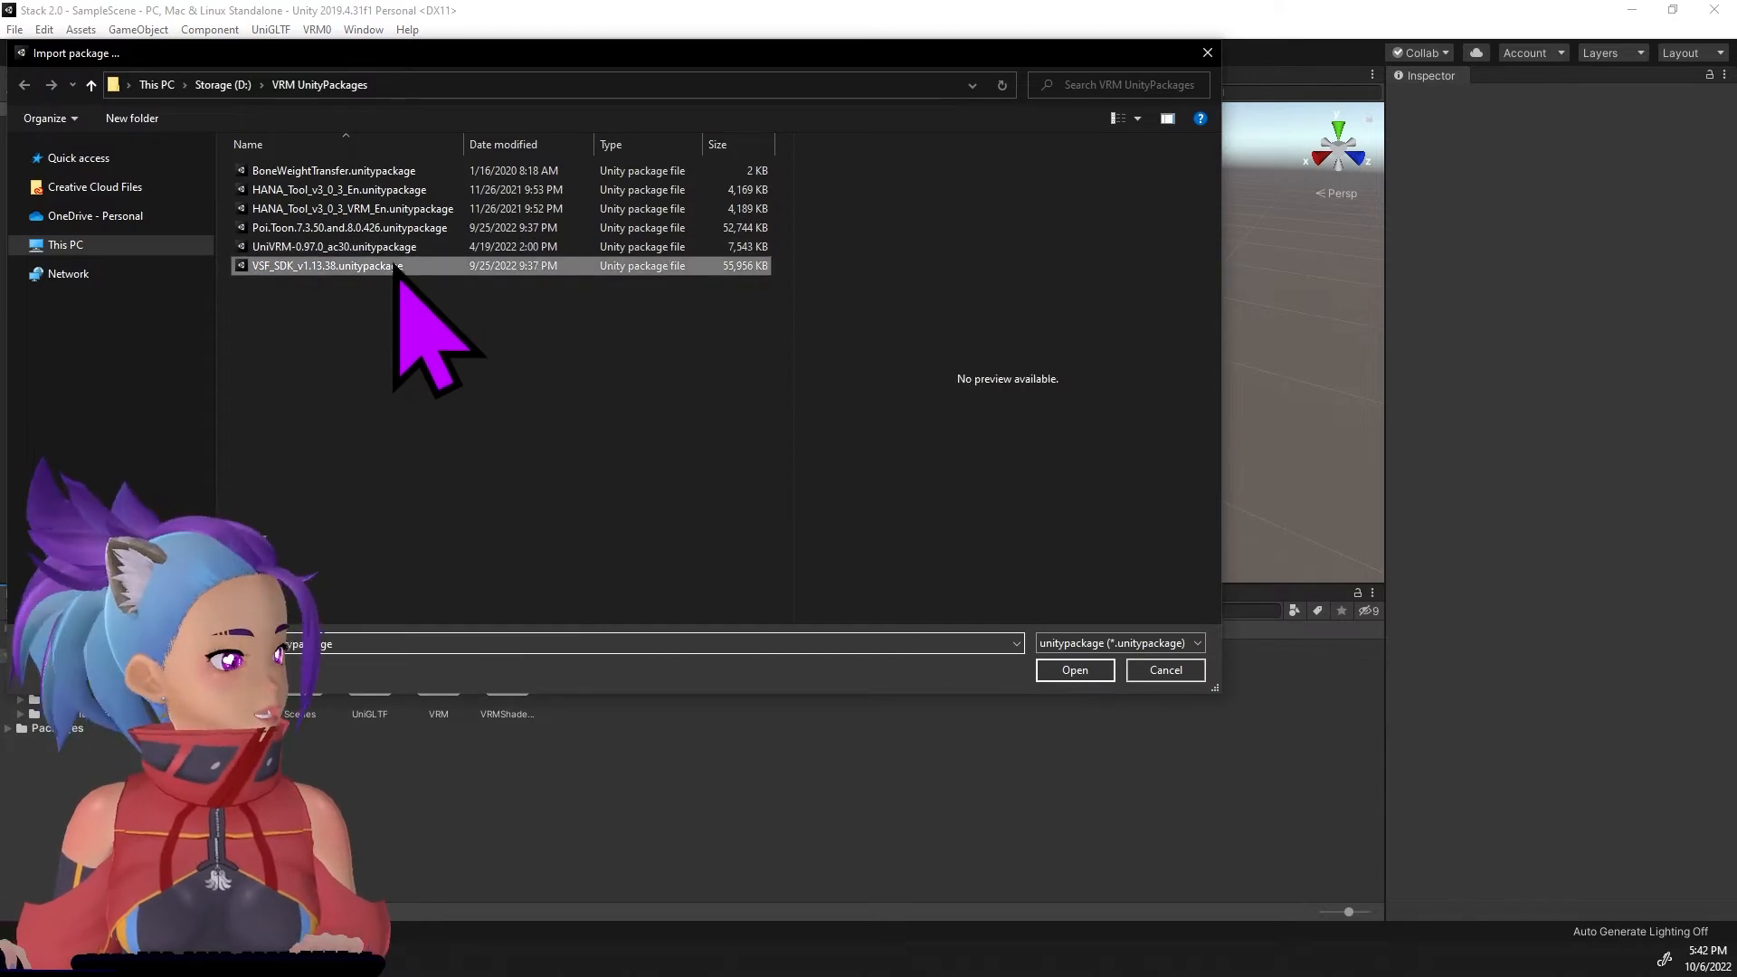
click(1072, 669)
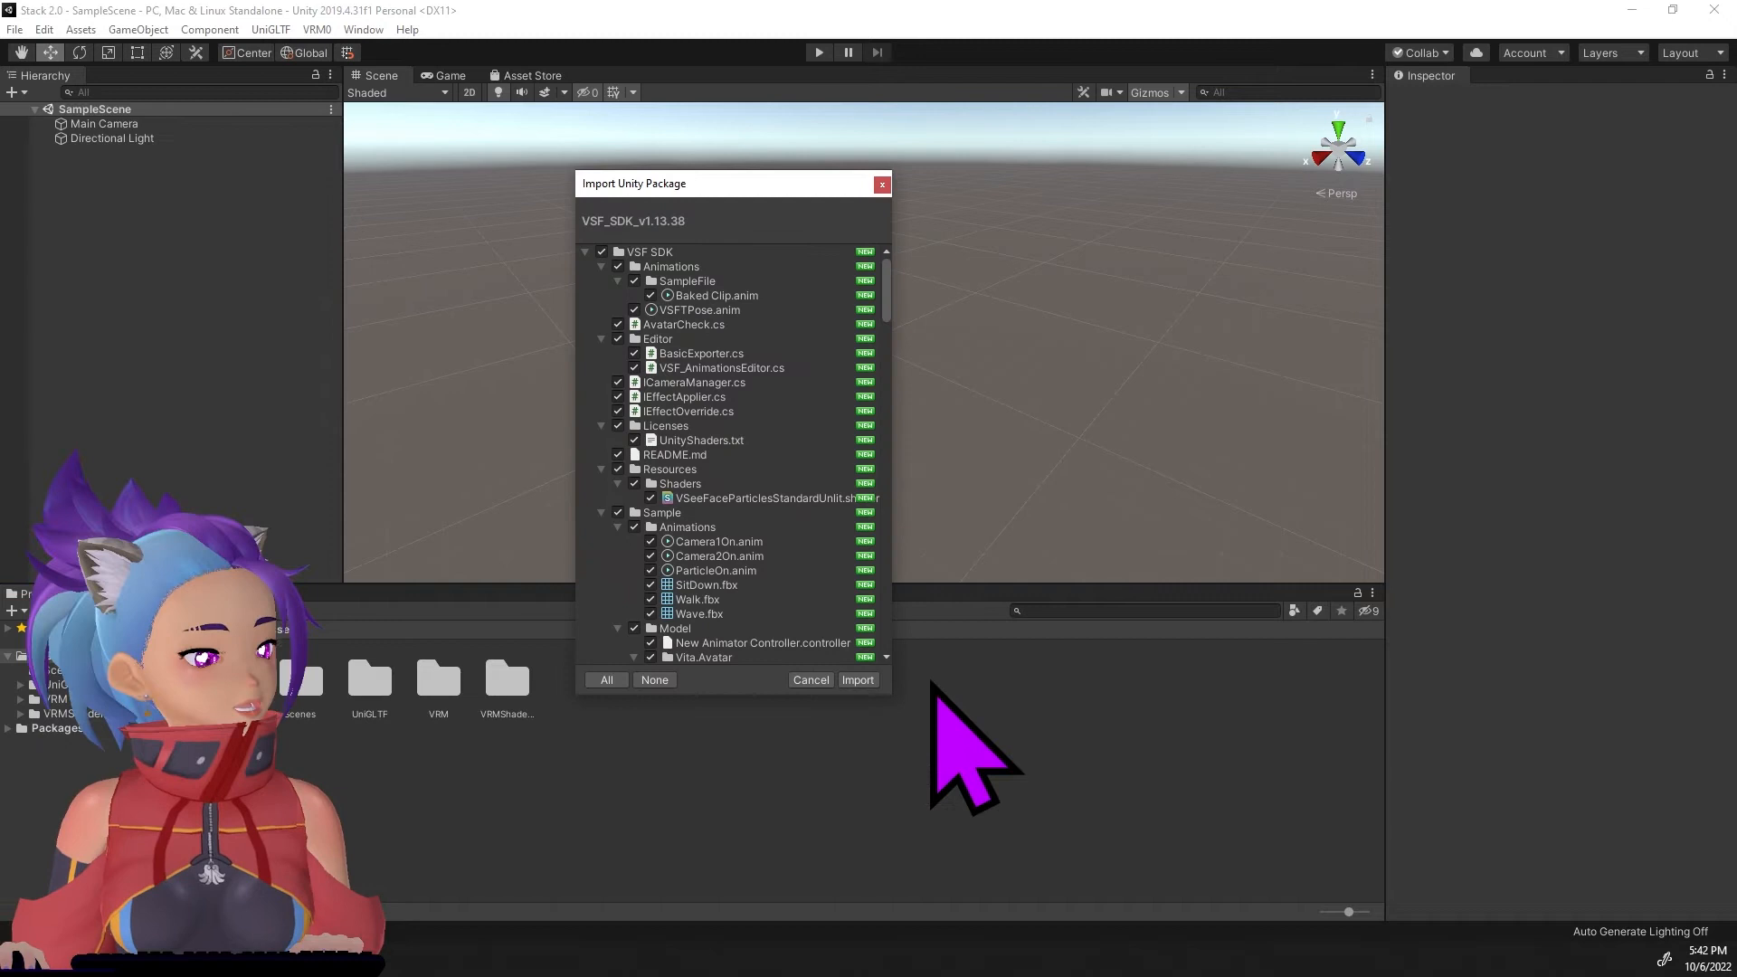
click(857, 678)
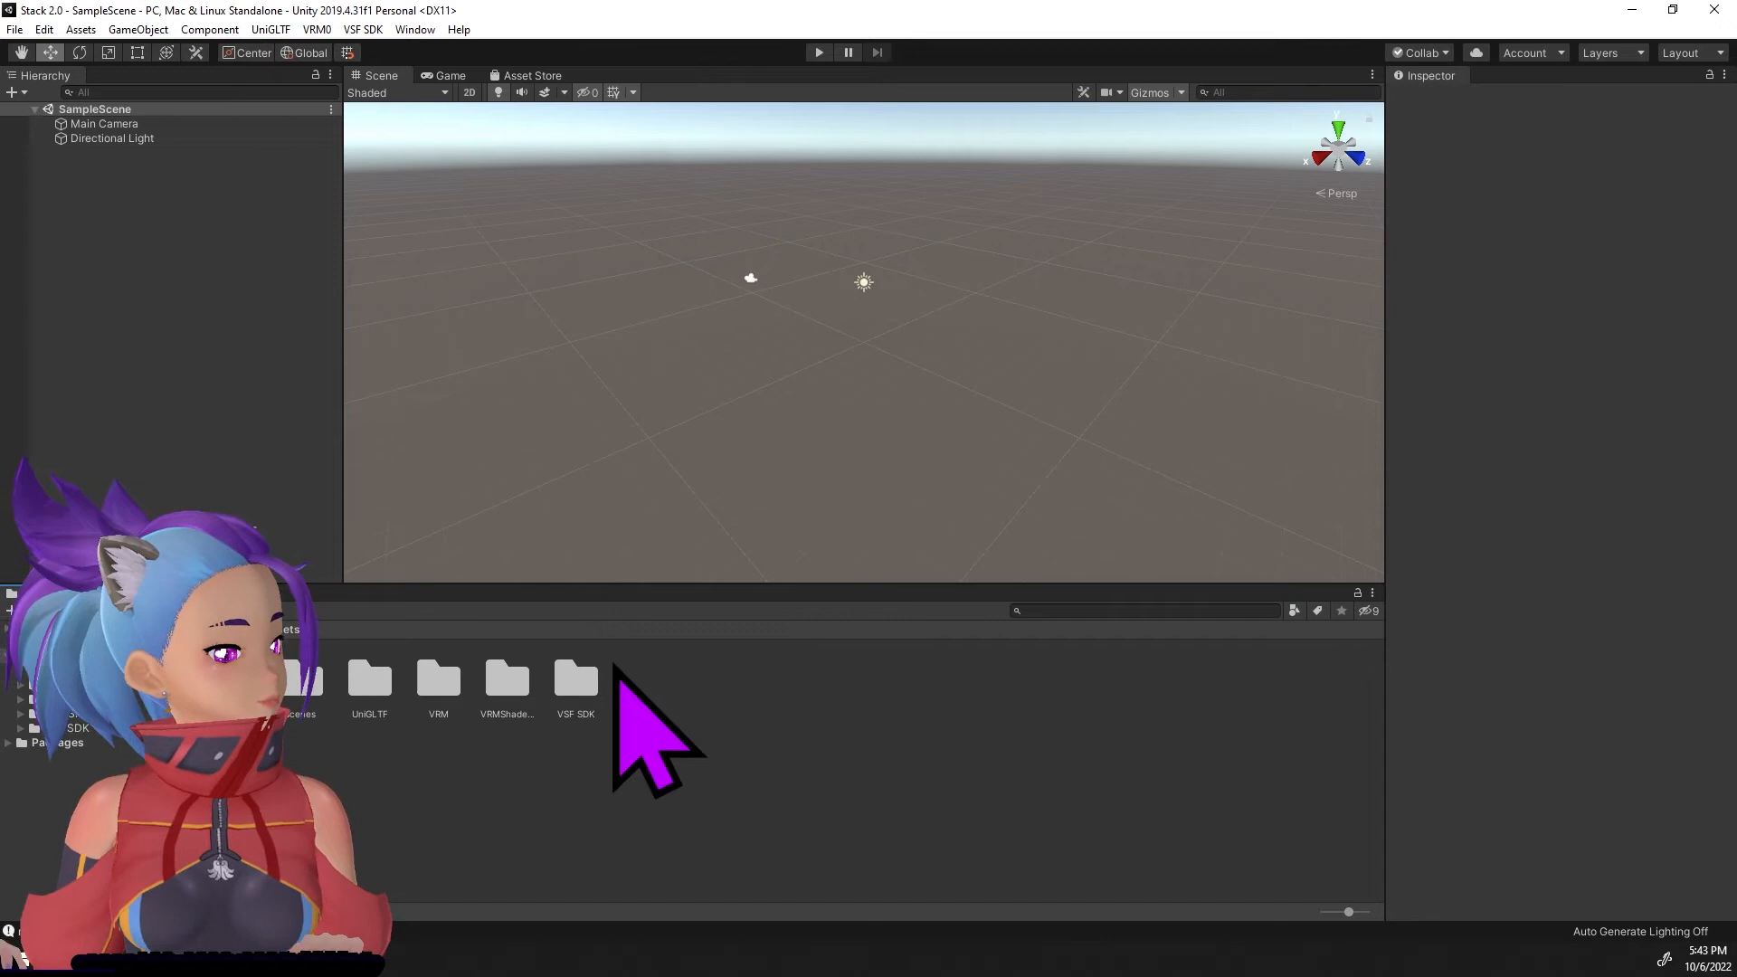
click(575, 679)
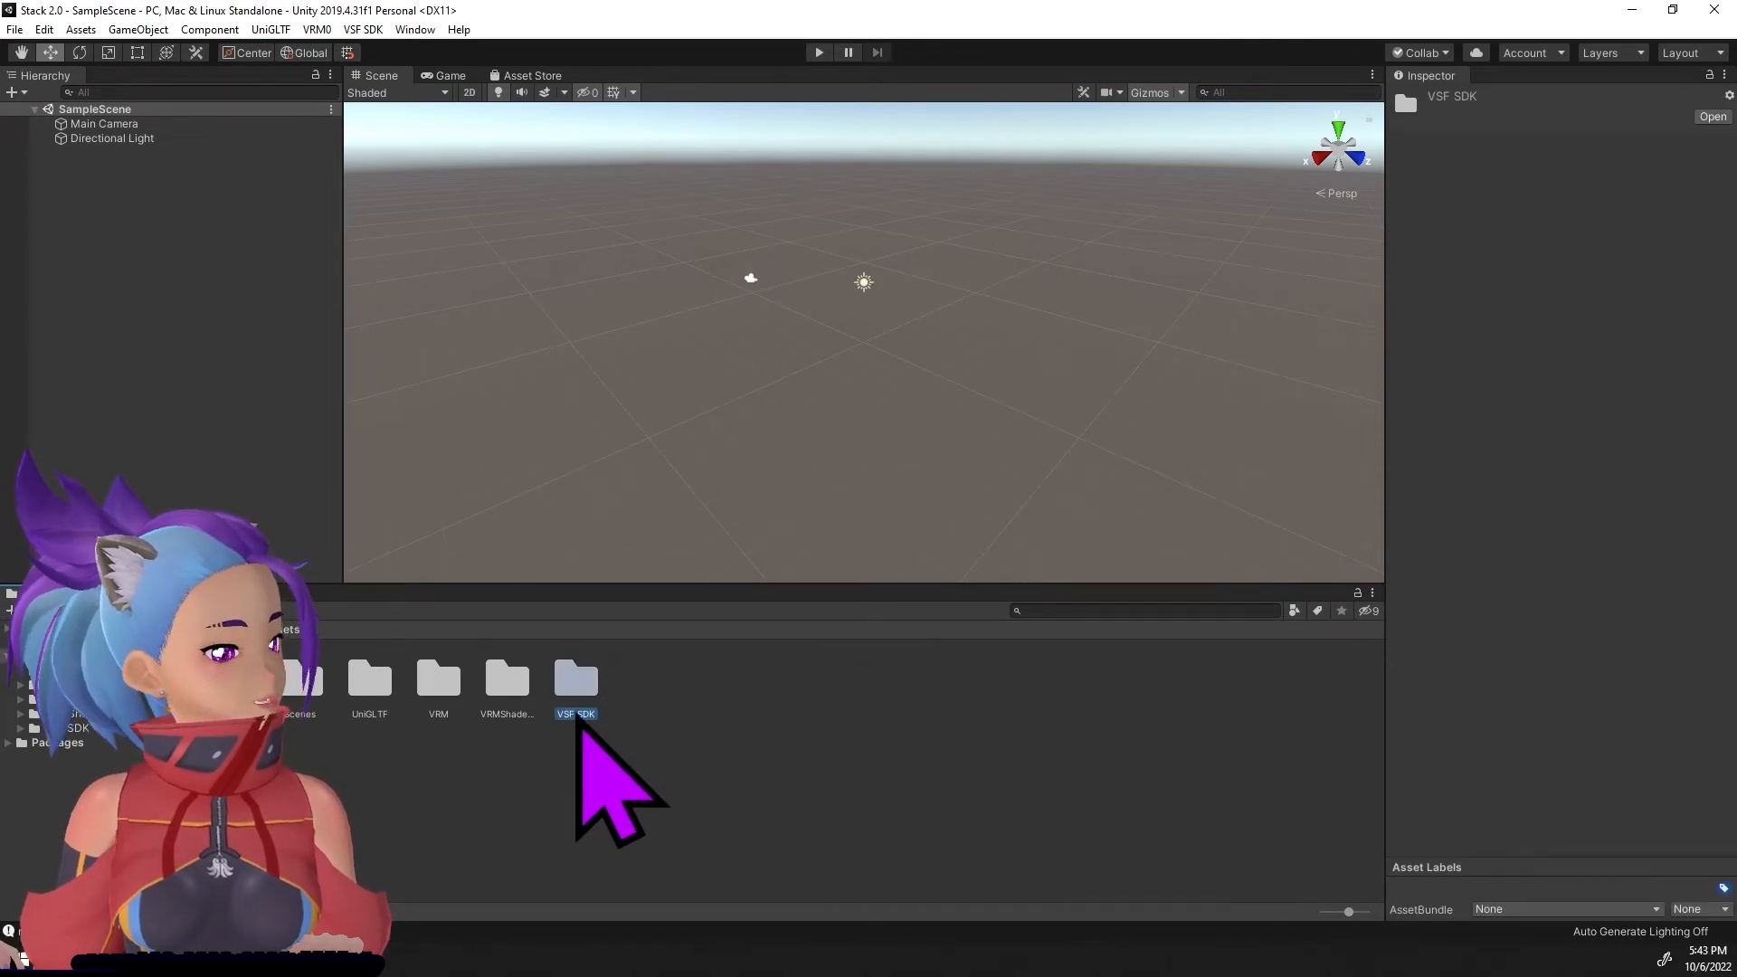
mouse_move(199, 266)
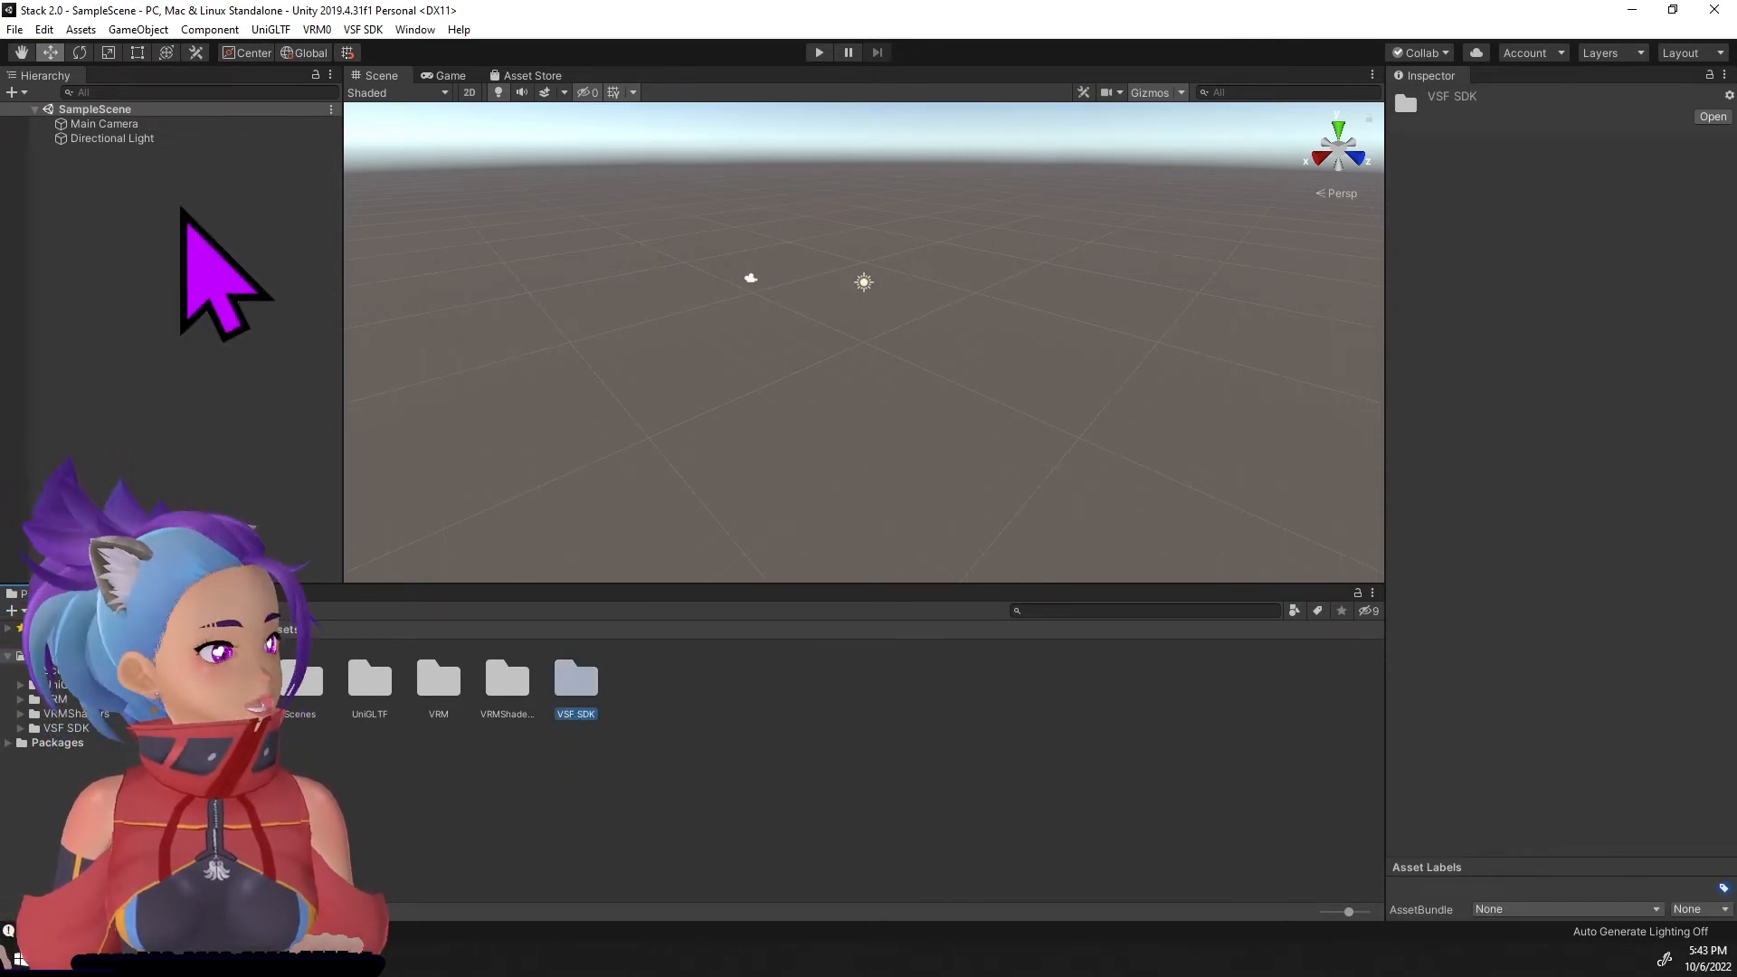
Import the Poi.Toon 7.3.50 and 8.0.426 shader package in full into the project.
click(78, 29)
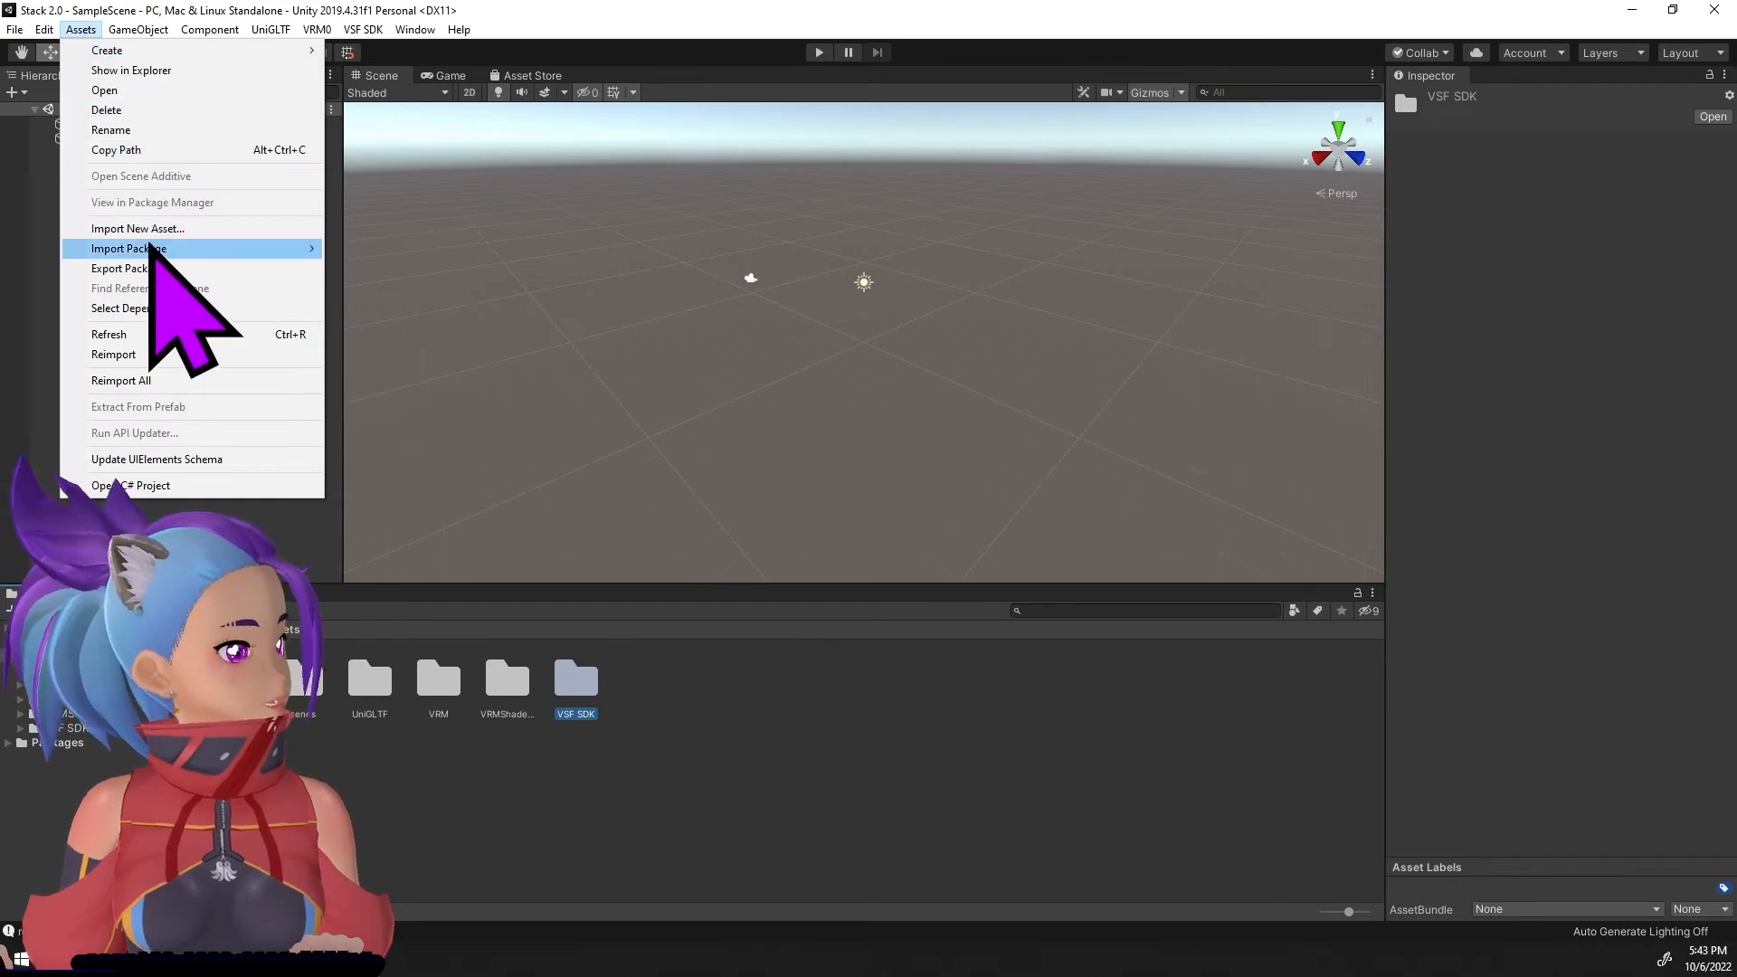
click(126, 248)
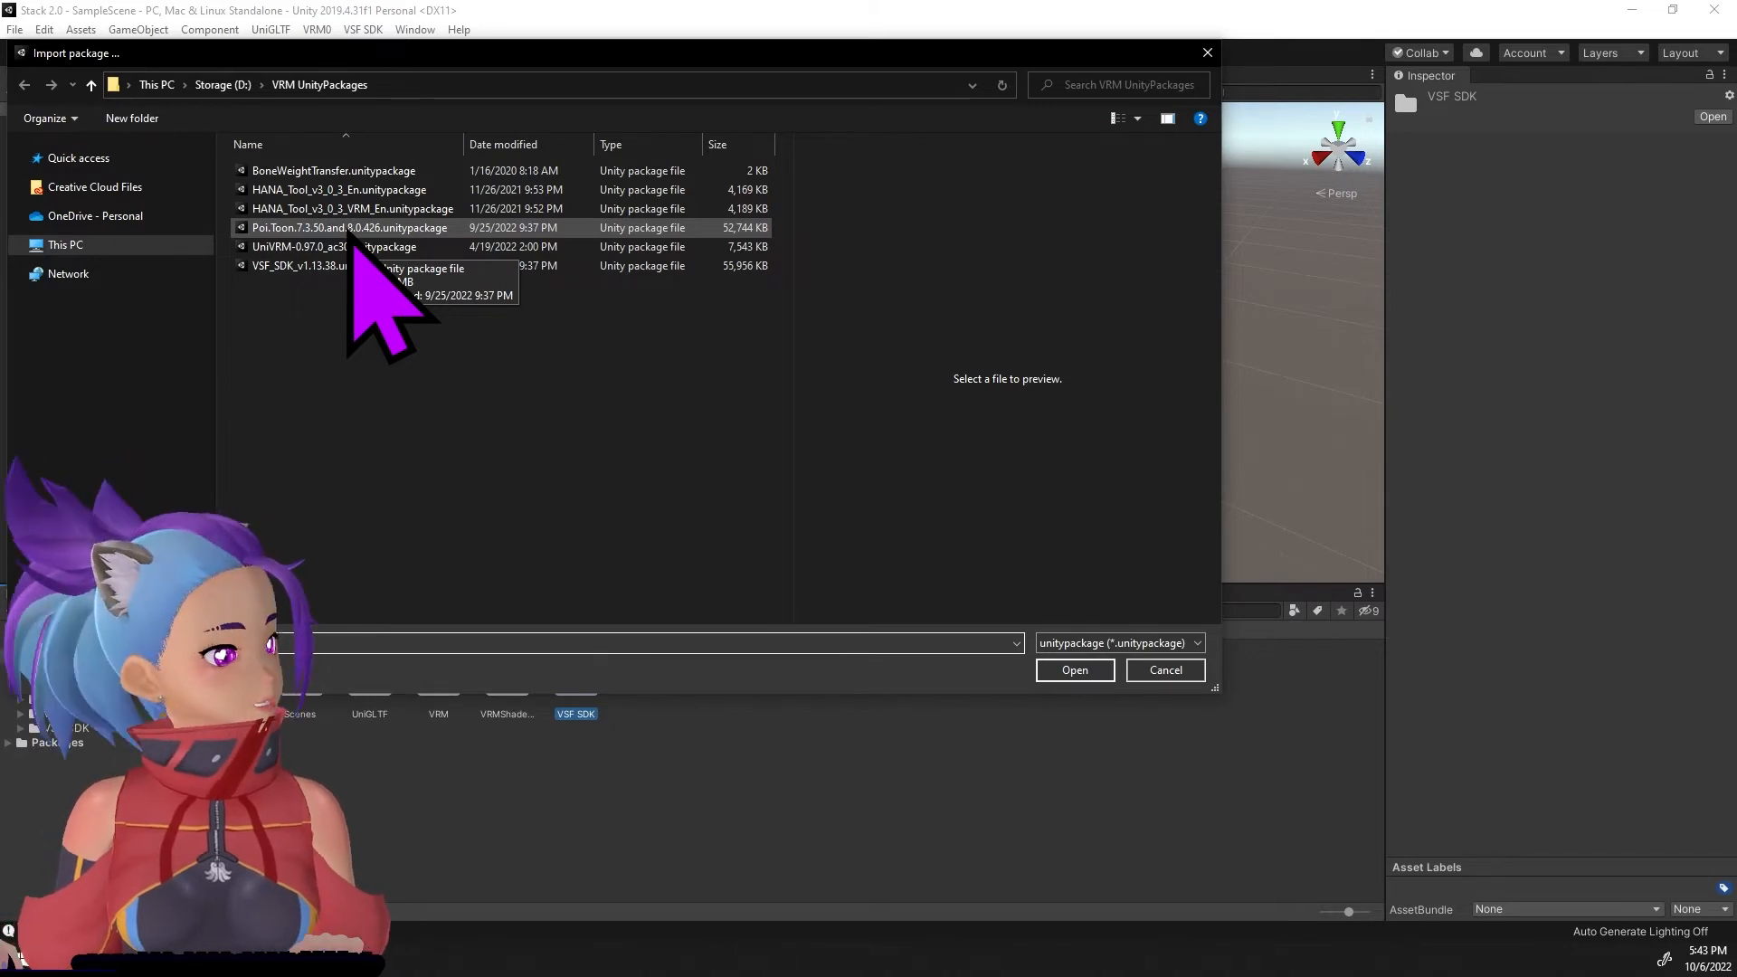
click(1071, 669)
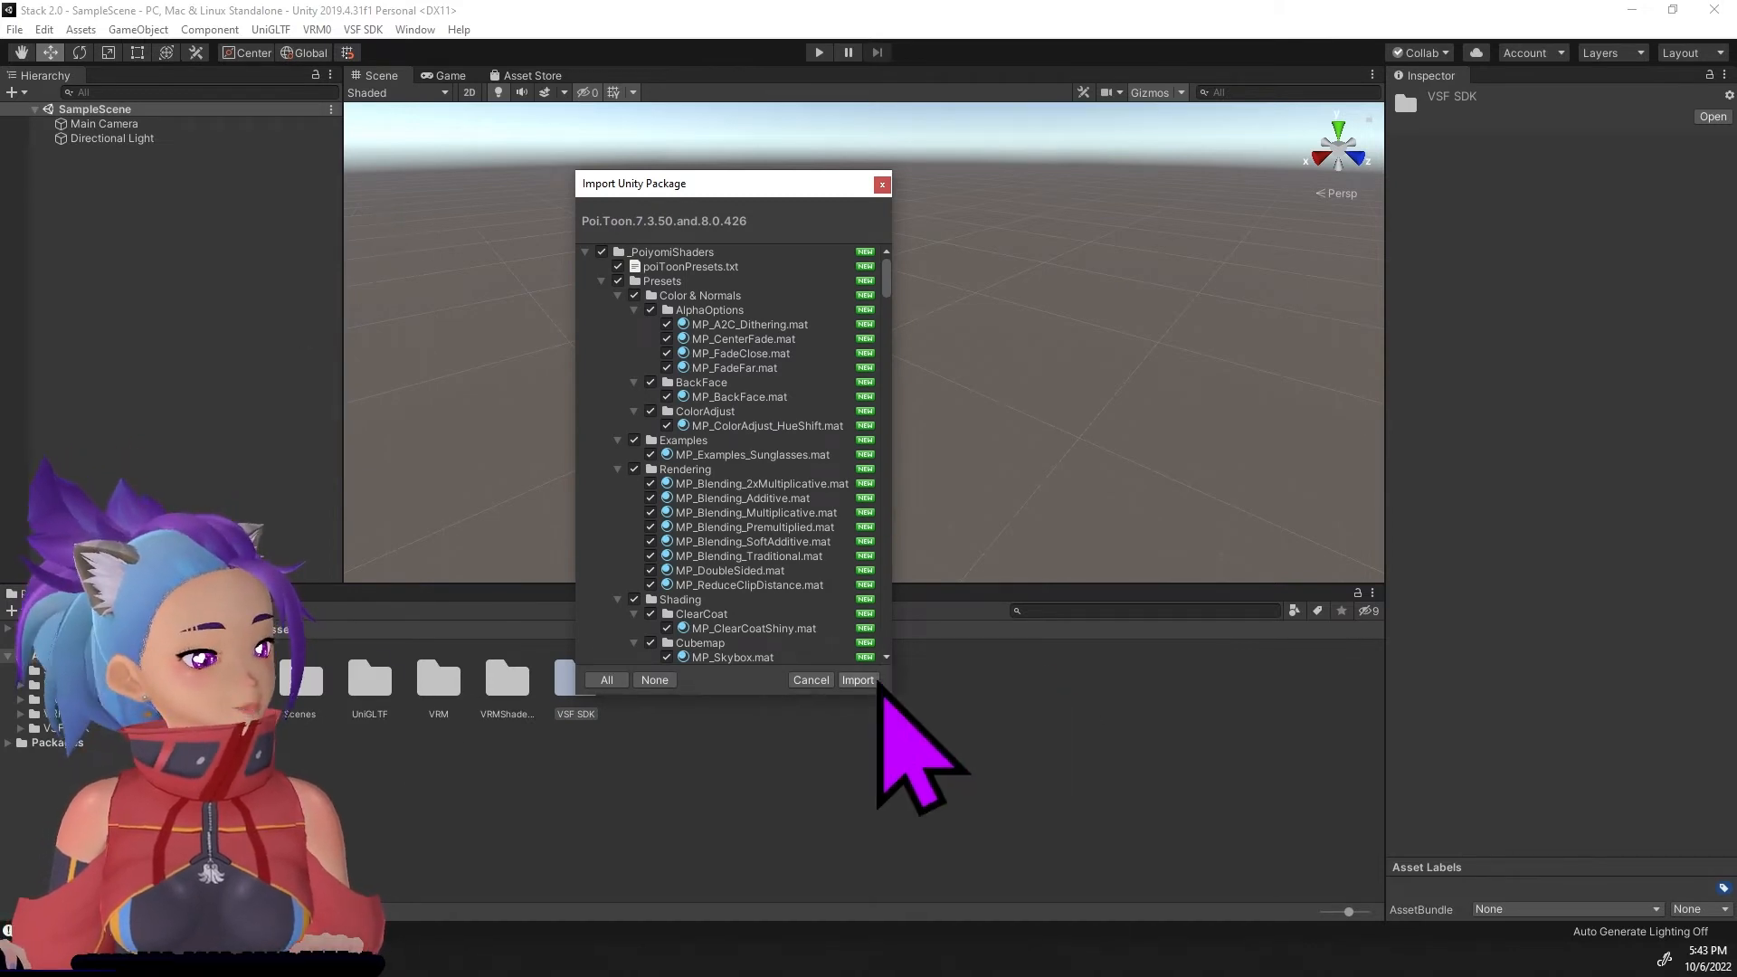
click(856, 679)
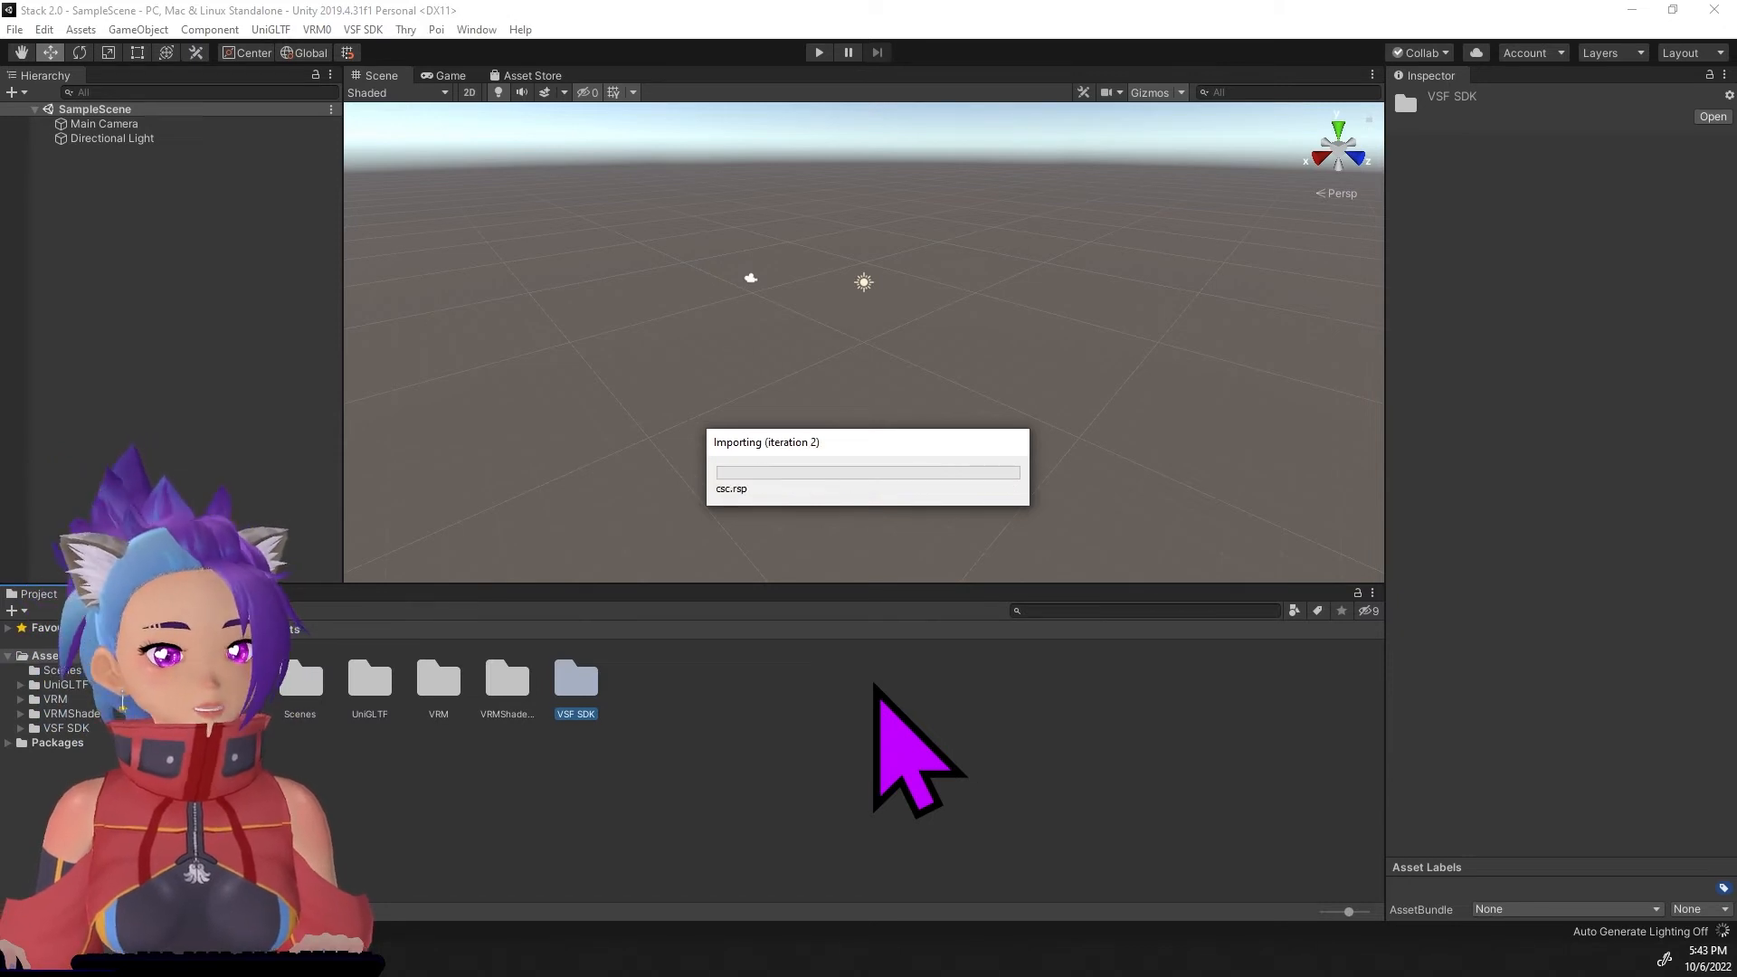
mouse_move(1207, 742)
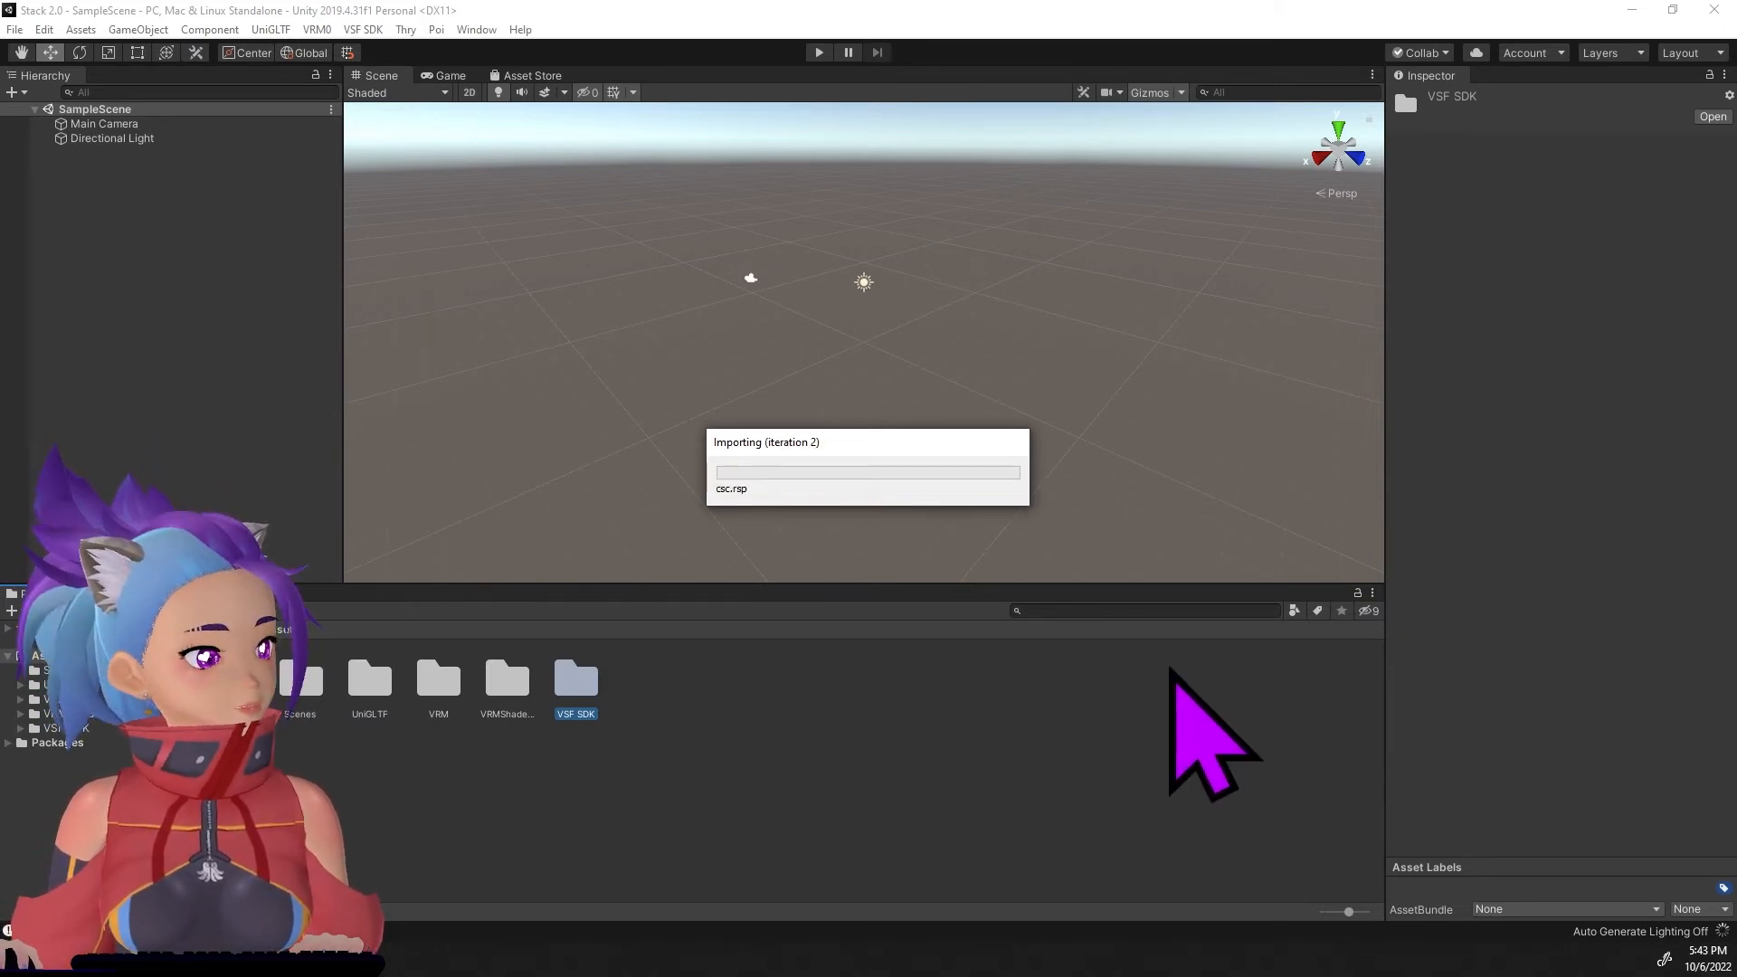
mouse_move(969, 532)
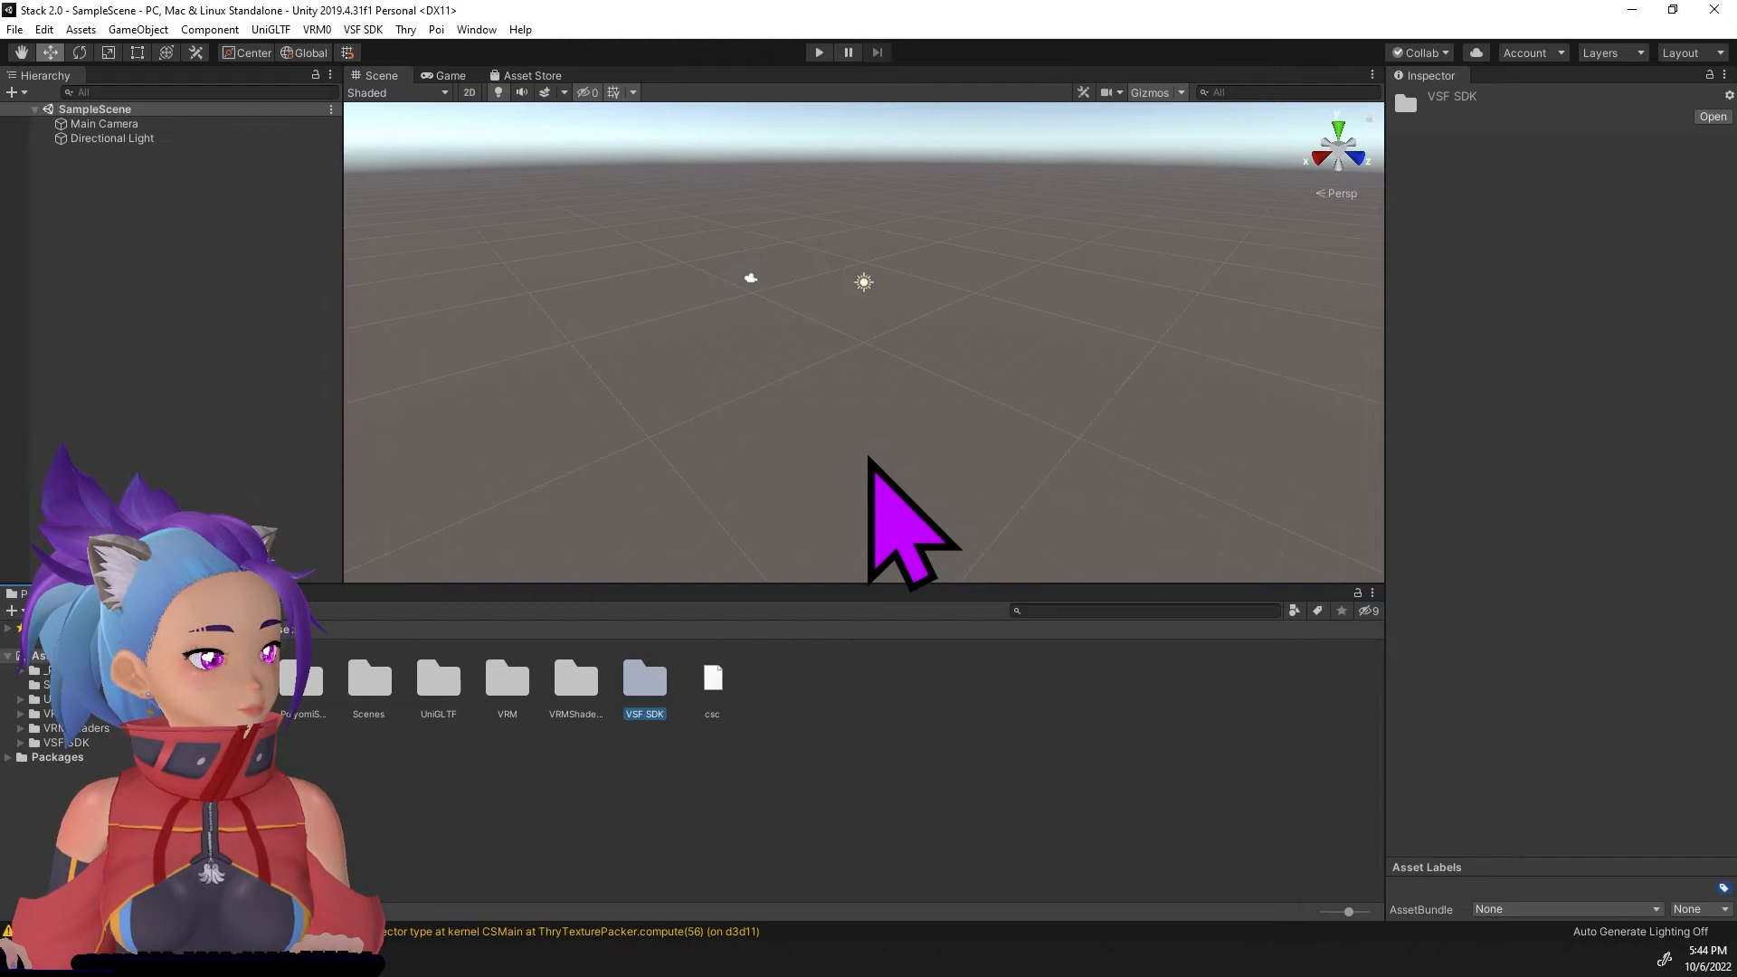
mouse_move(492, 841)
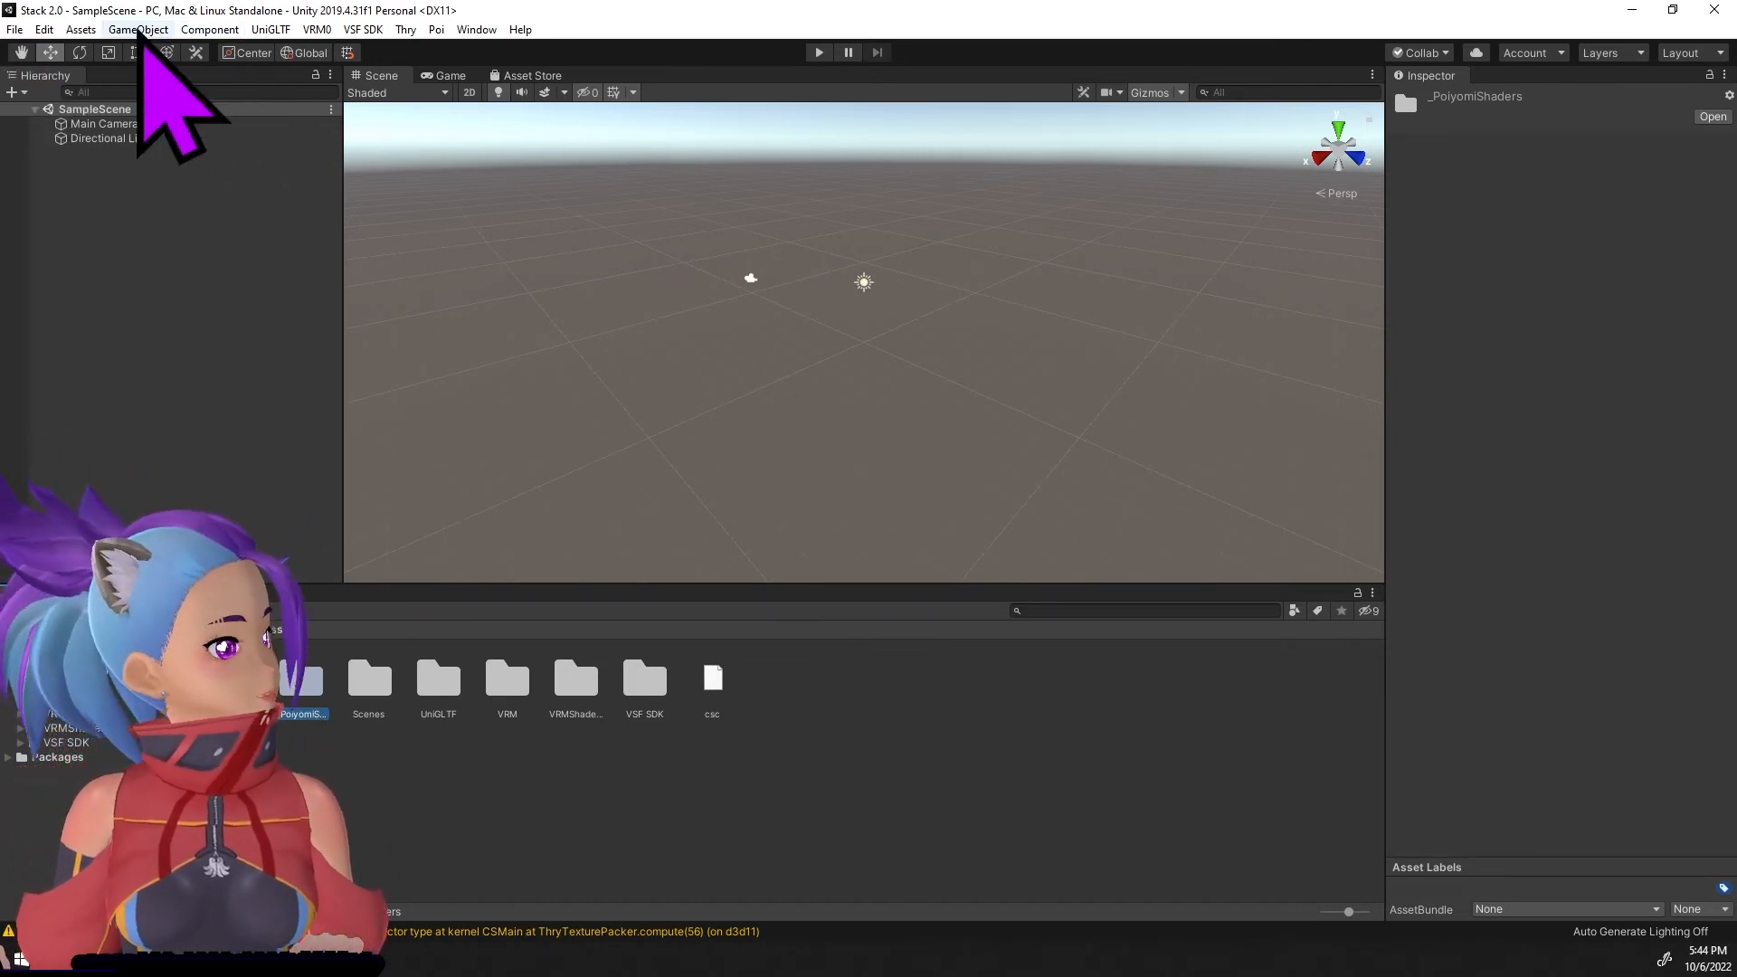
Import BoneWeightTransfer.unitypackage in full, adding an Editor folder under Assets.
click(78, 29)
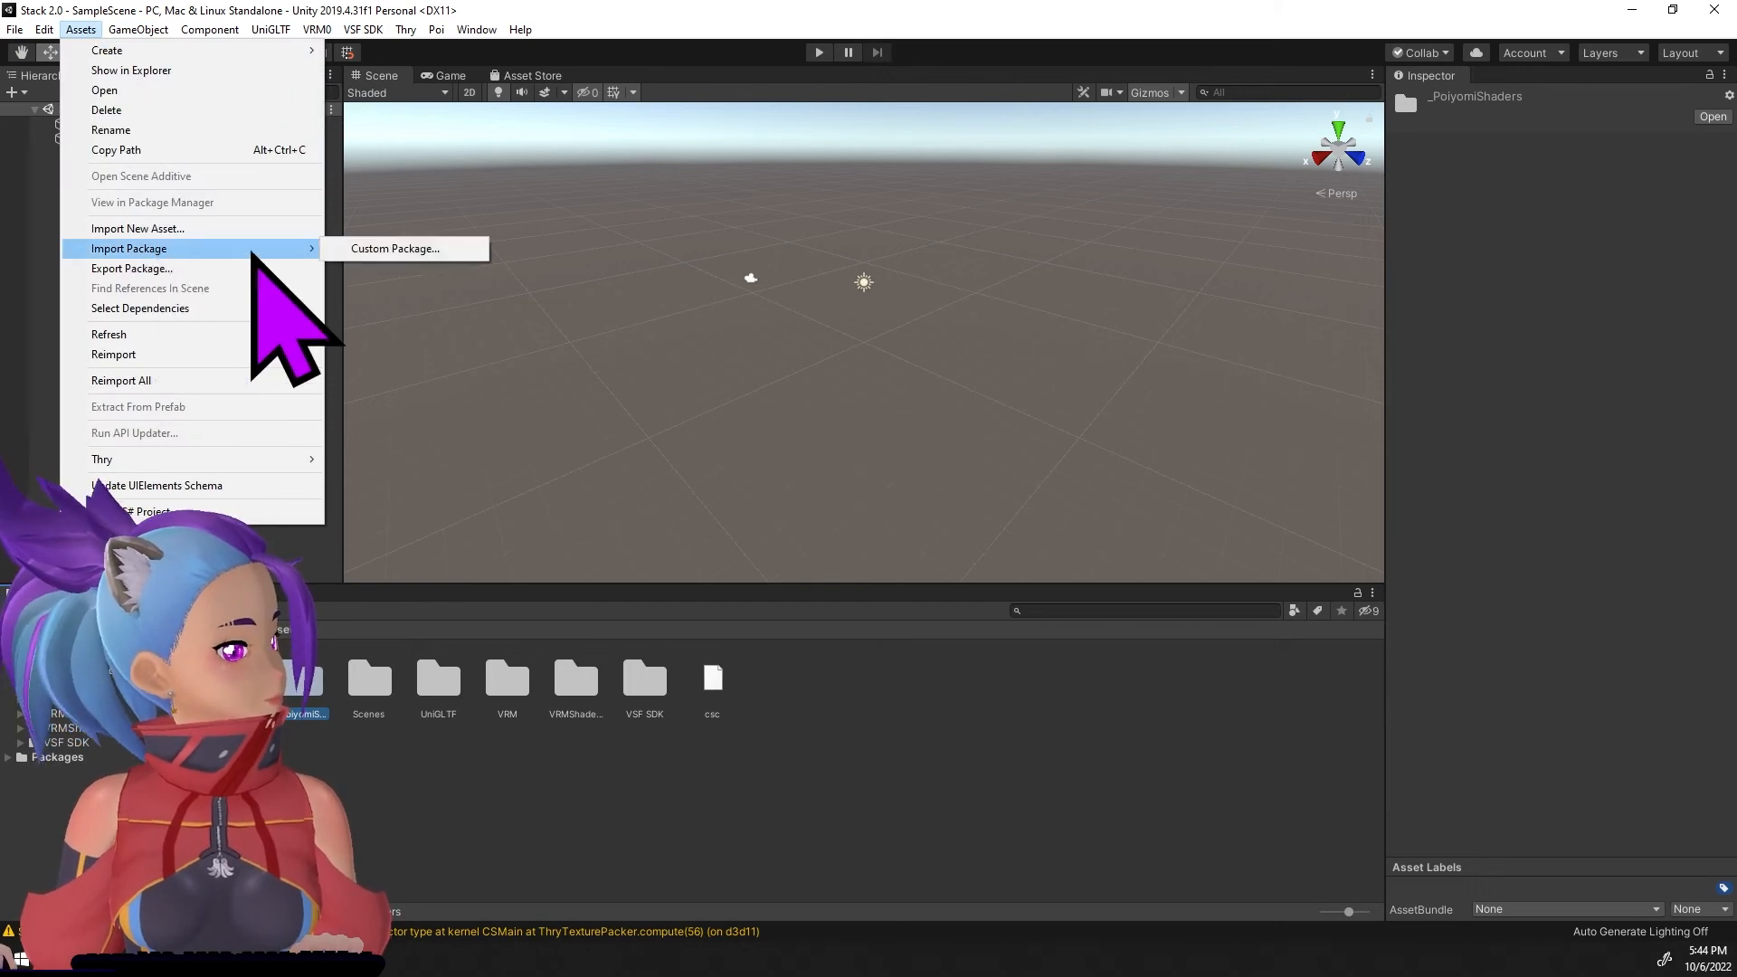
click(395, 248)
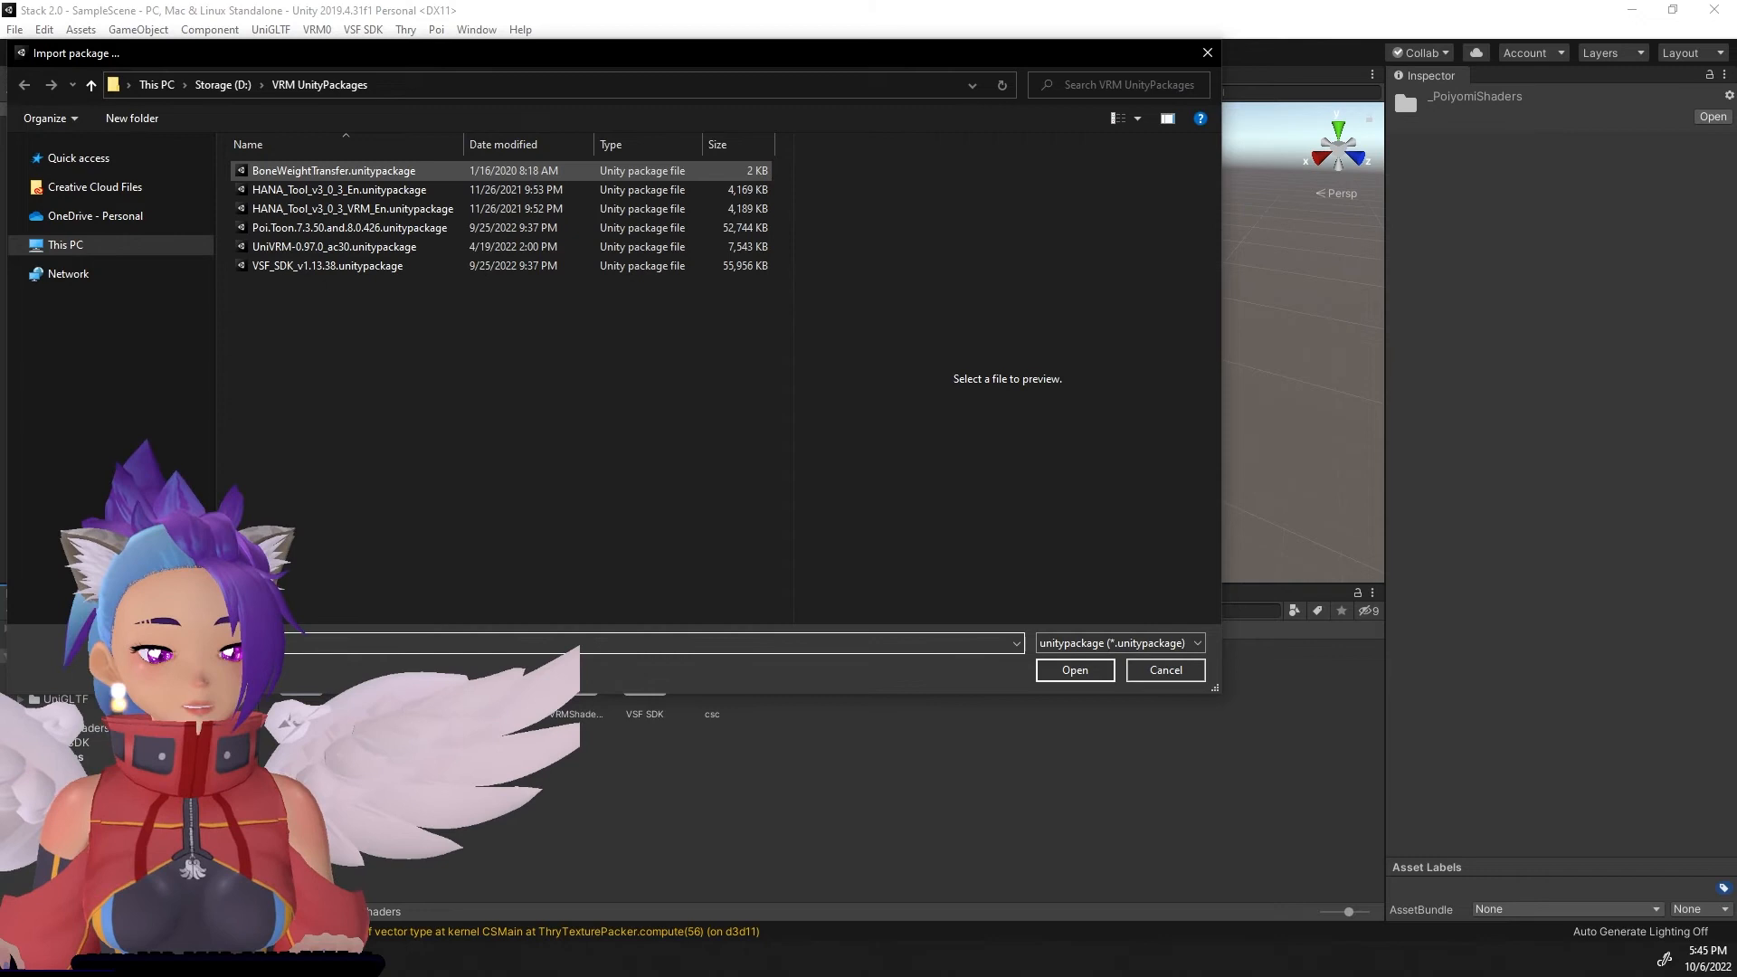
mouse_move(449, 221)
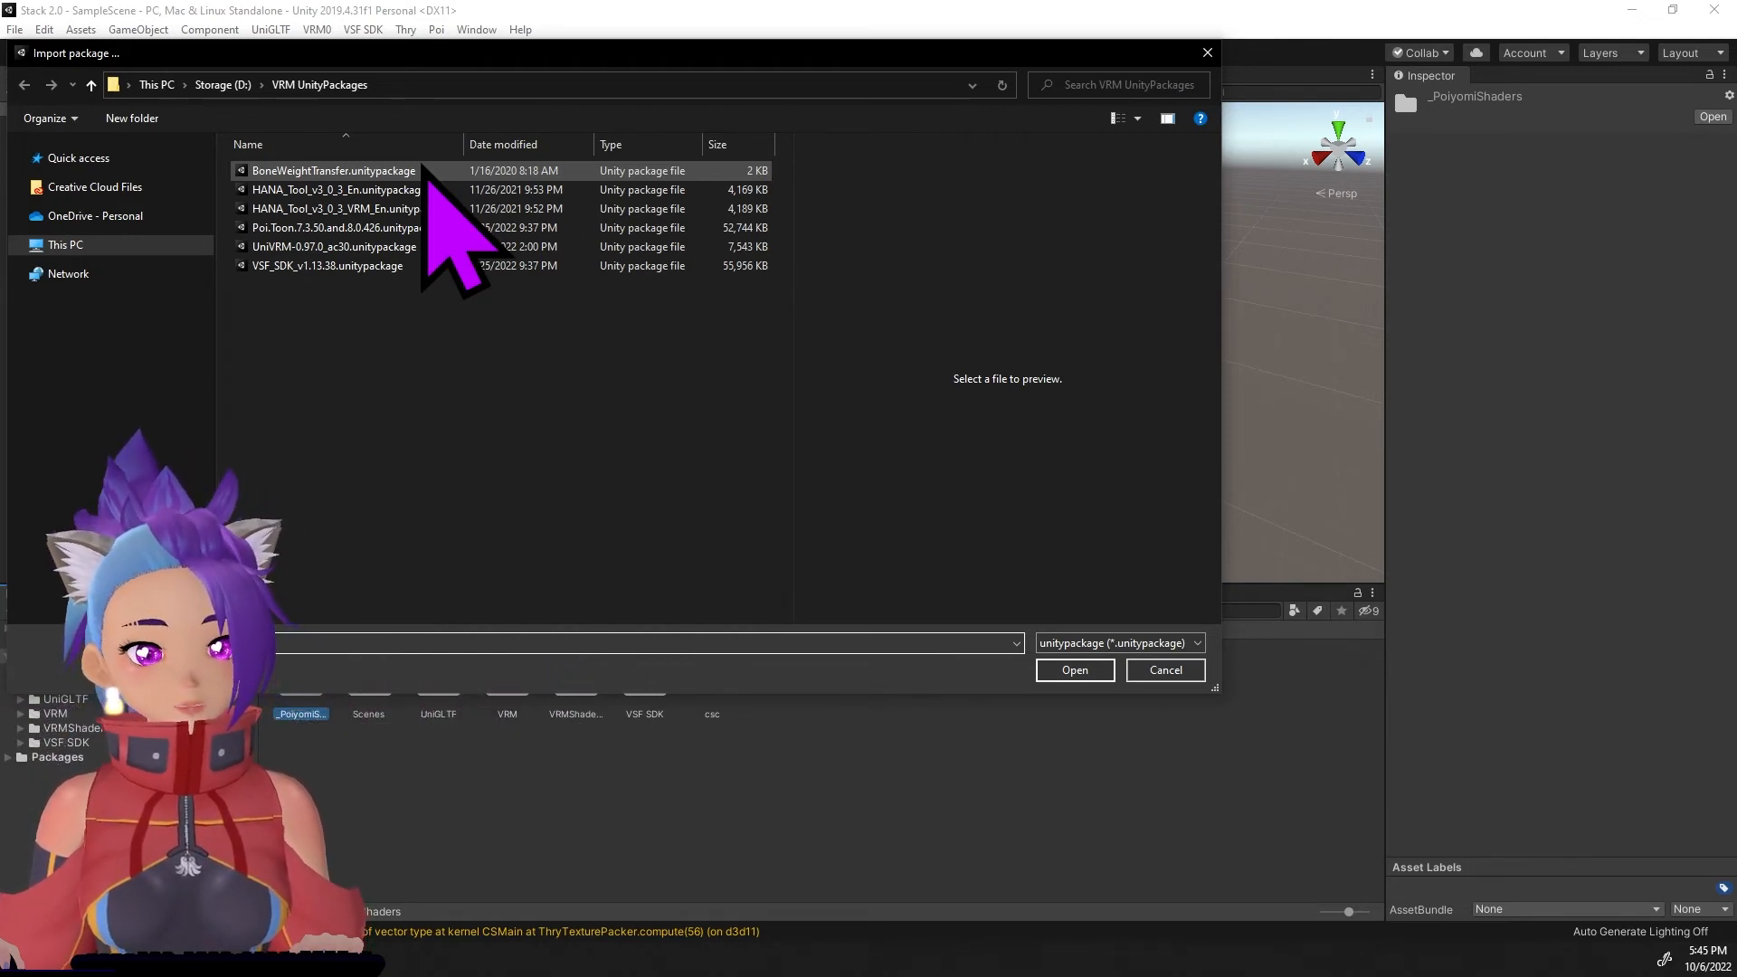
click(1069, 670)
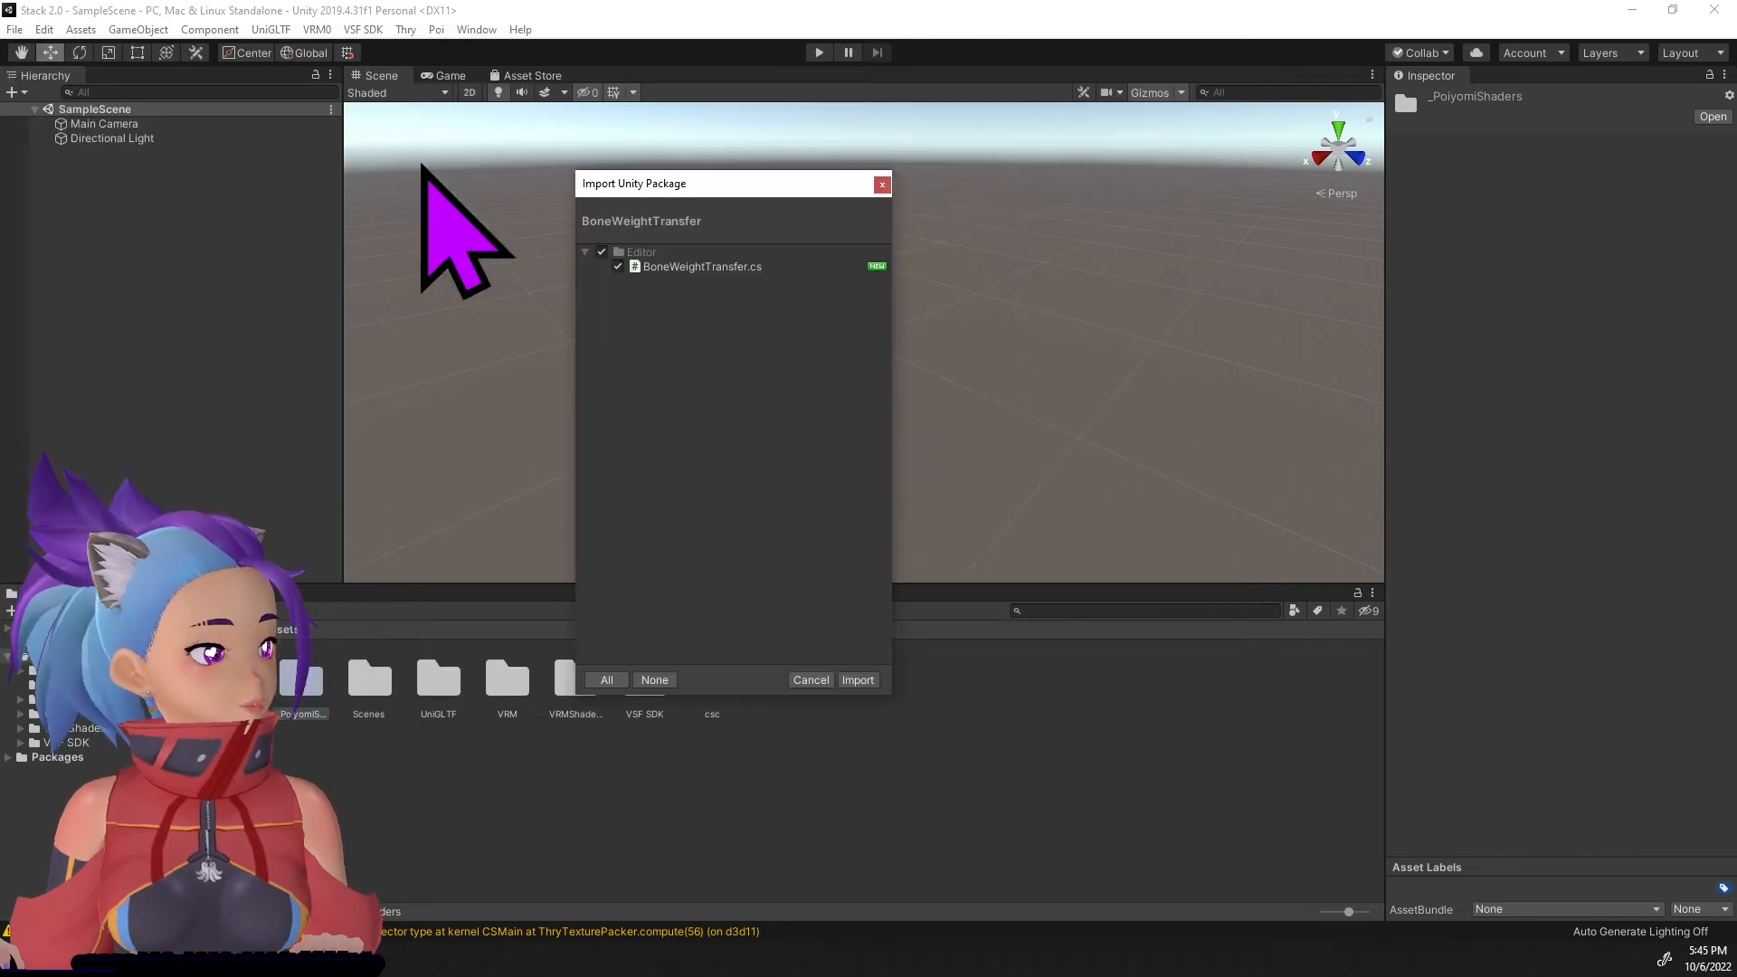
mouse_move(875, 543)
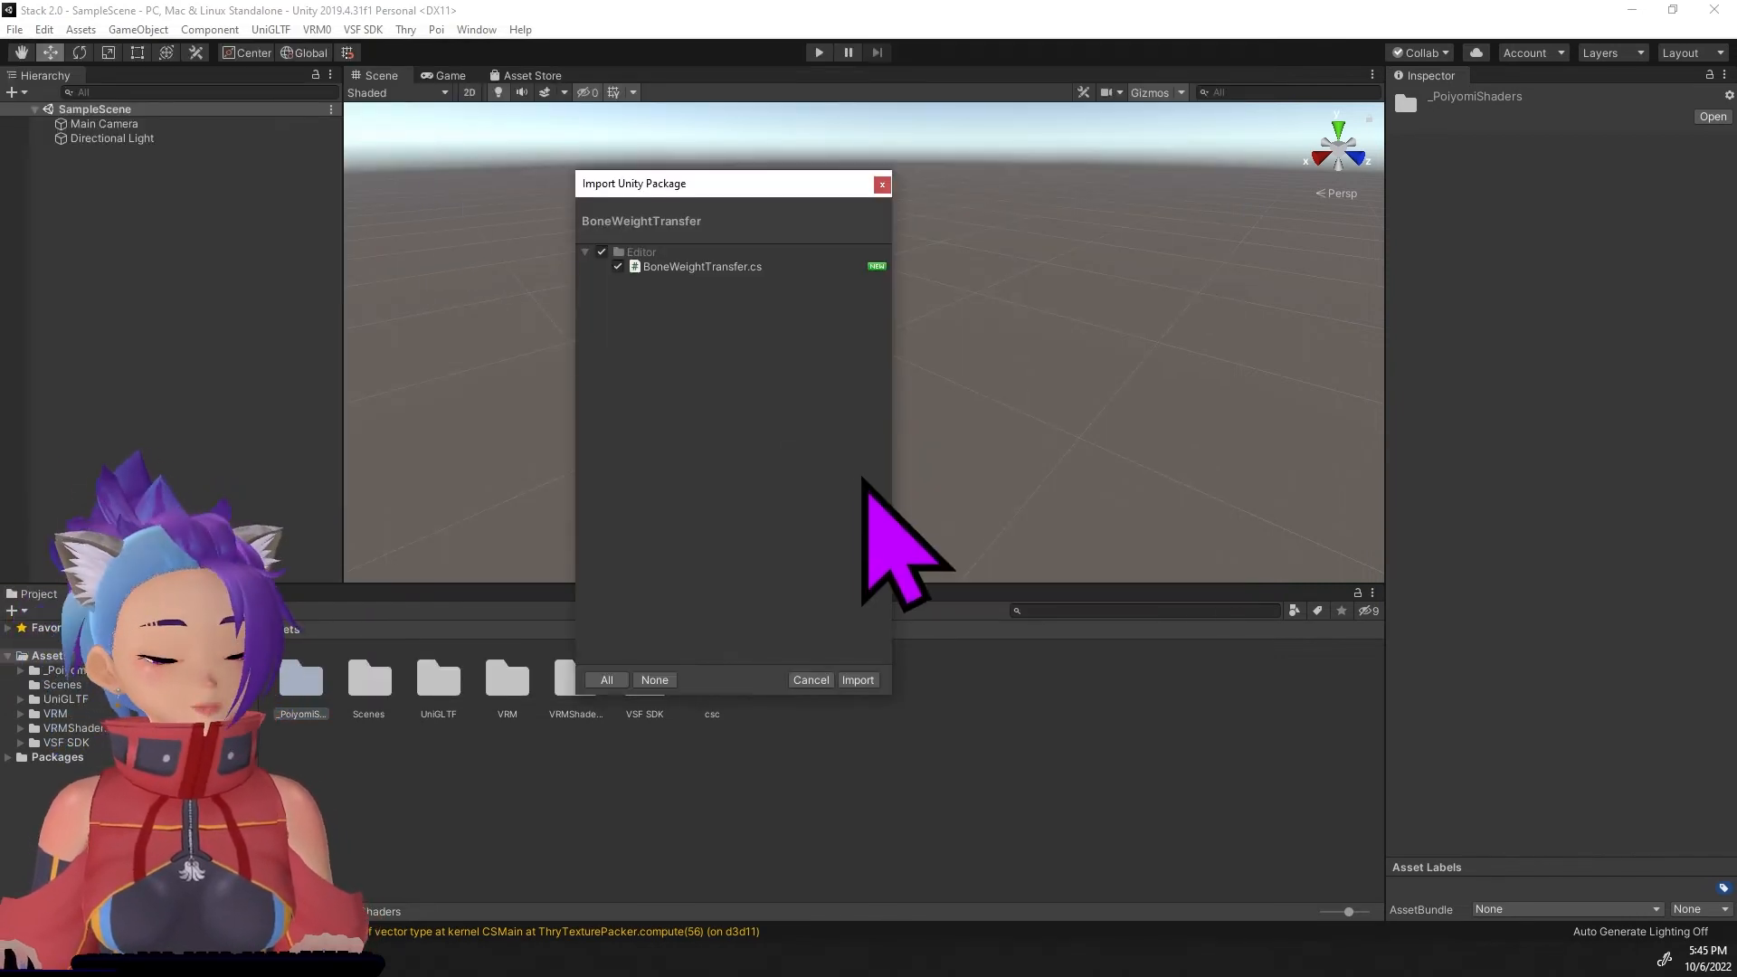
click(858, 678)
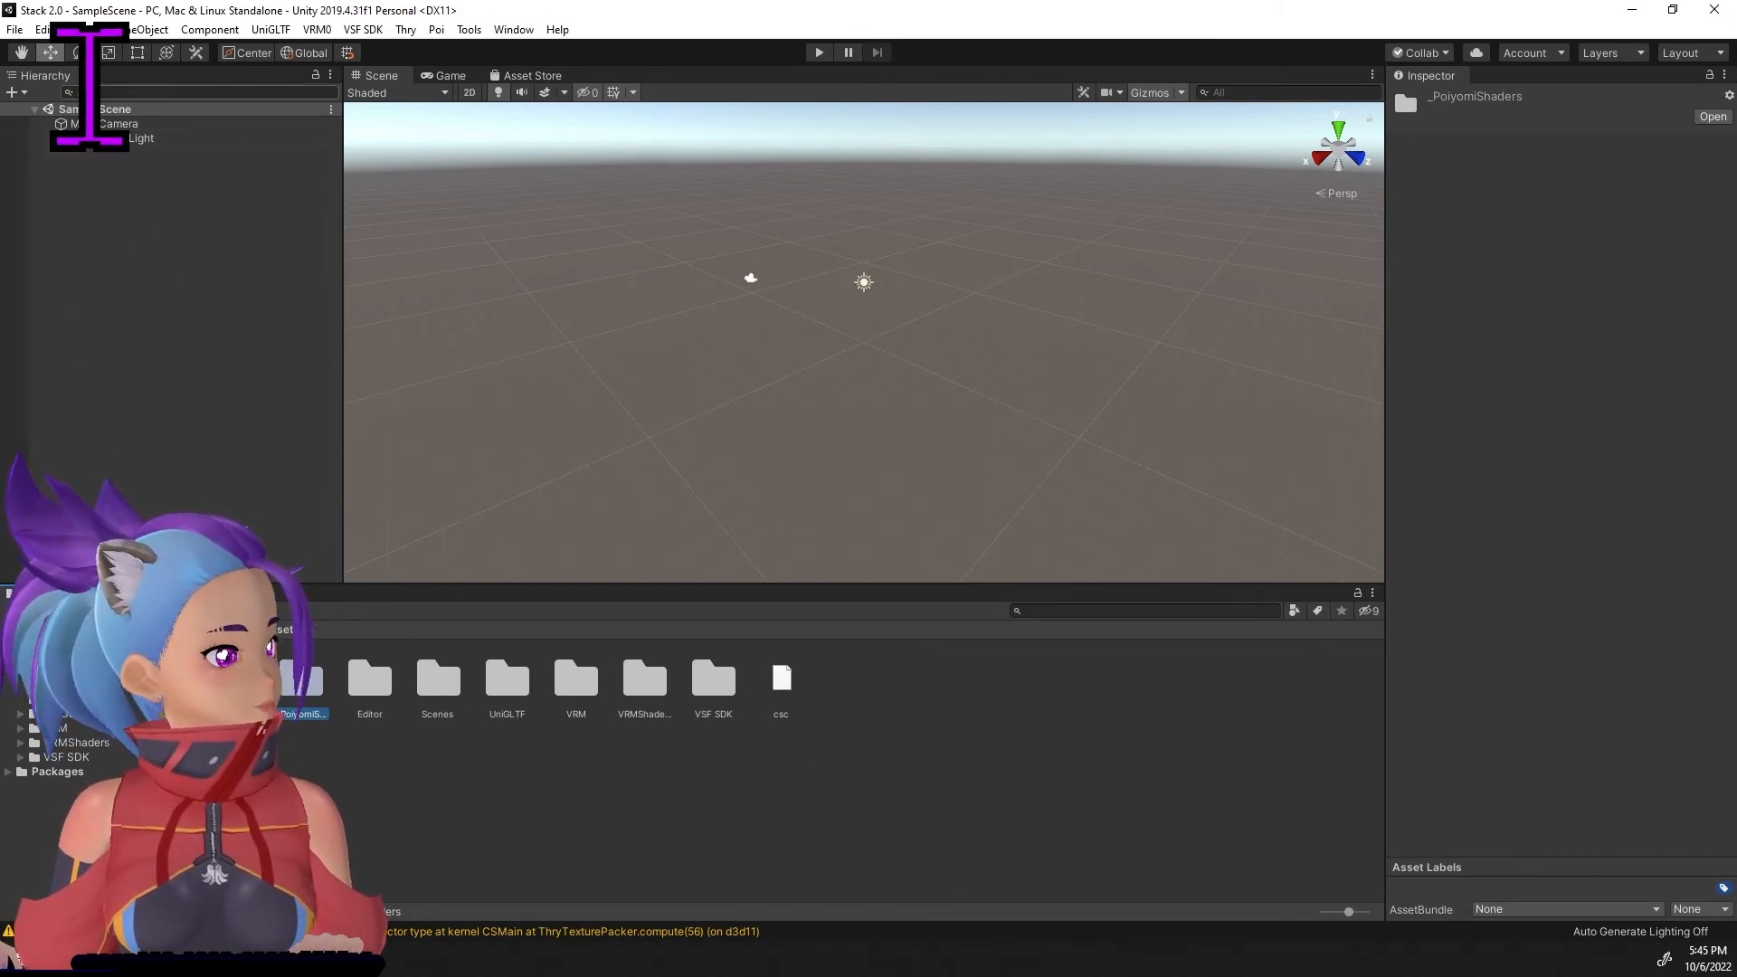
Import HANA_Tool_v3_0_3_VRM_En.unitypackage, adding a HANA_Tool folder under Assets.
click(80, 29)
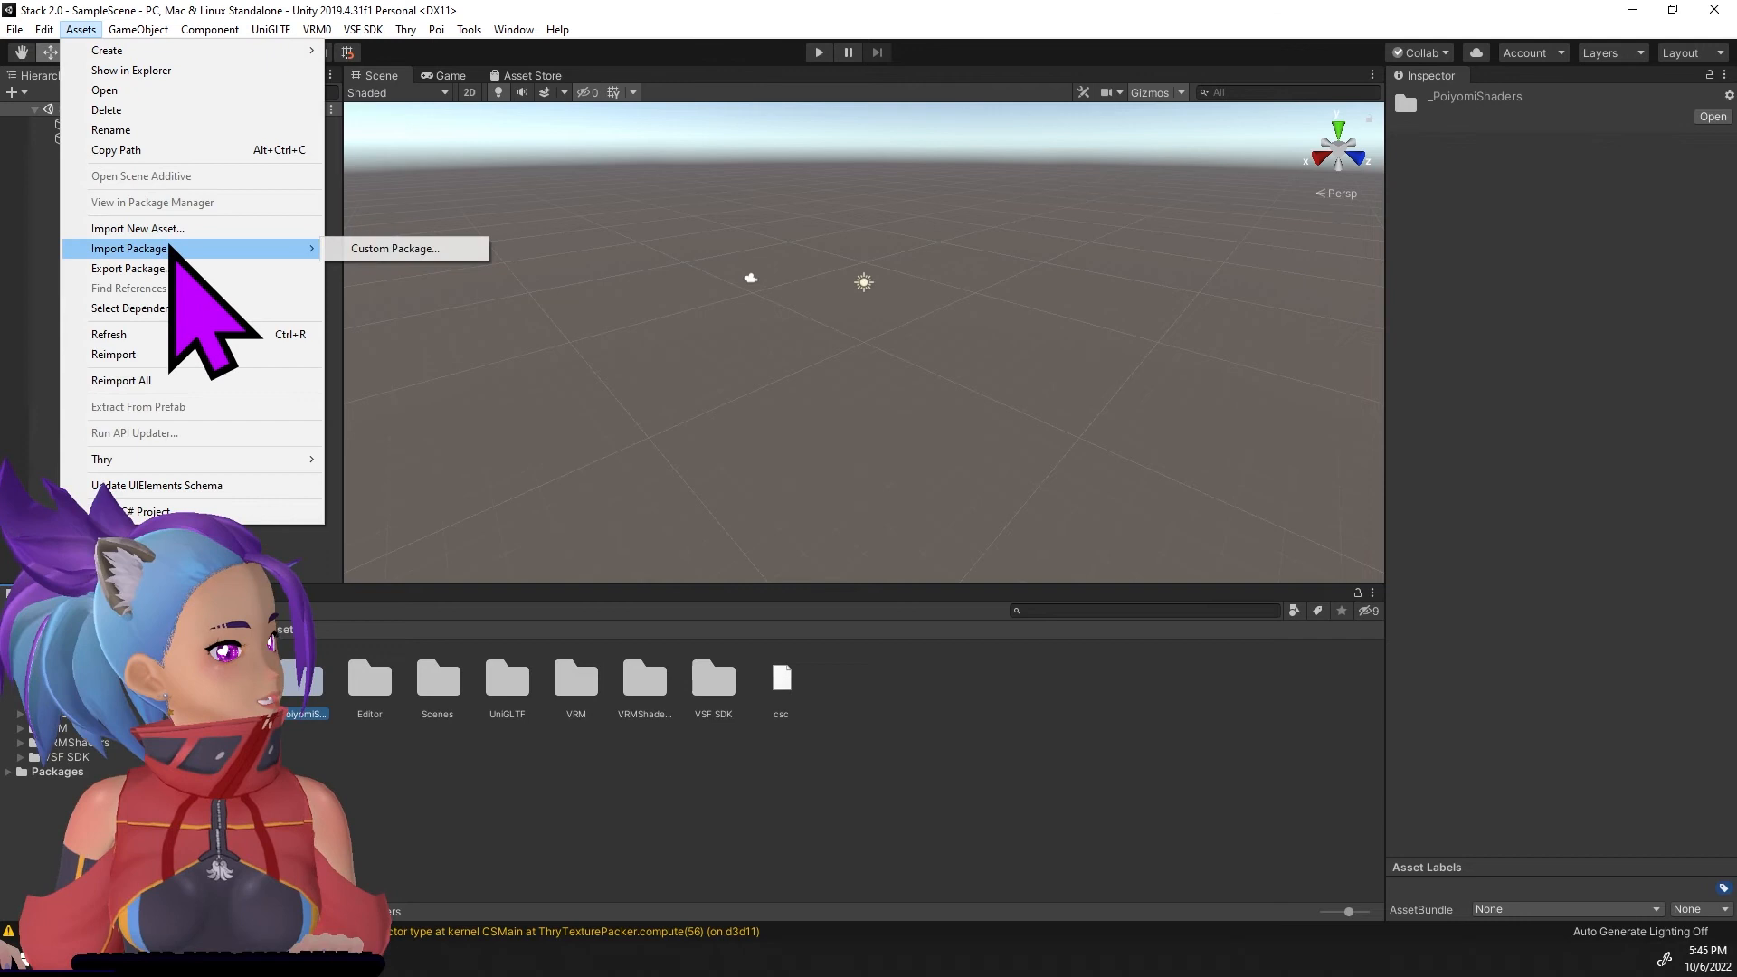
click(394, 248)
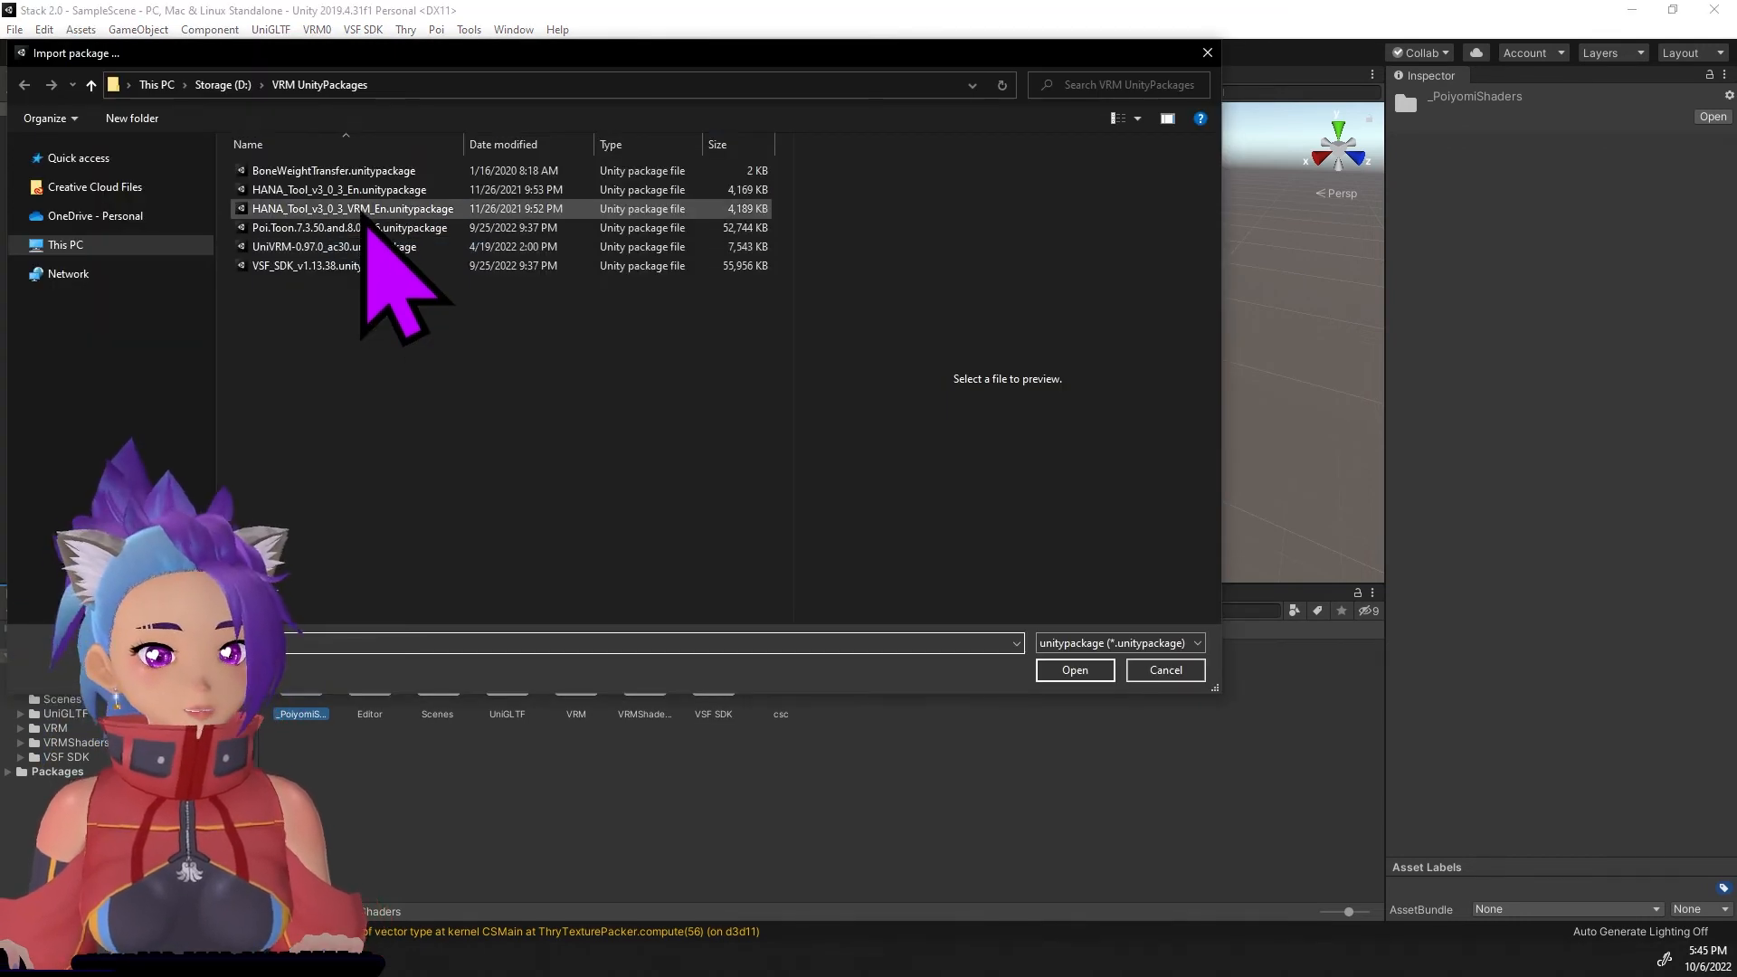
click(353, 208)
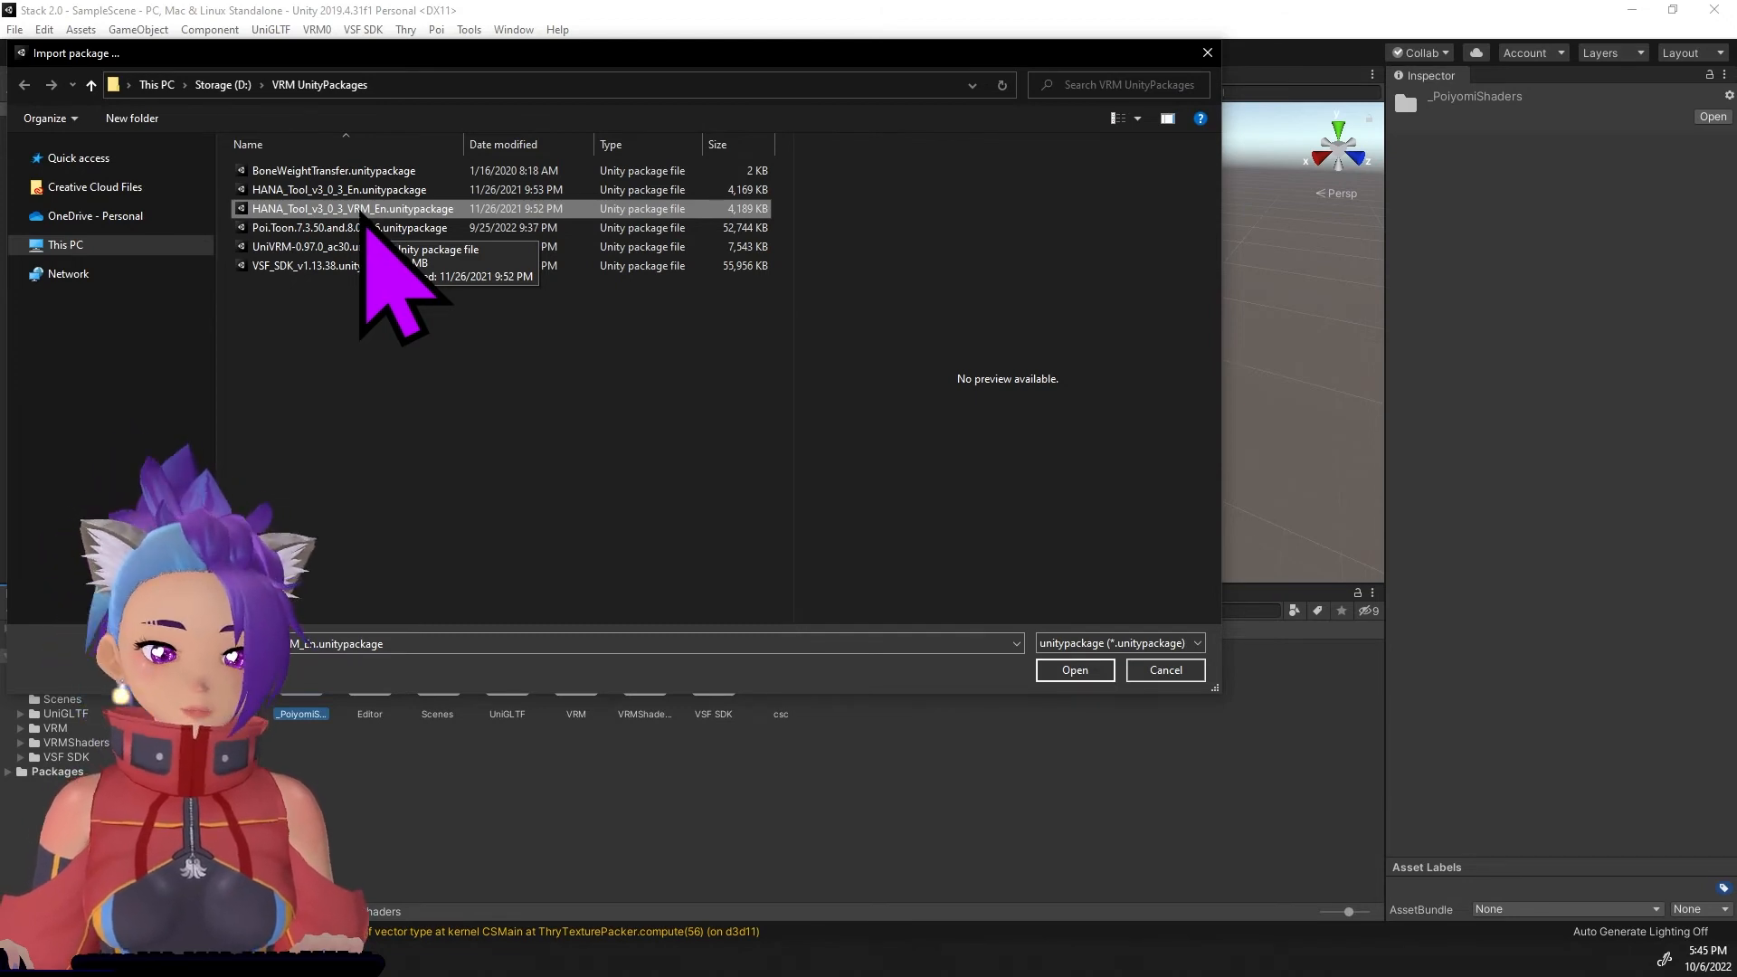
mouse_move(387, 277)
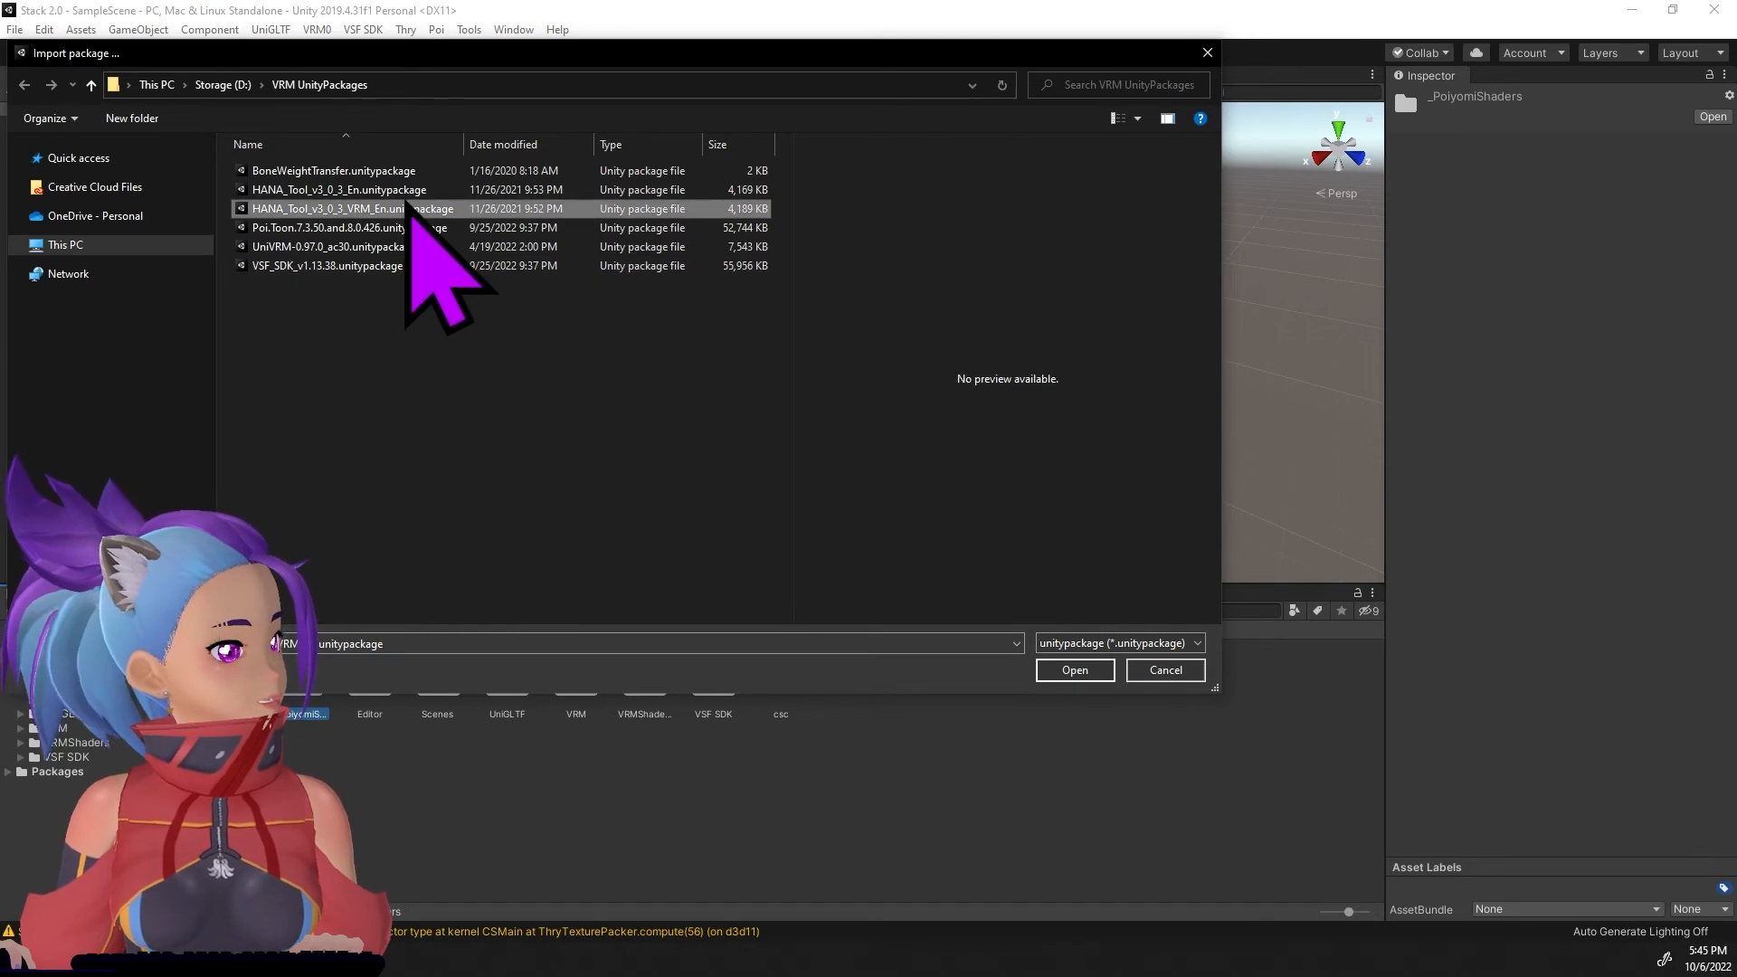
click(1067, 669)
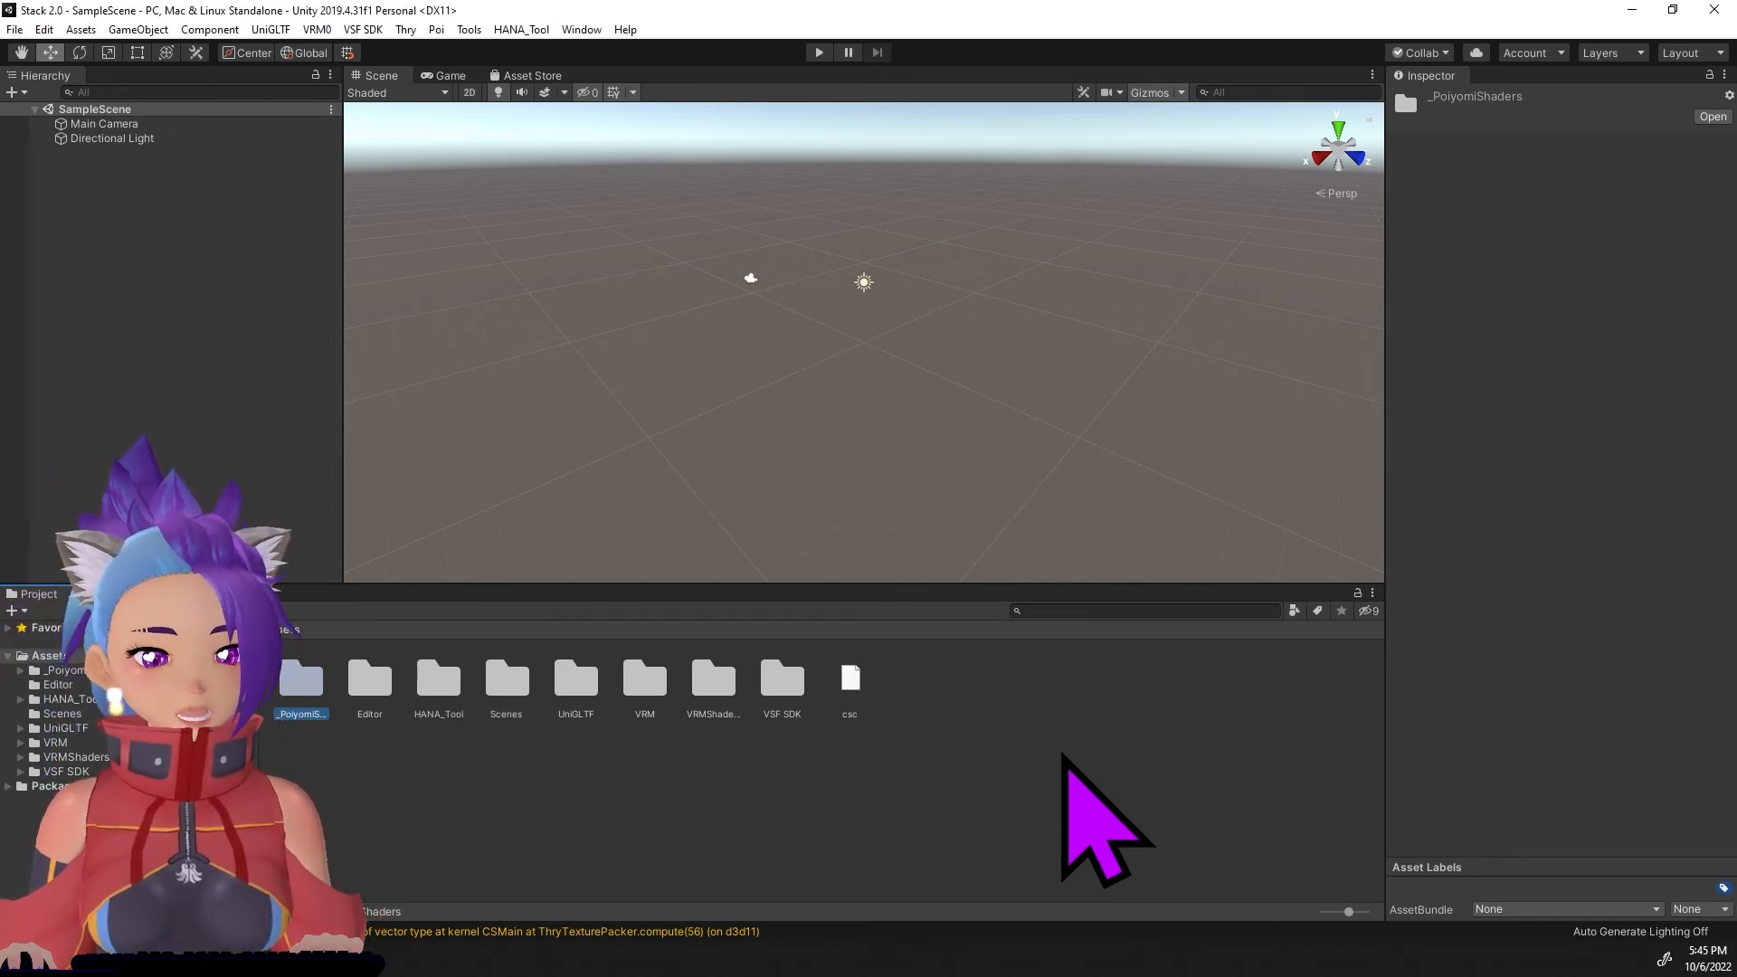
mouse_move(1152, 798)
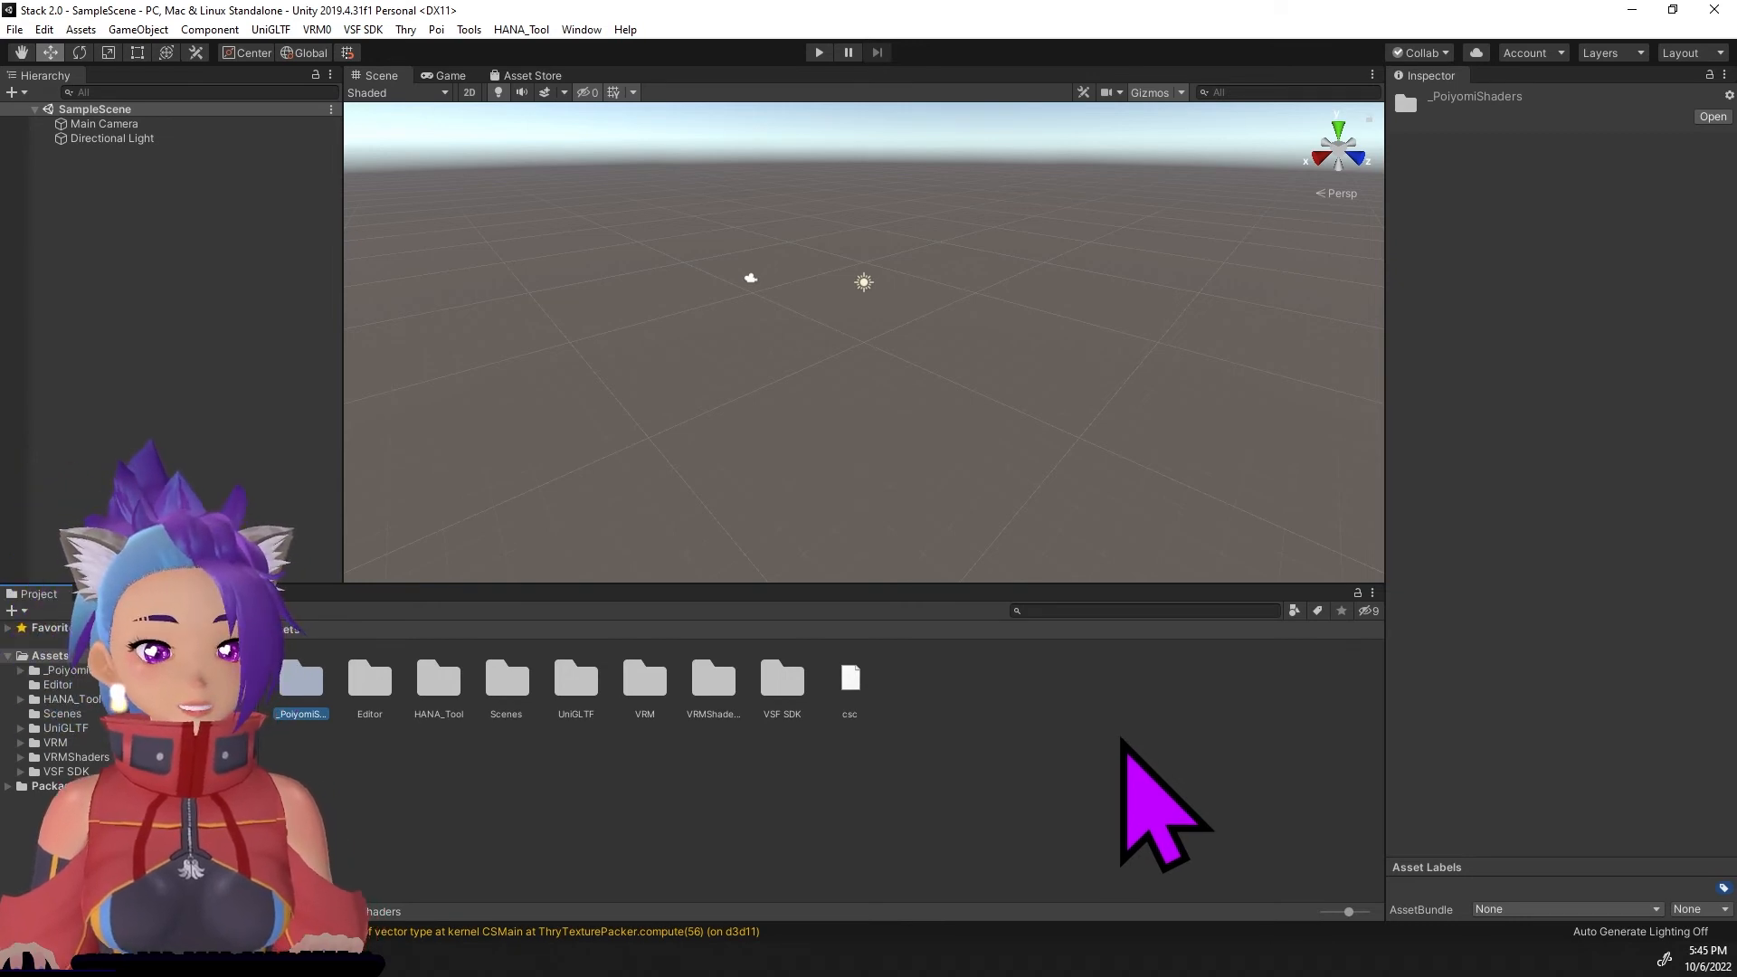
mouse_move(1318, 731)
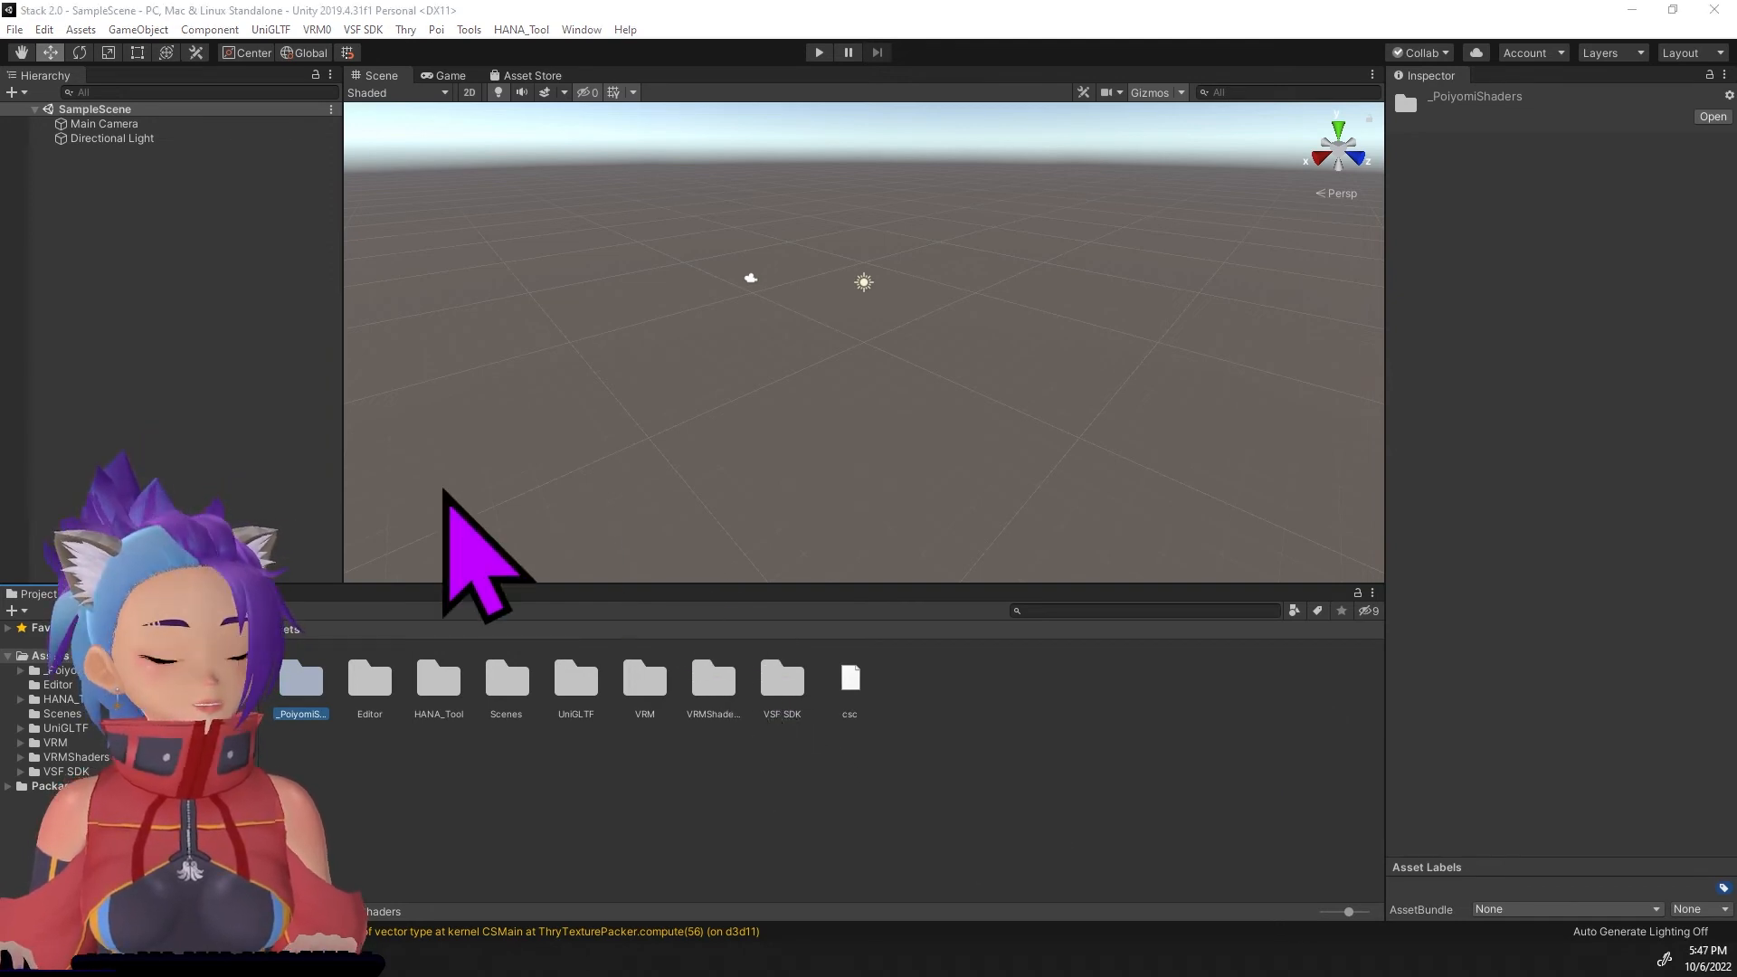
mouse_move(354, 99)
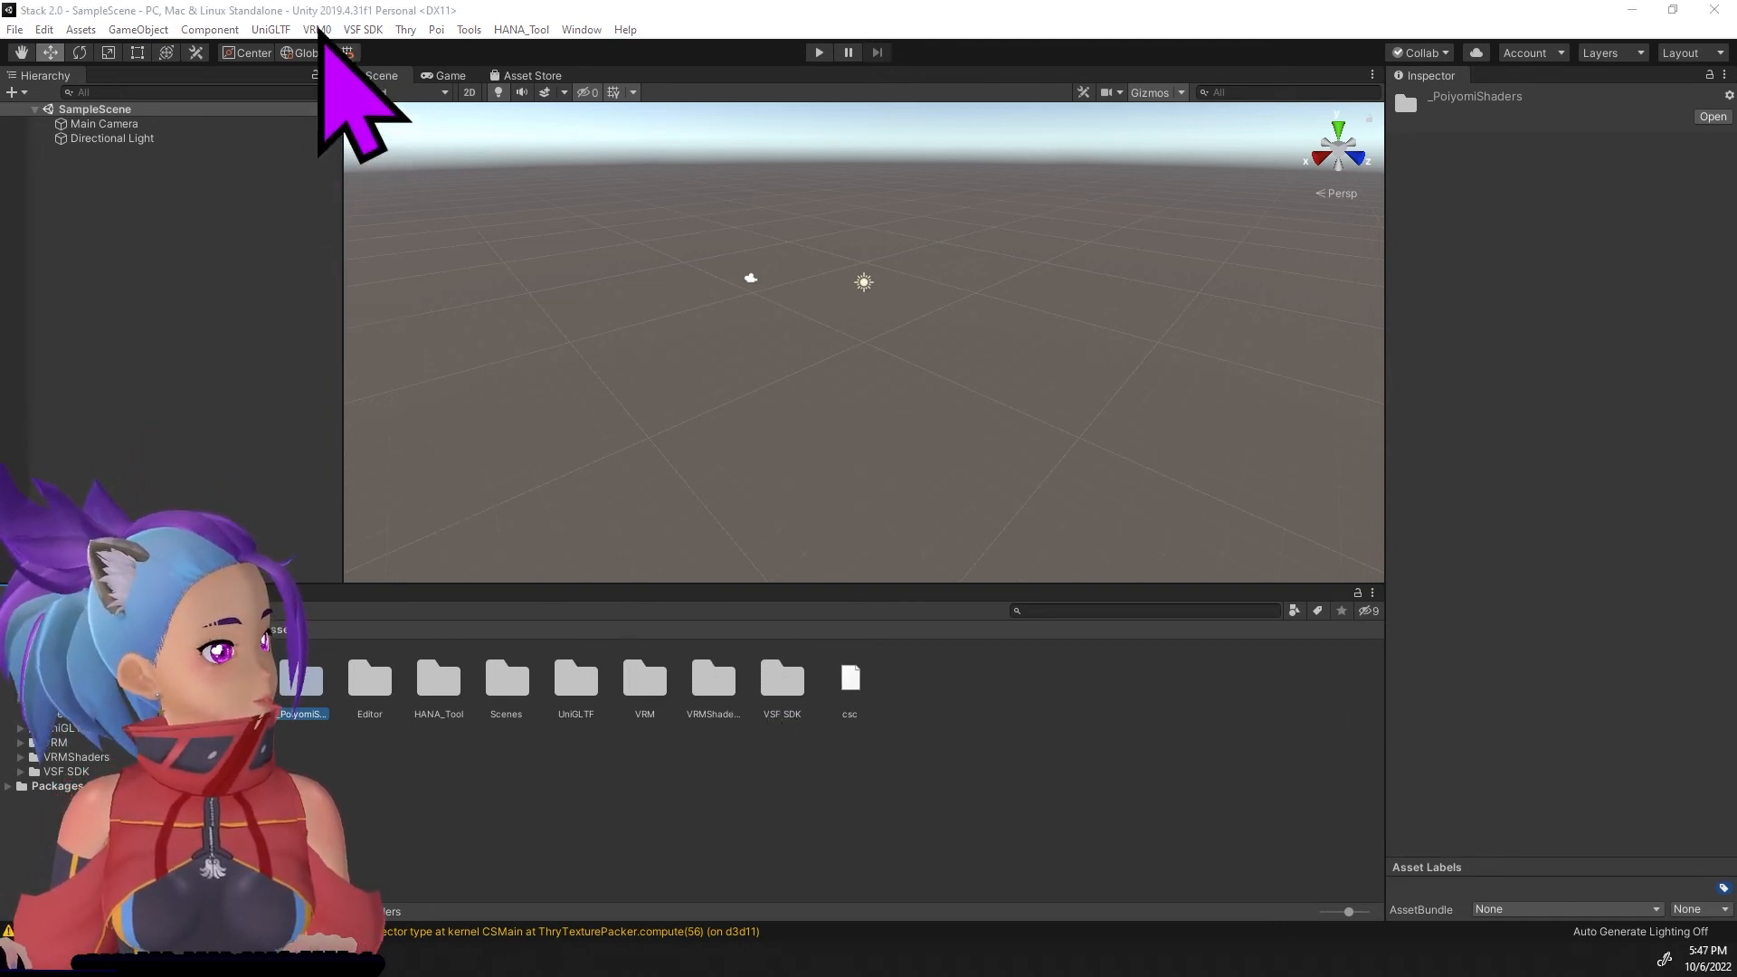
Import a VRM 0.x avatar file via VRM0 and save its prefab into a new Avatars folder in Assets.
click(317, 29)
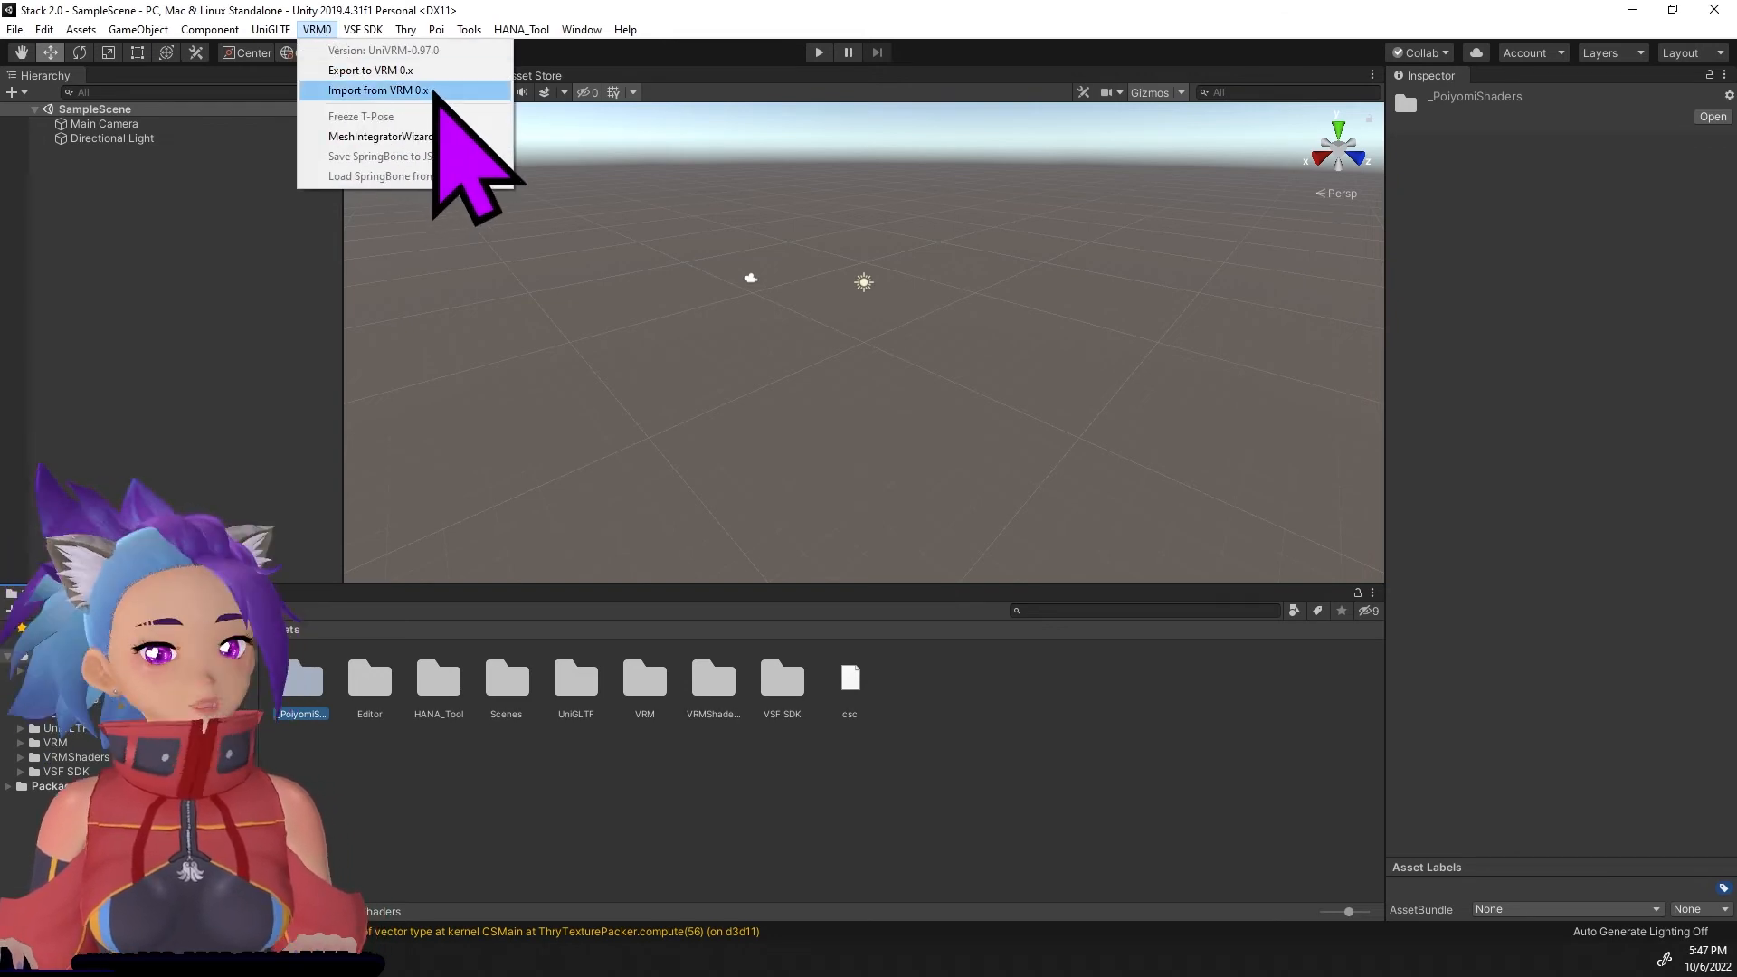
click(379, 90)
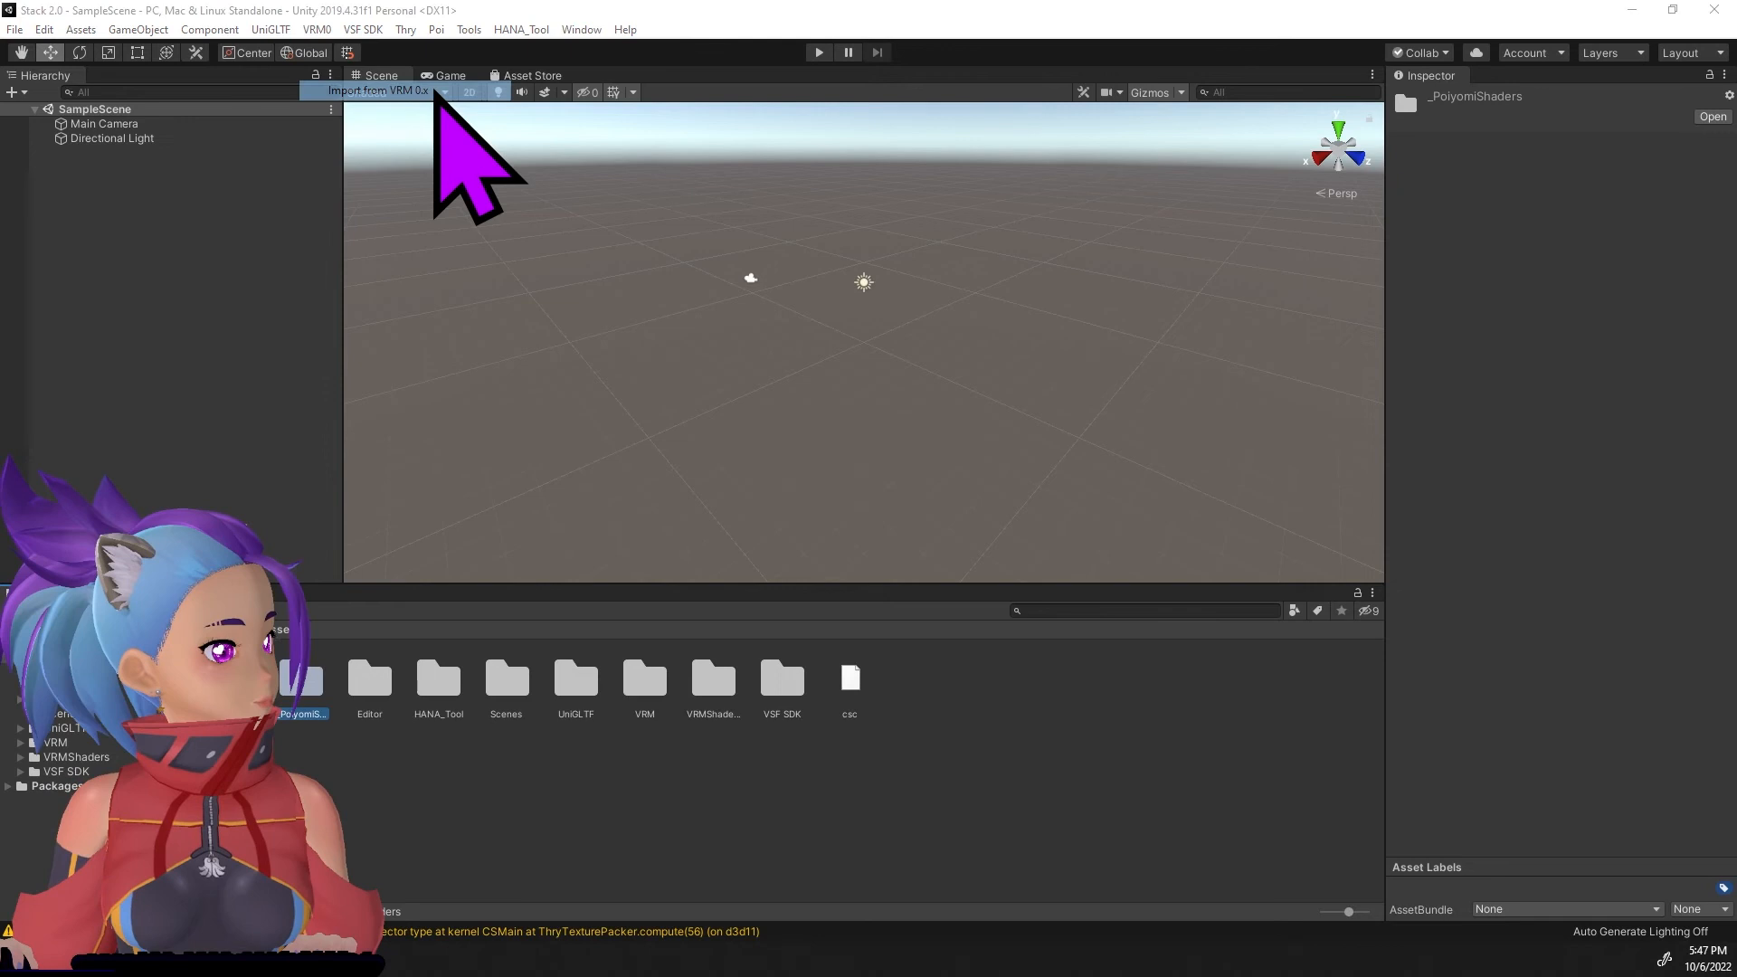
click(376, 90)
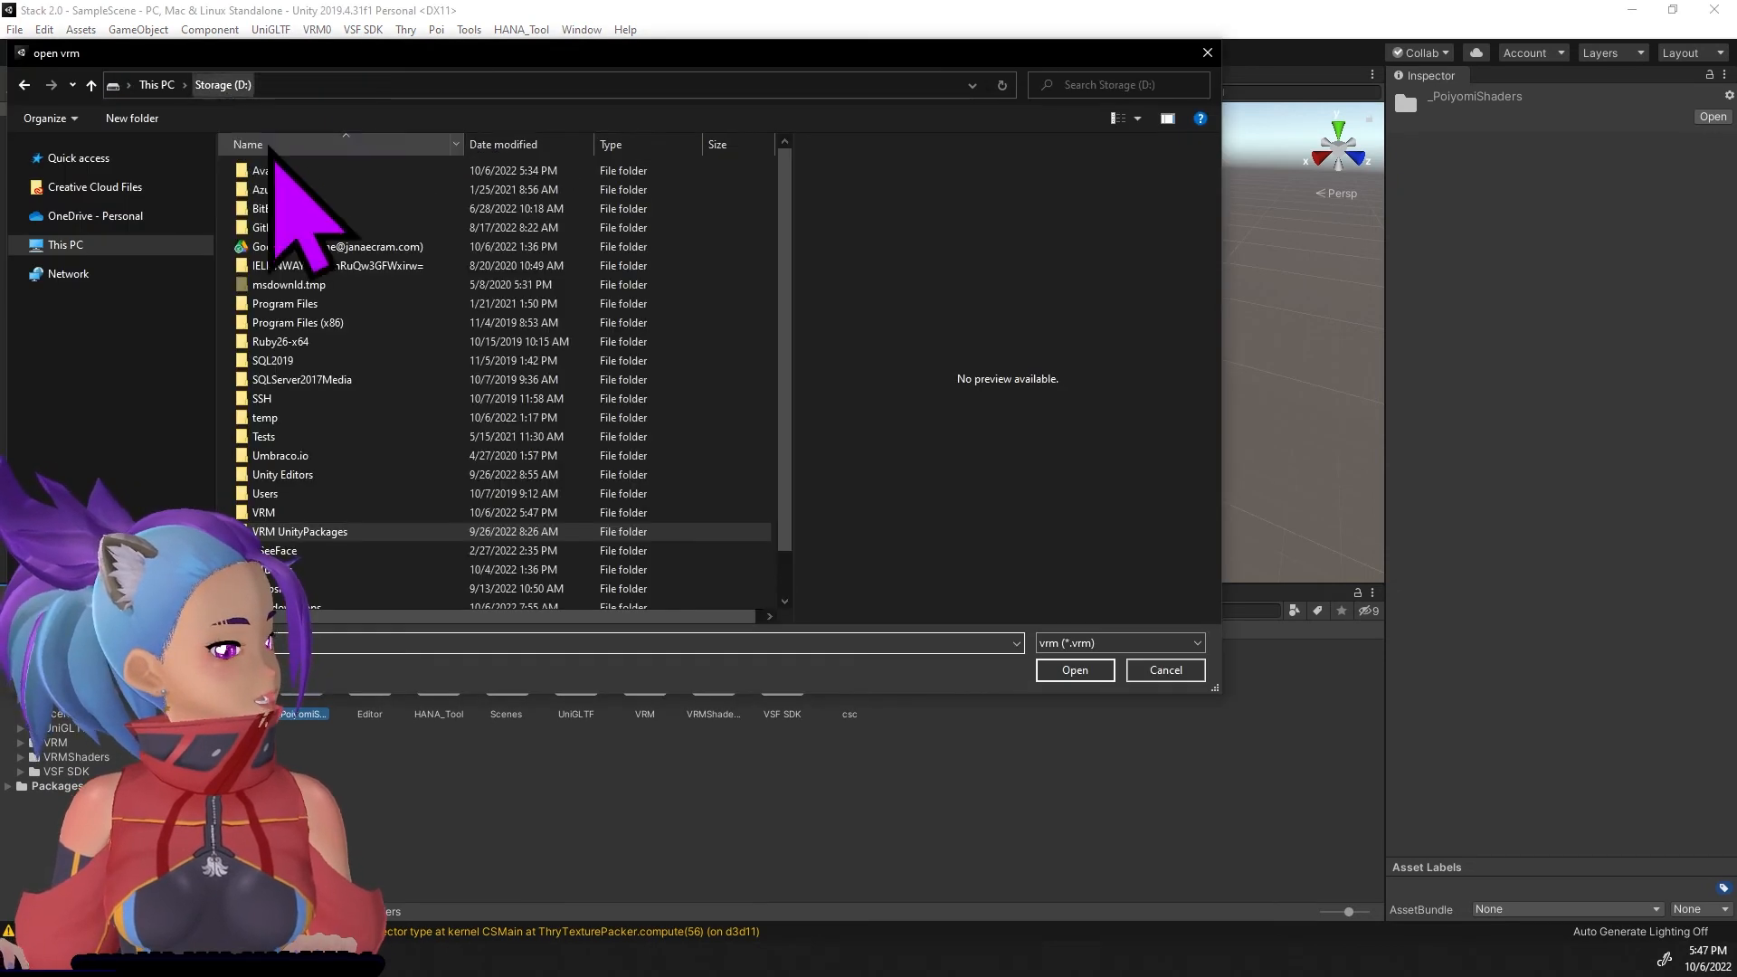
double_click(262, 512)
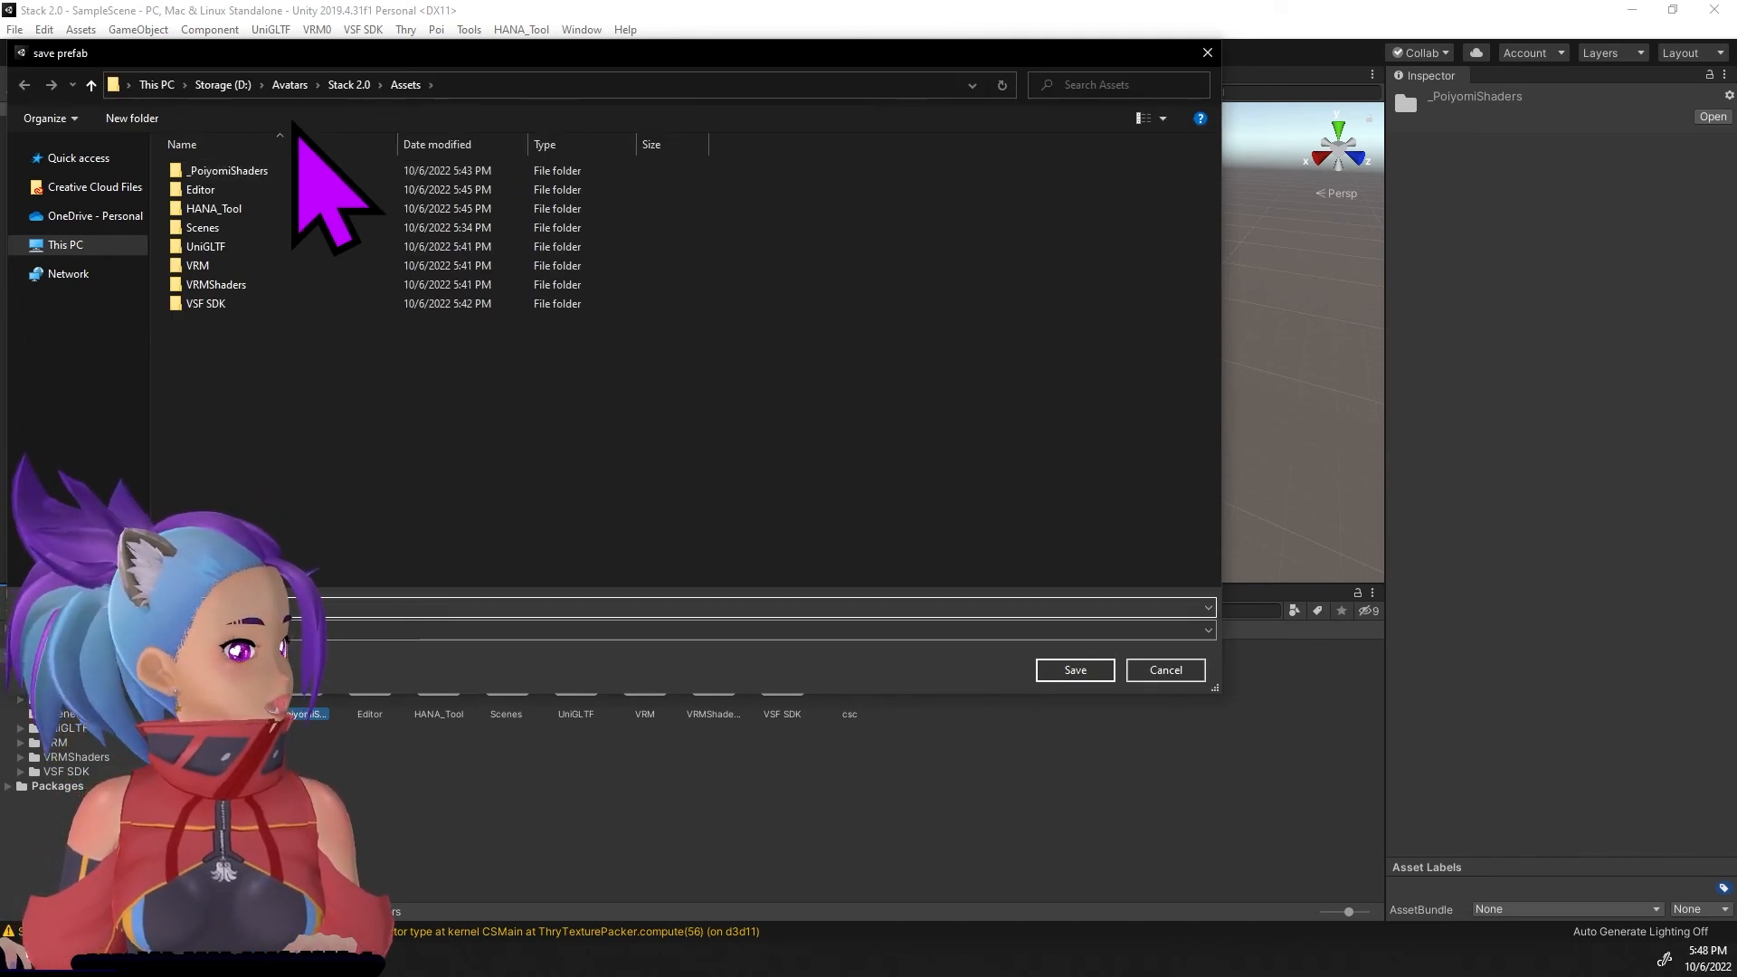
mouse_move(443, 521)
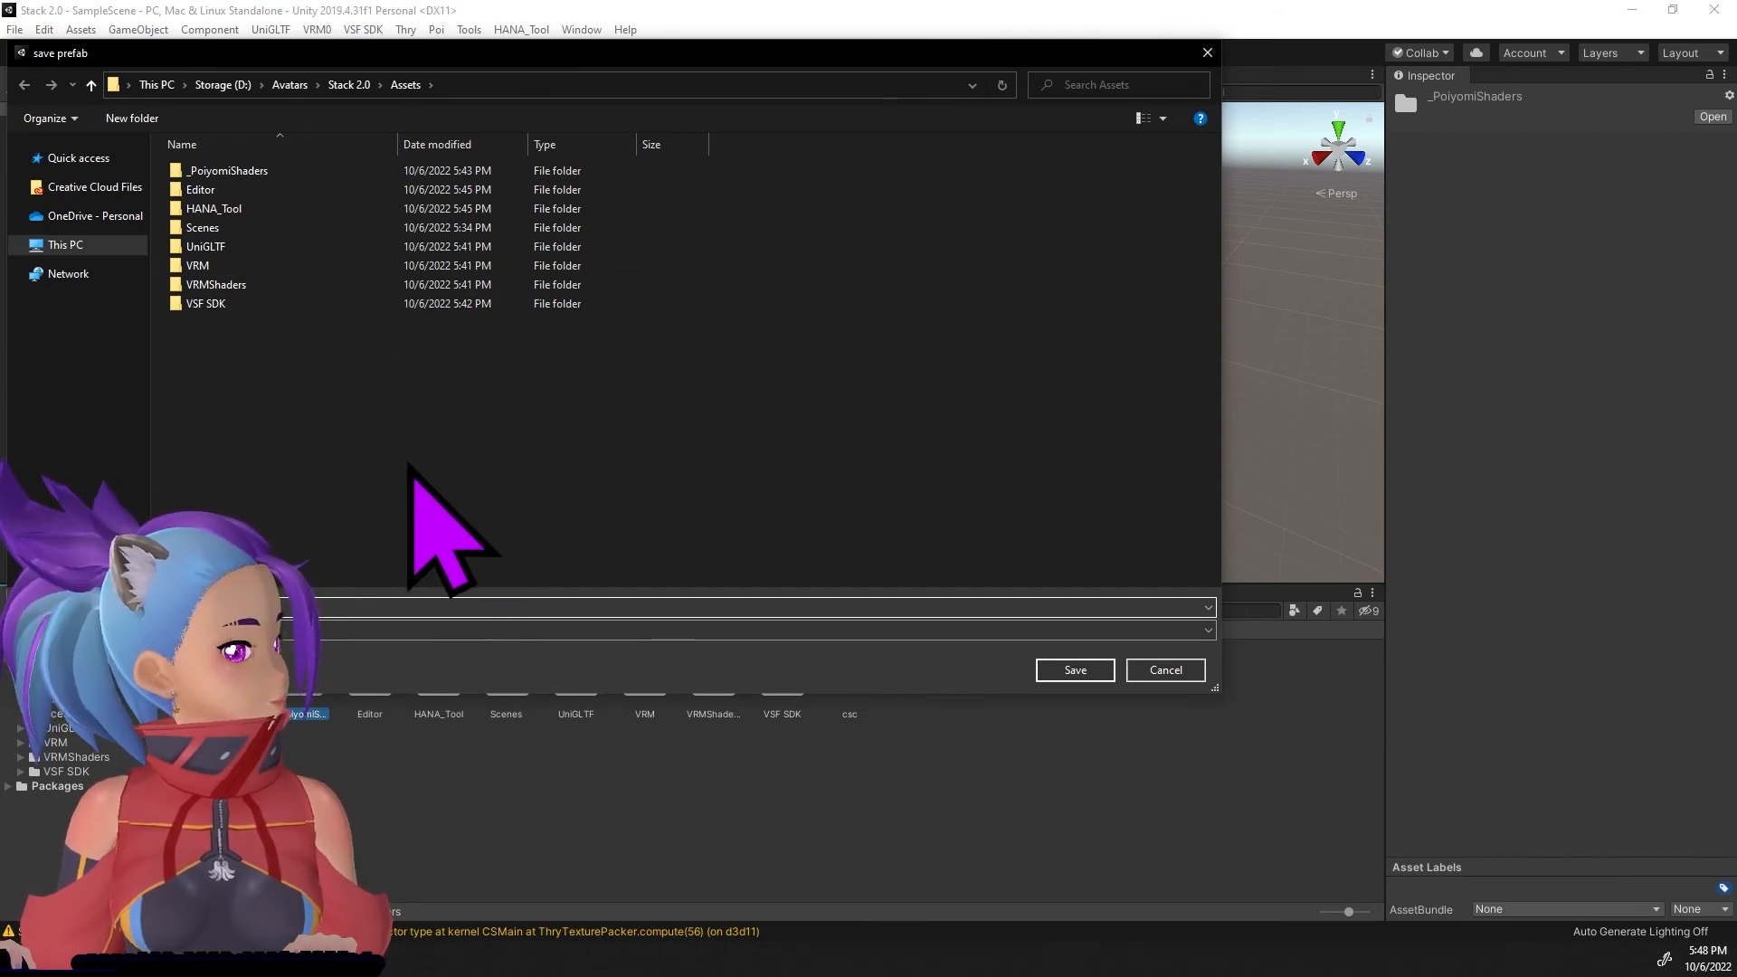
mouse_move(443, 183)
text(Avatars)
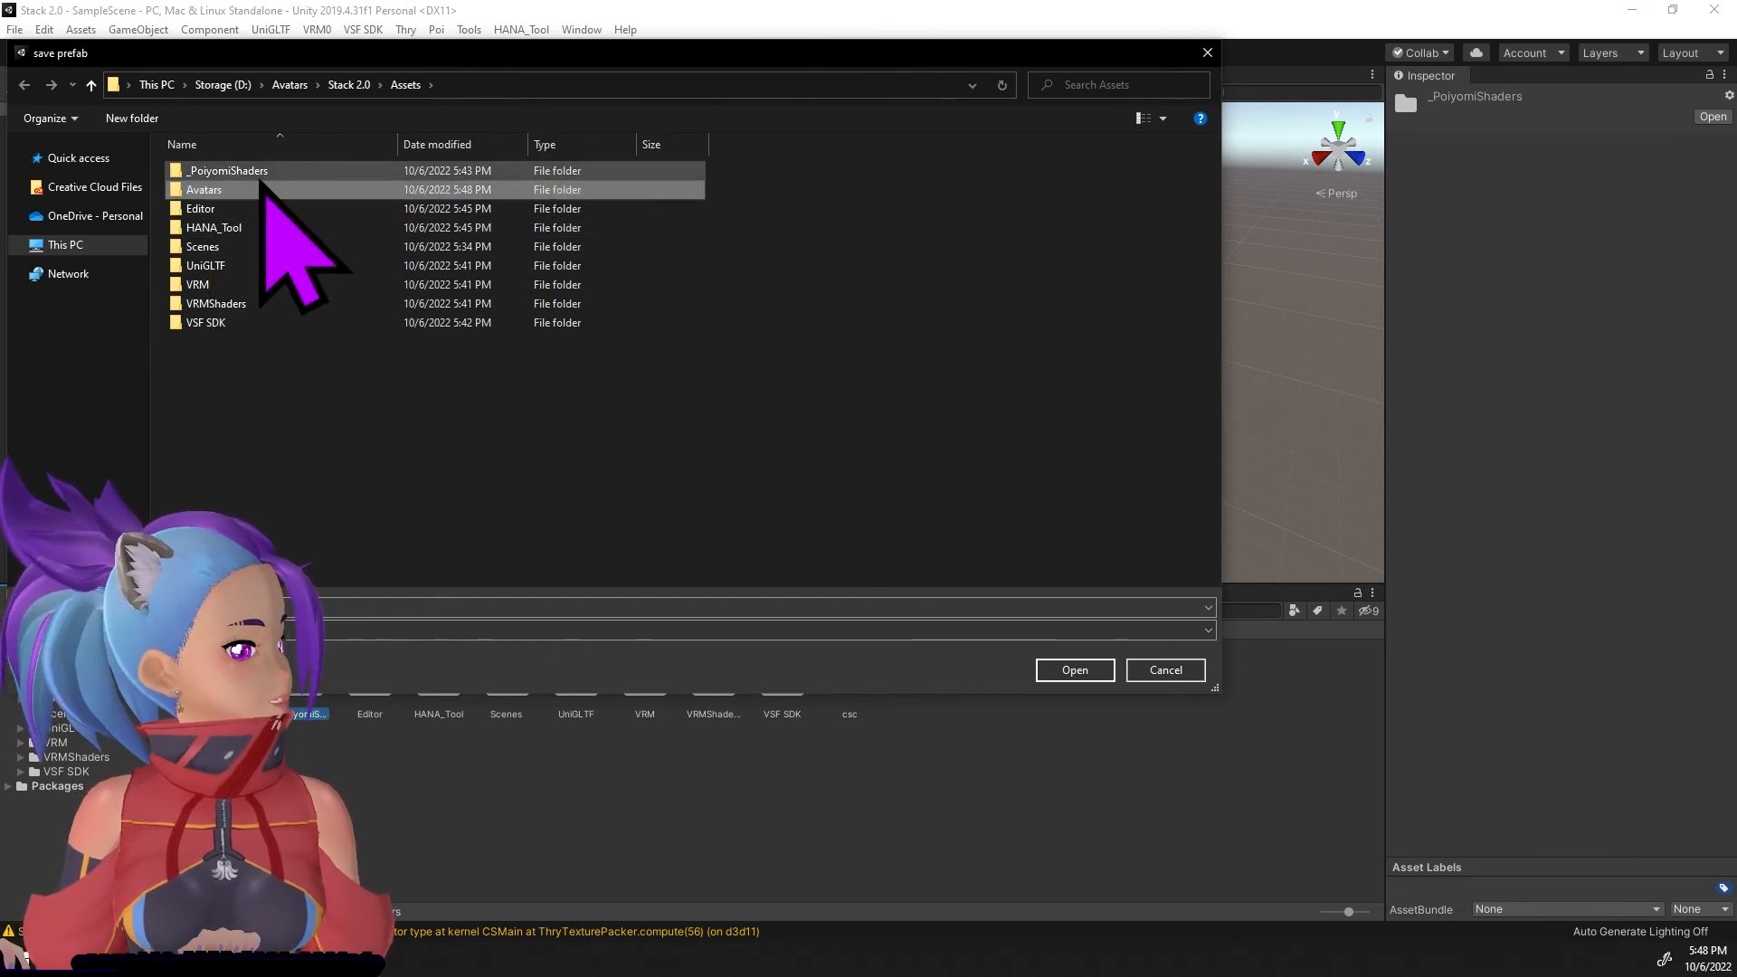
double_click(202, 190)
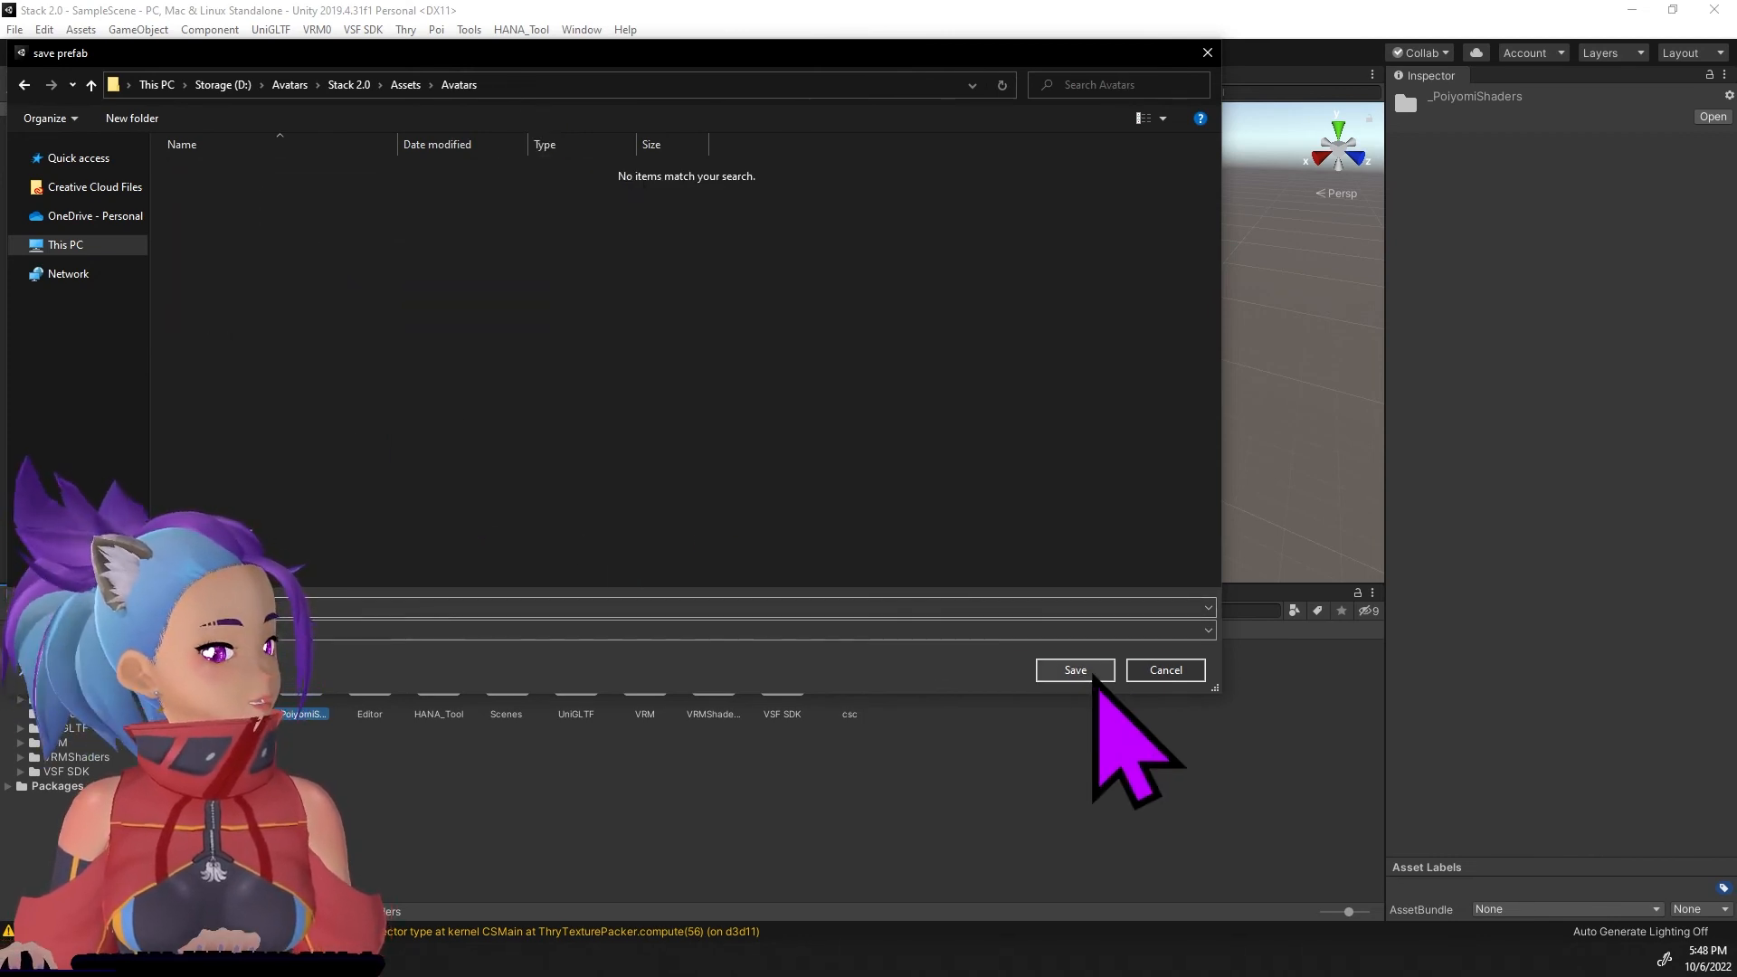
mouse_move(593, 315)
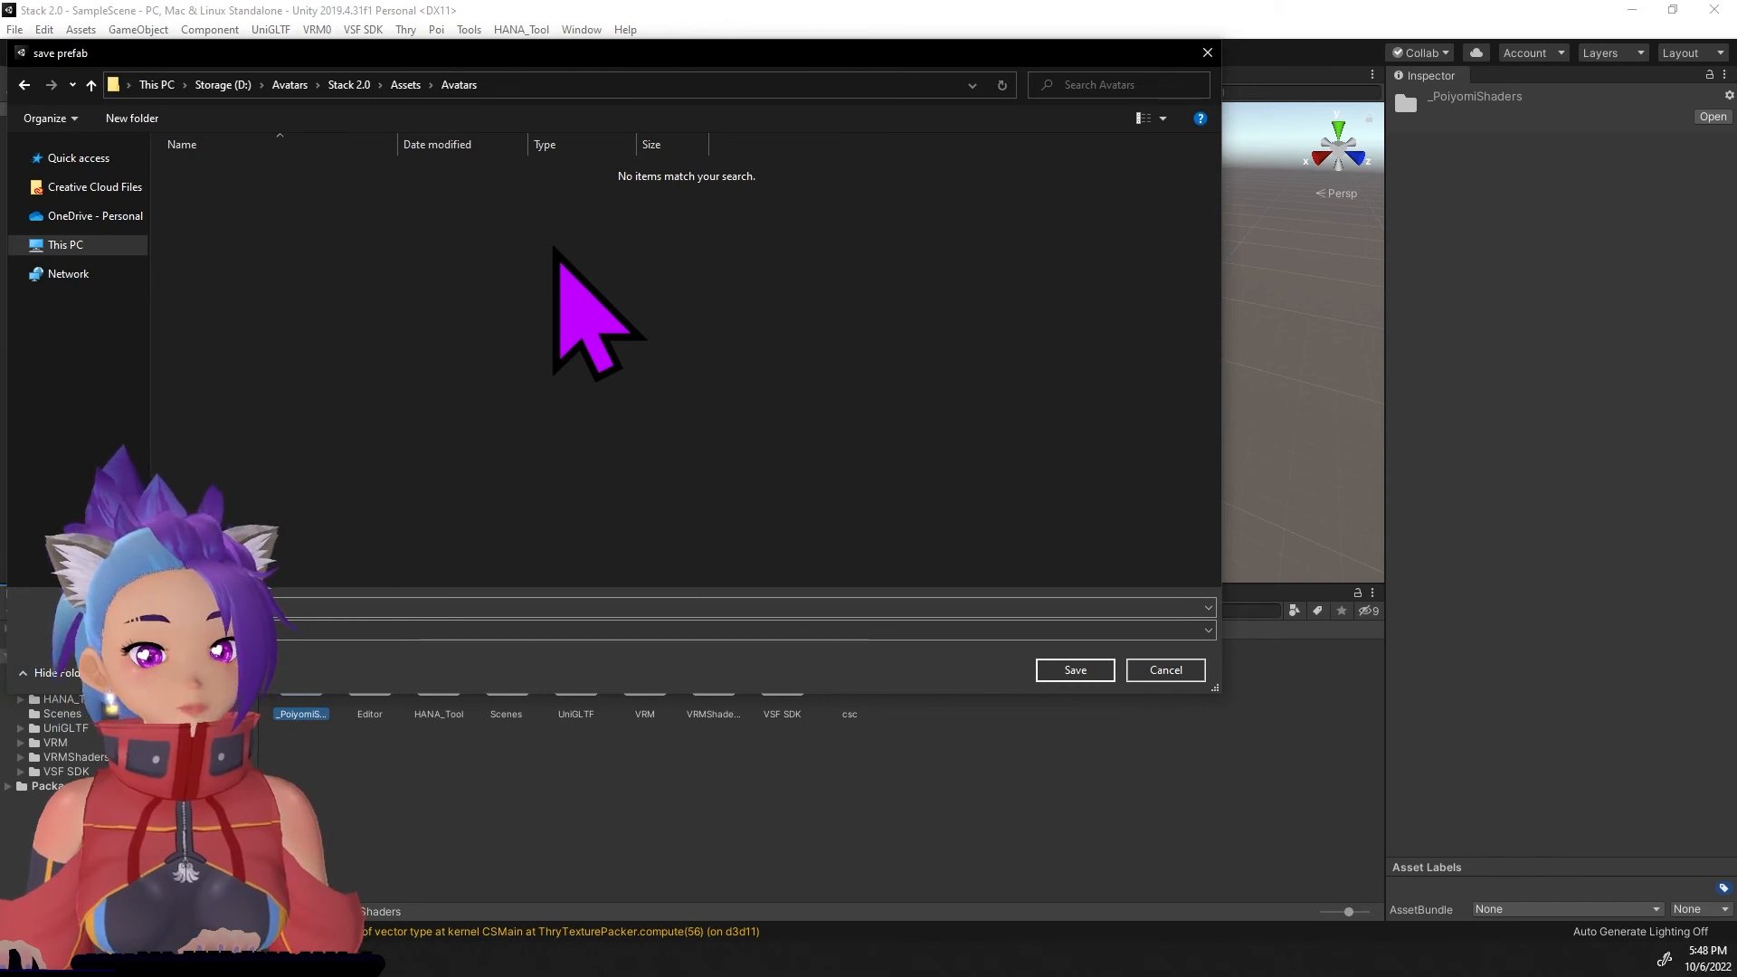
mouse_move(615, 731)
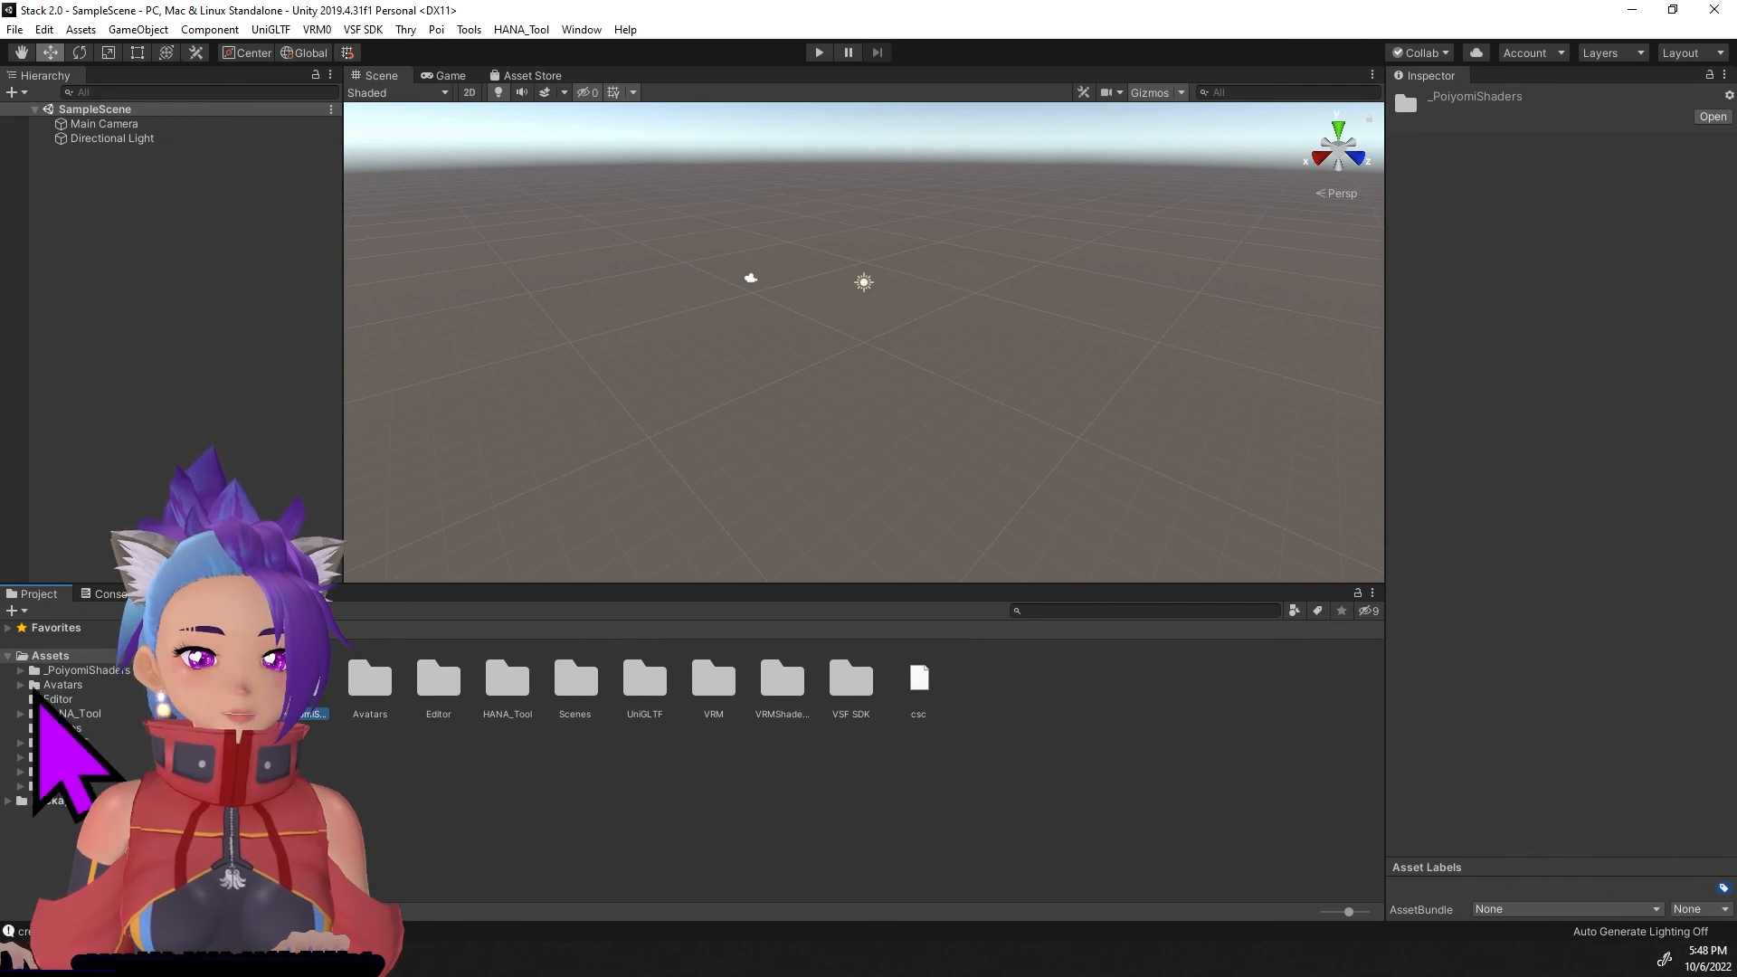
Show the Avatars folder contents and select the Stack-2.0.0 prefab to view its VRM Meta details.
click(62, 684)
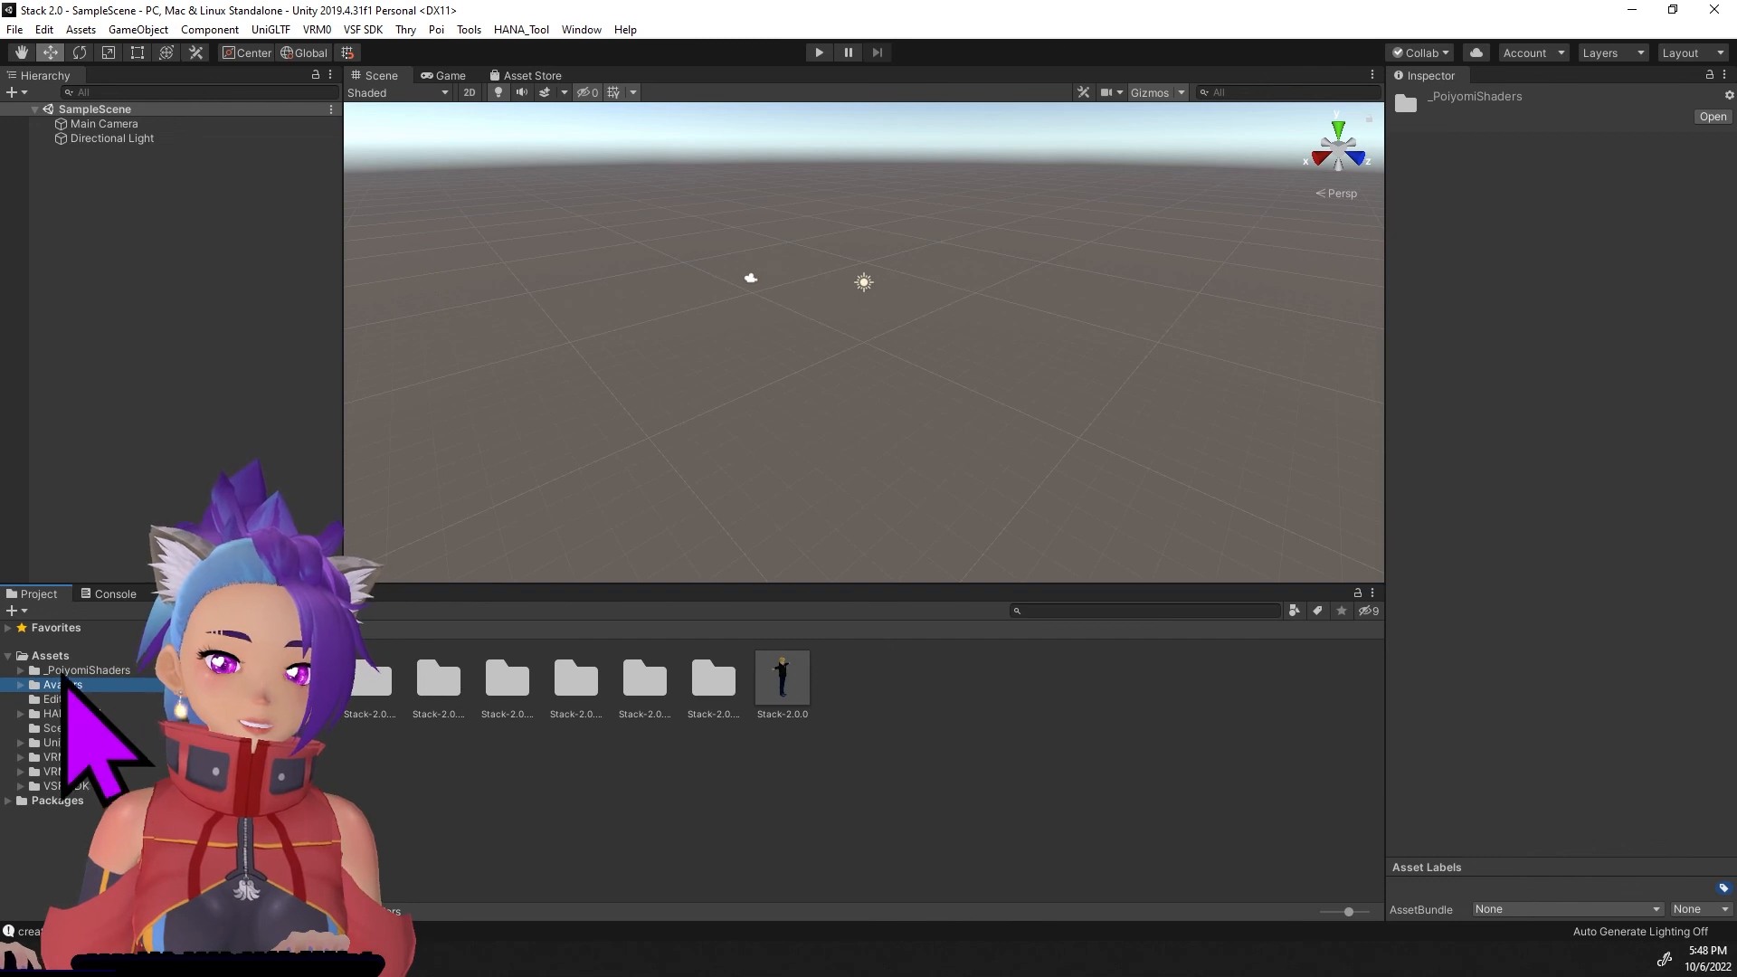
click(20, 684)
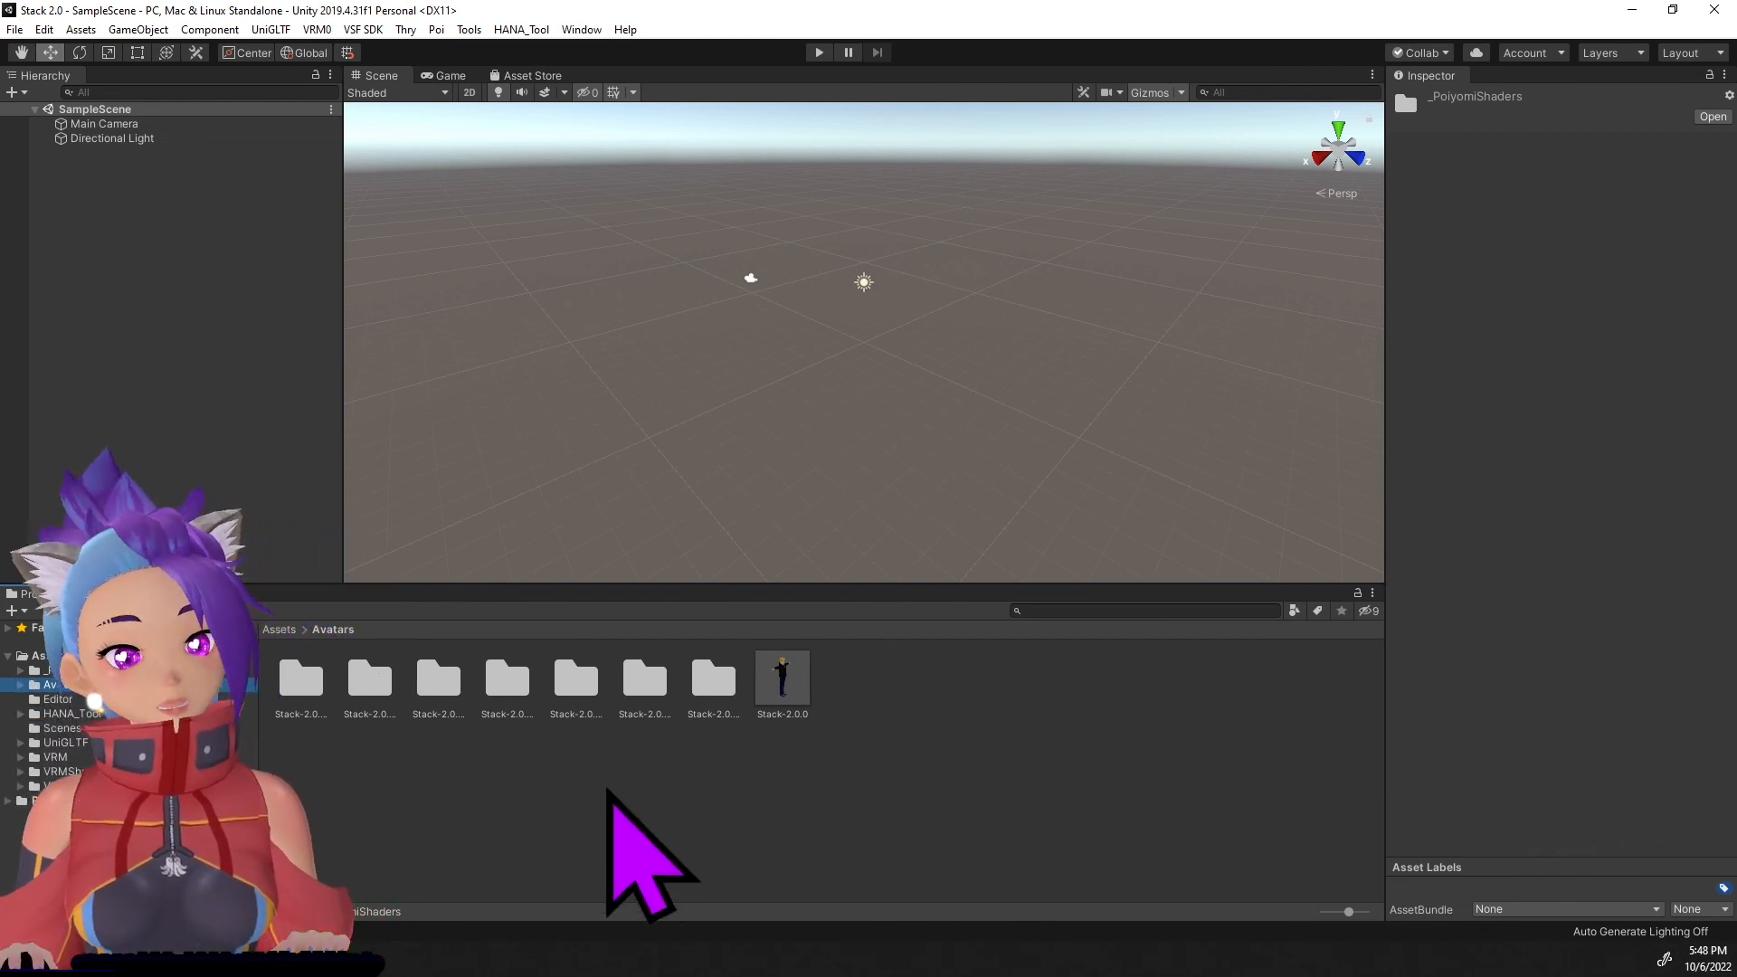
click(782, 678)
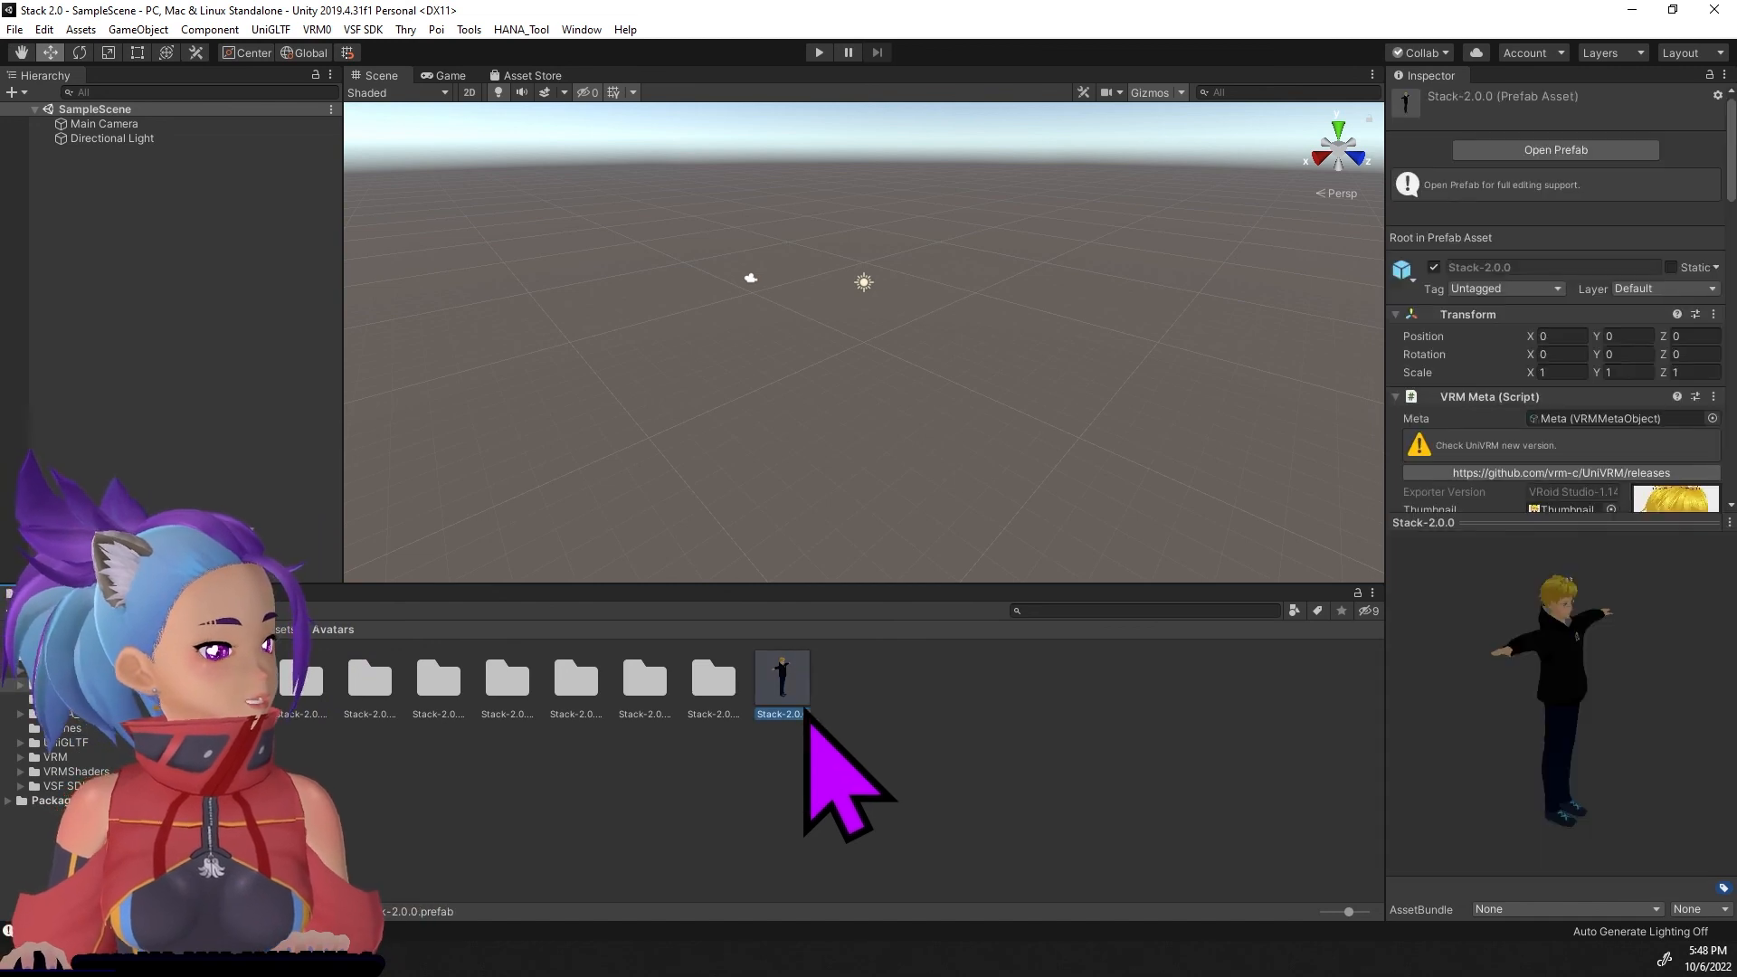